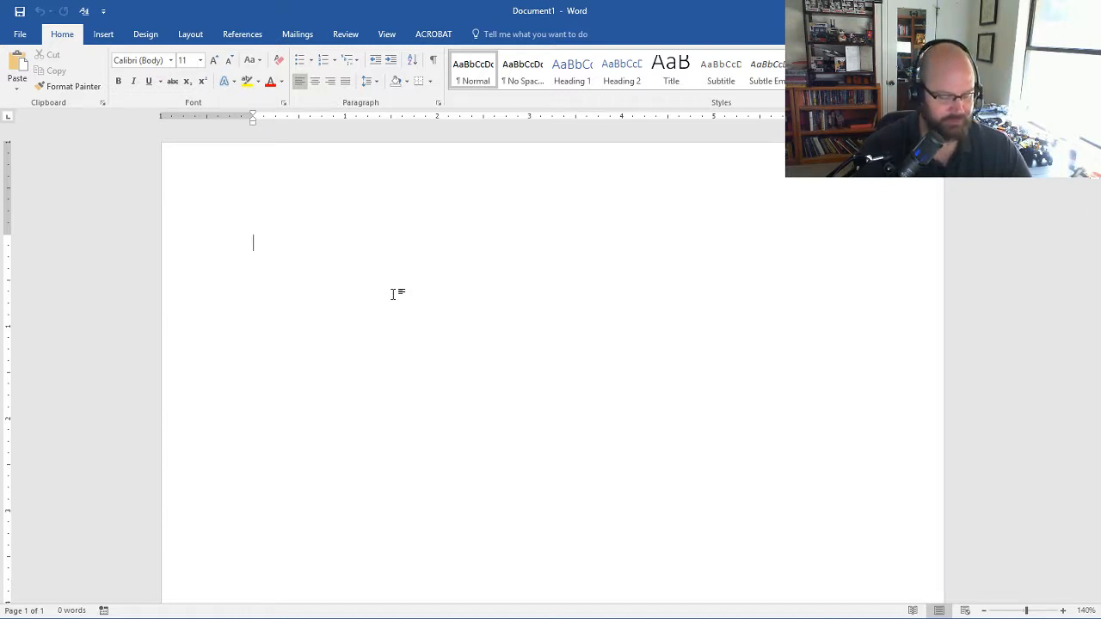
Write 'Grover states that the rise of encryption applications can impede a digital investigation'.
type("Gr")
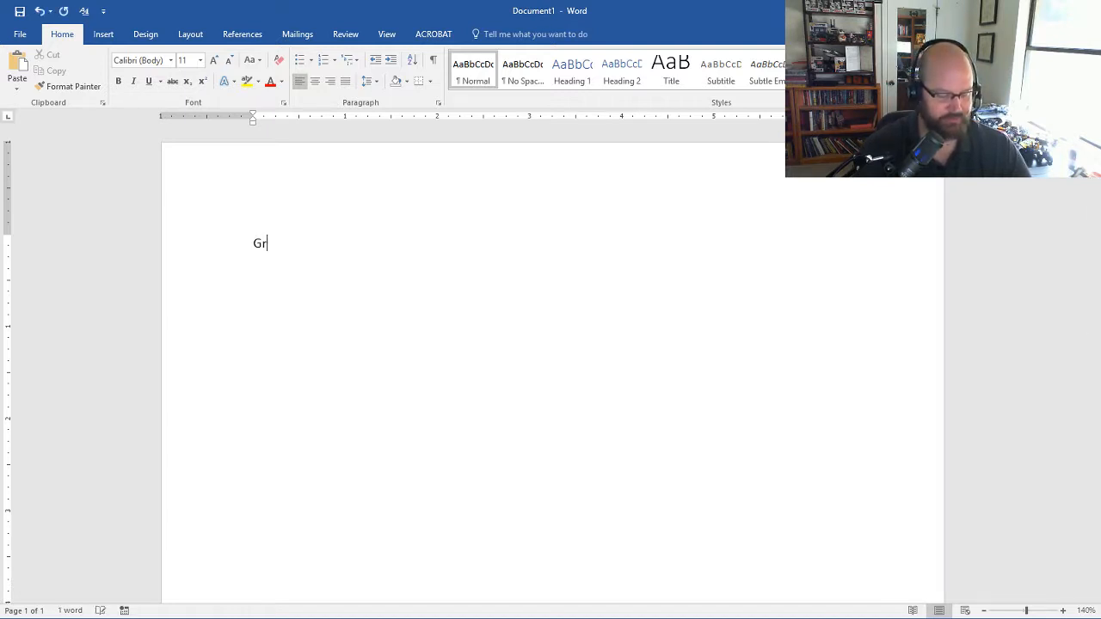
type("over st")
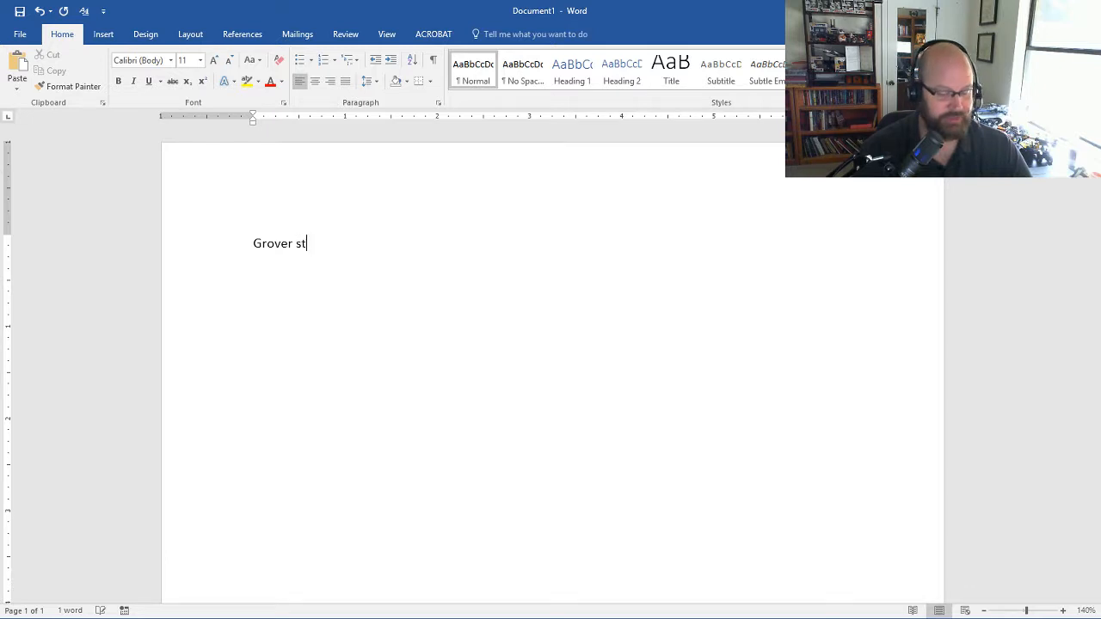
type("ates that the")
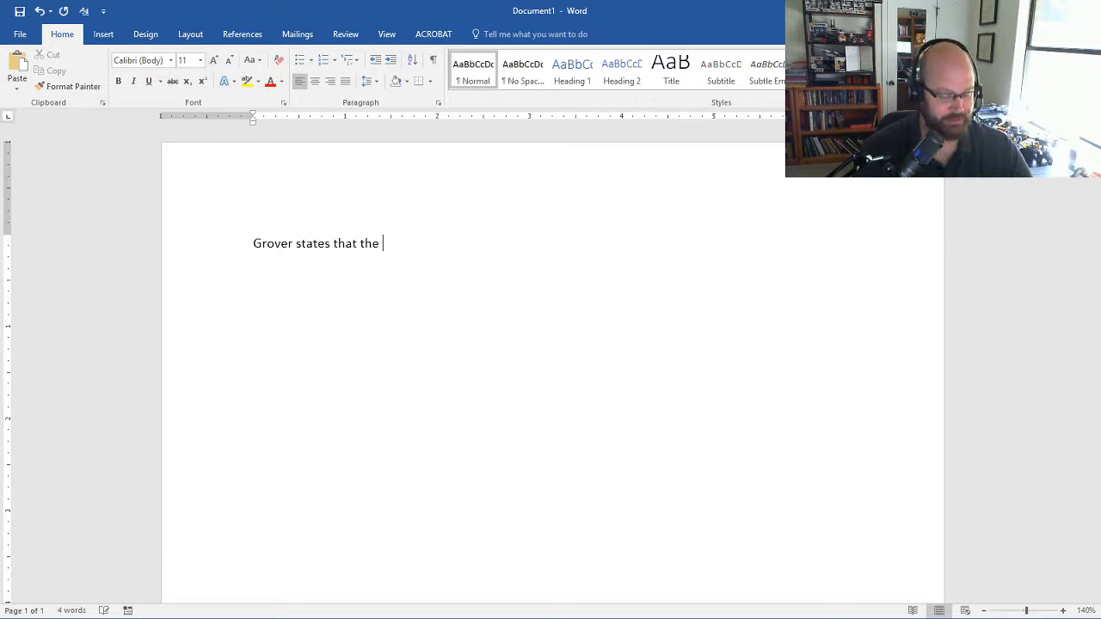
type("rise of")
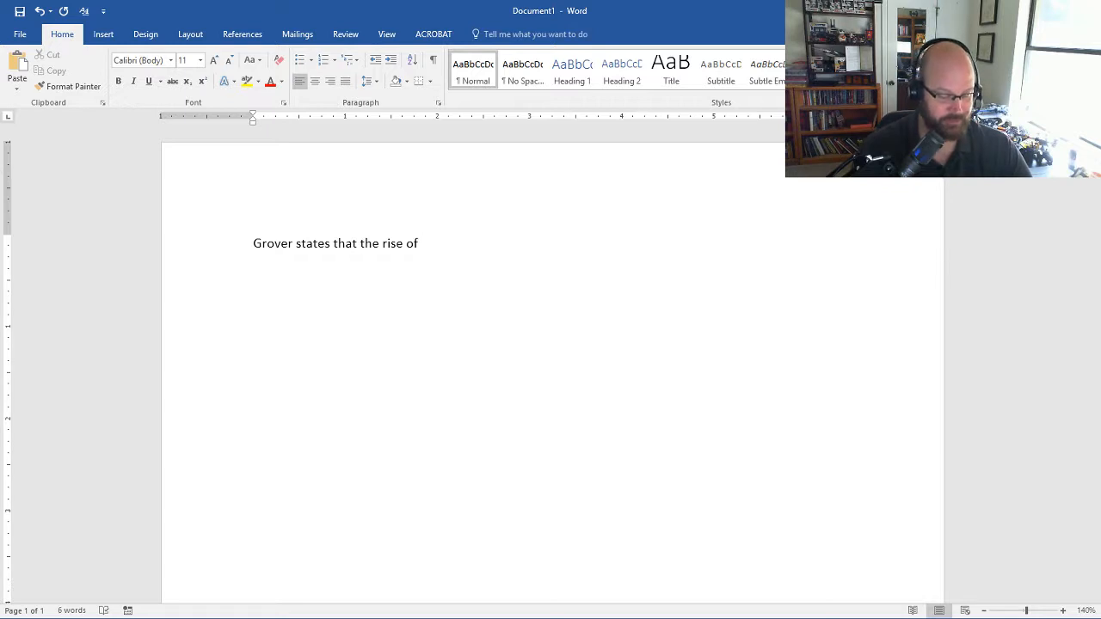
type("encryption")
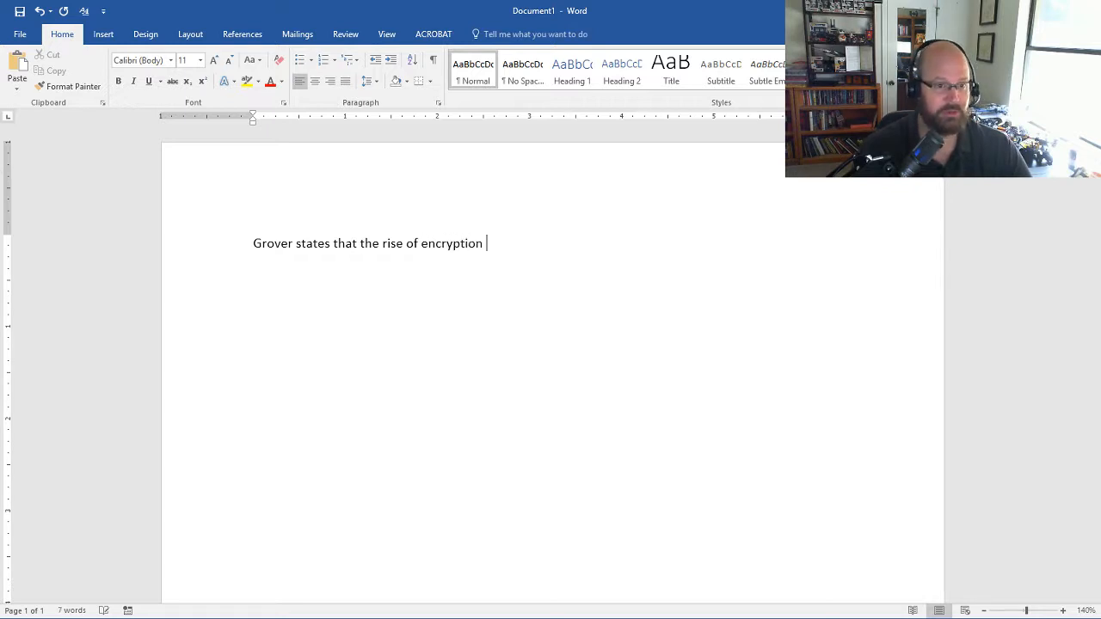
type("applic")
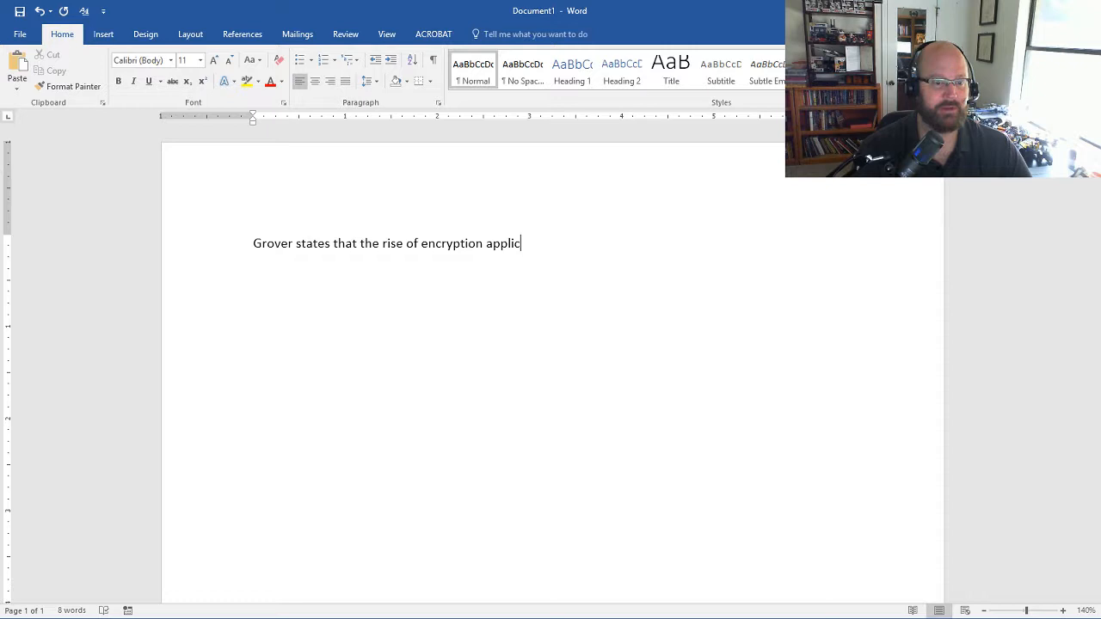
type("ations c")
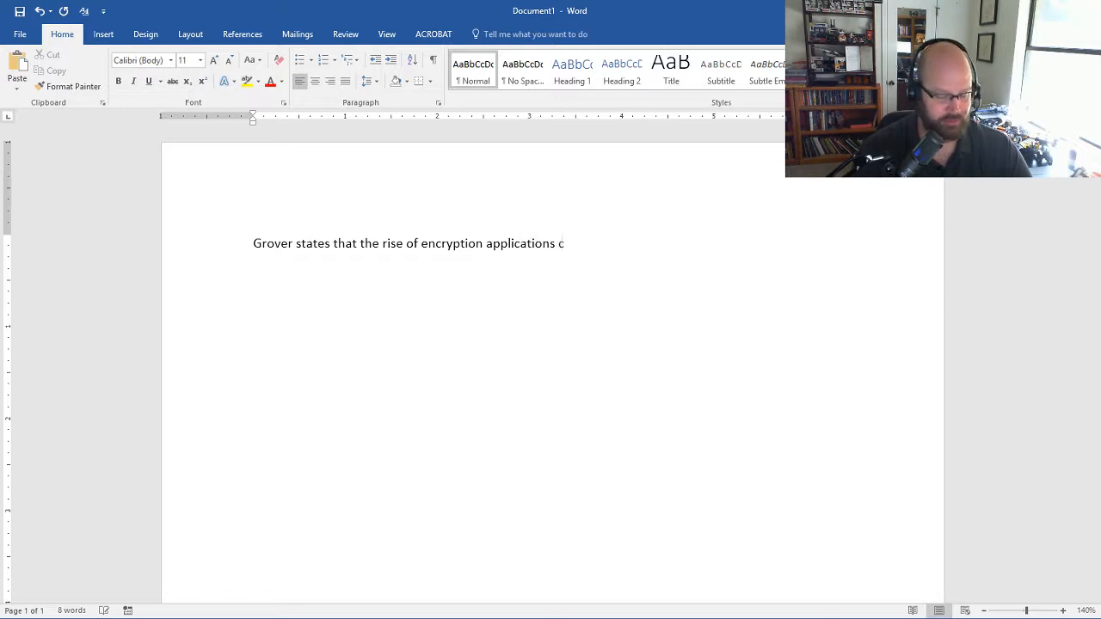
type("can impeded")
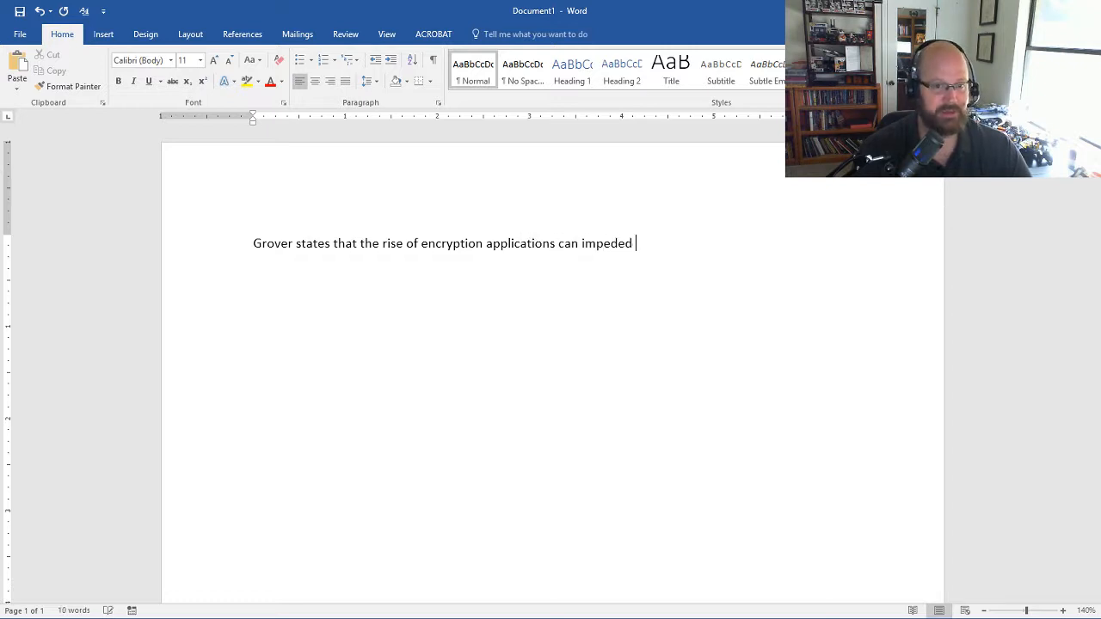
key("Backspace")
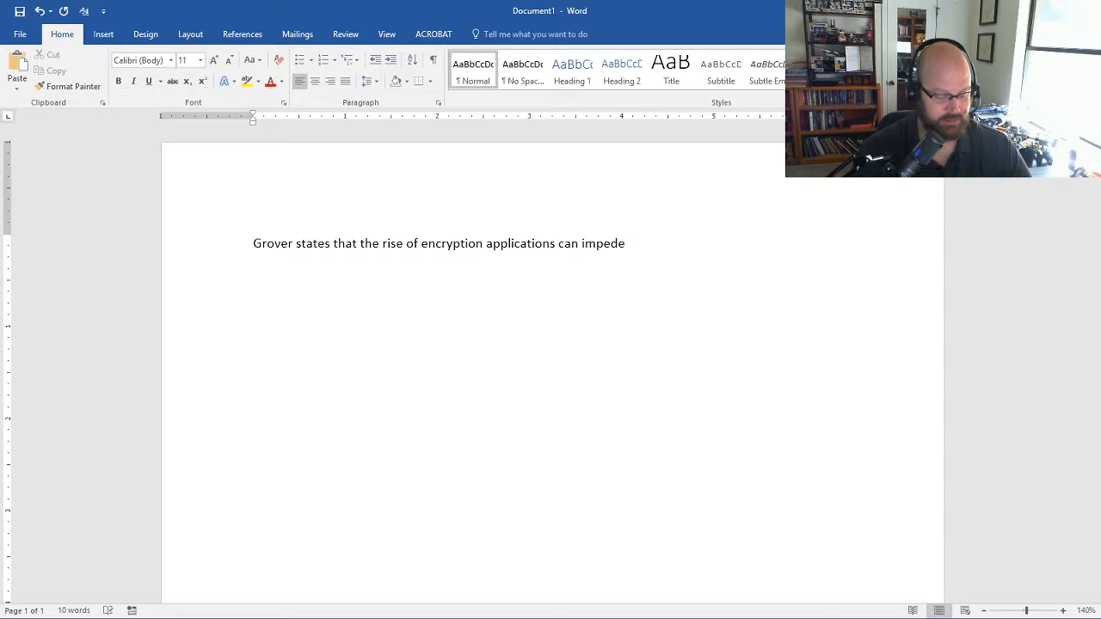
type("a digital inve")
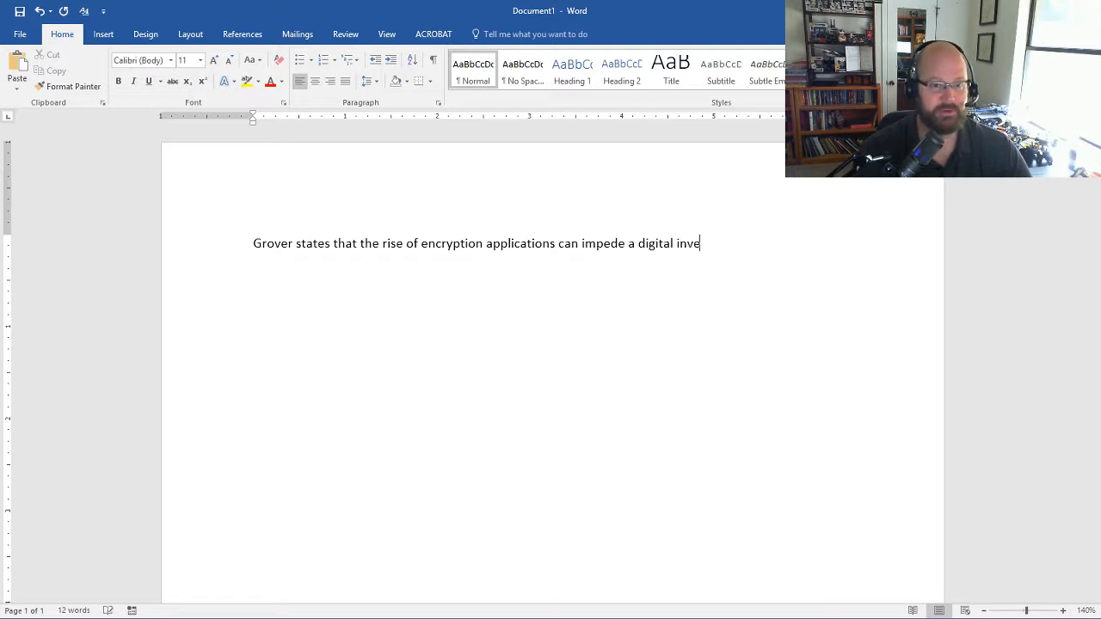
type("stigatio")
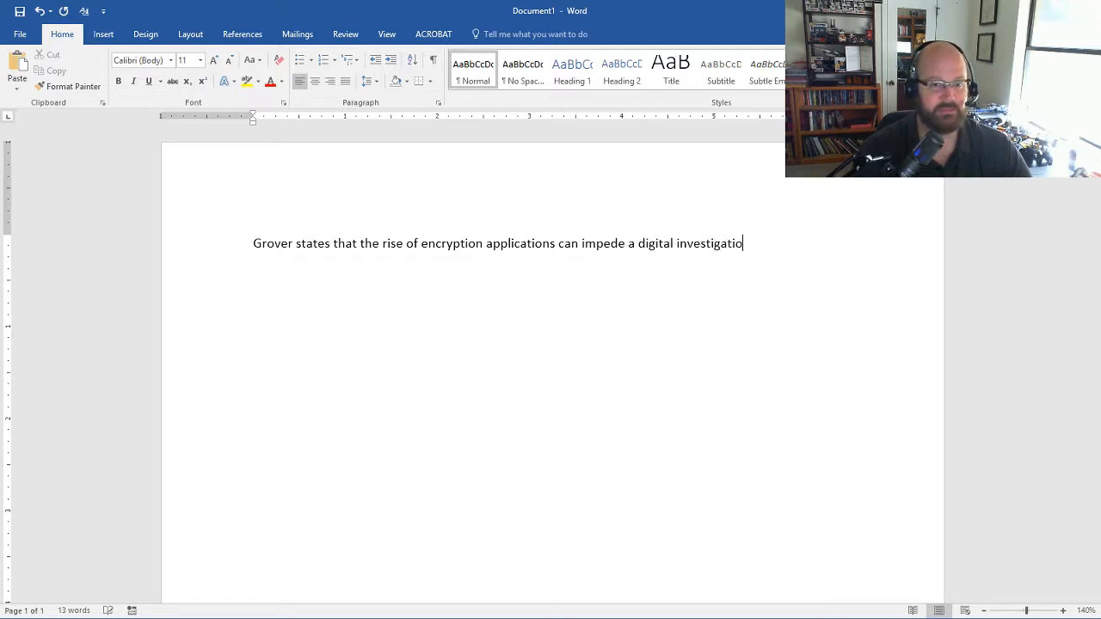
type("n")
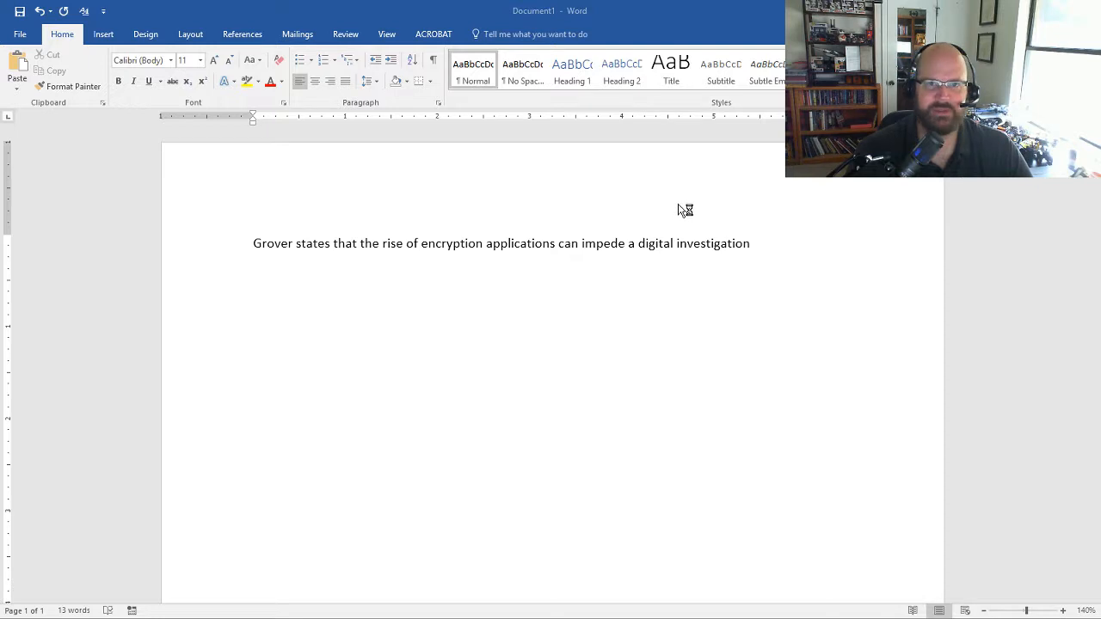
mouse_move(362, 12)
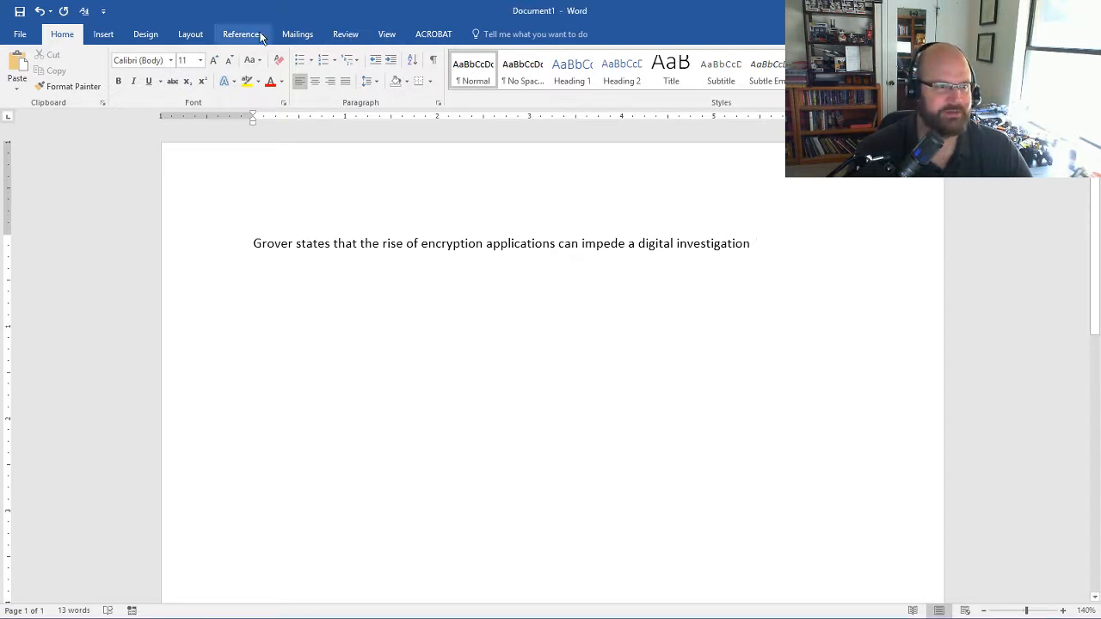
Insert a Mendeley citation of Grover's 2004 Dual encryption article, giving '(Grover, 2004)'.
left_click(241, 34)
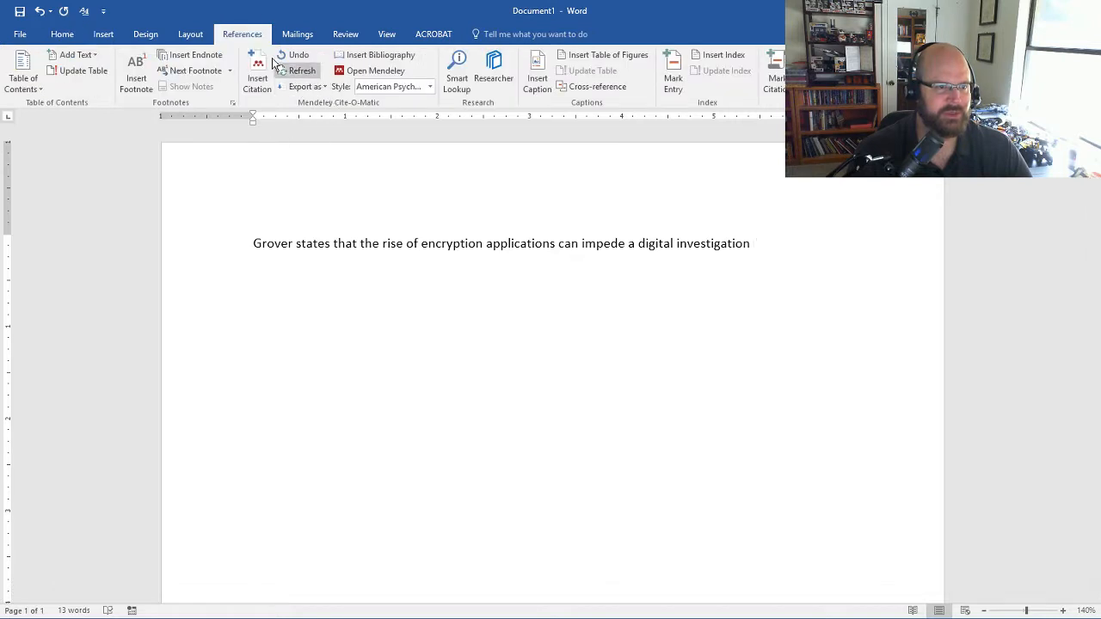
left_click(258, 70)
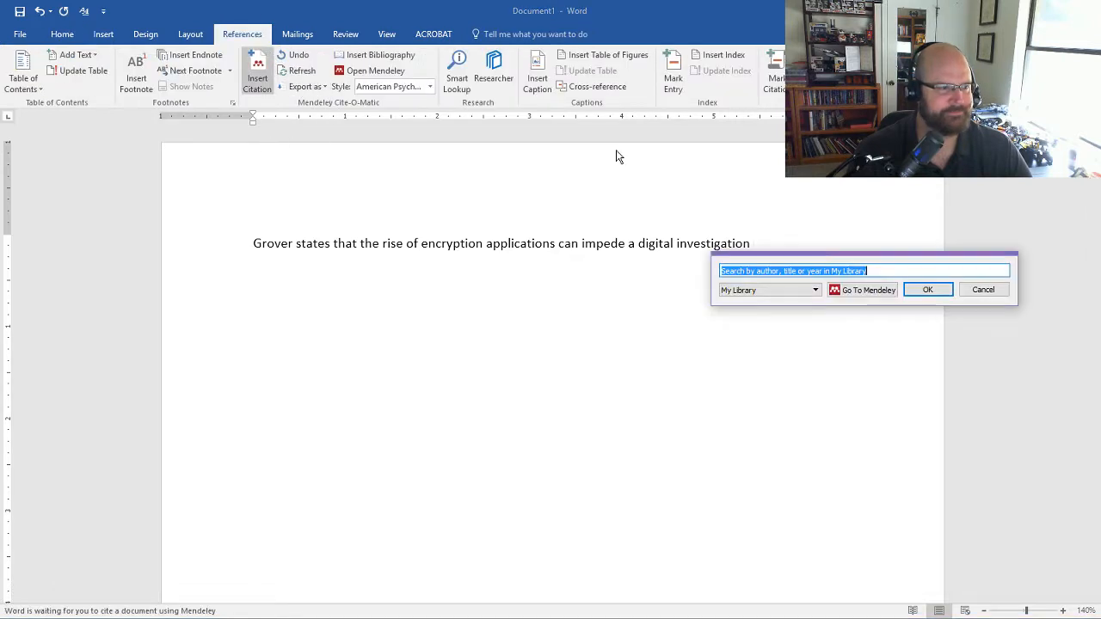
type("Grover")
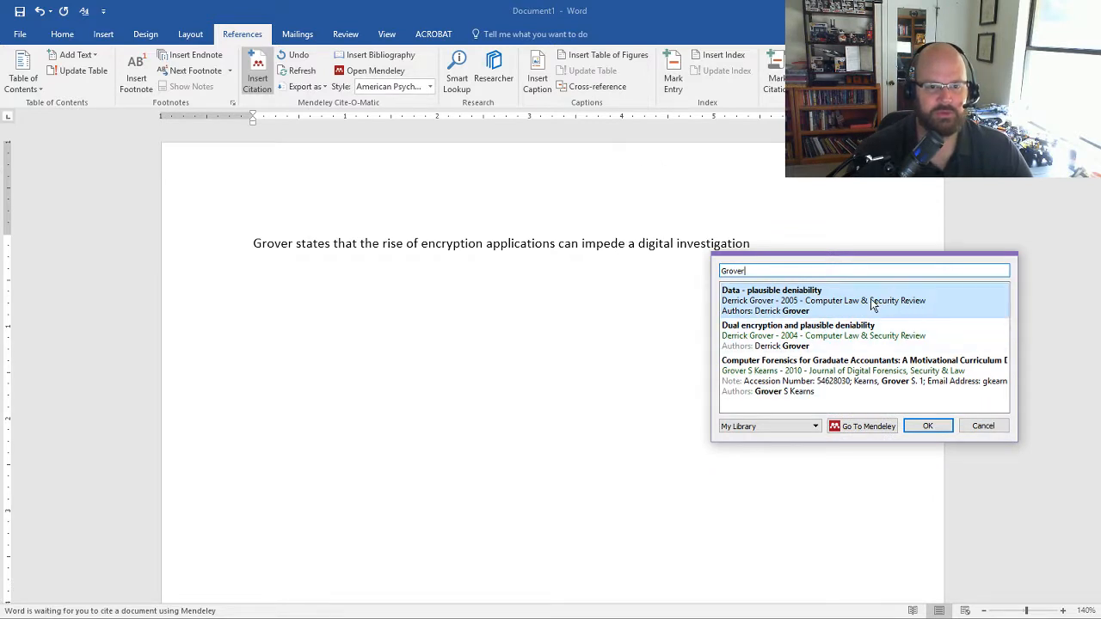
mouse_move(860, 335)
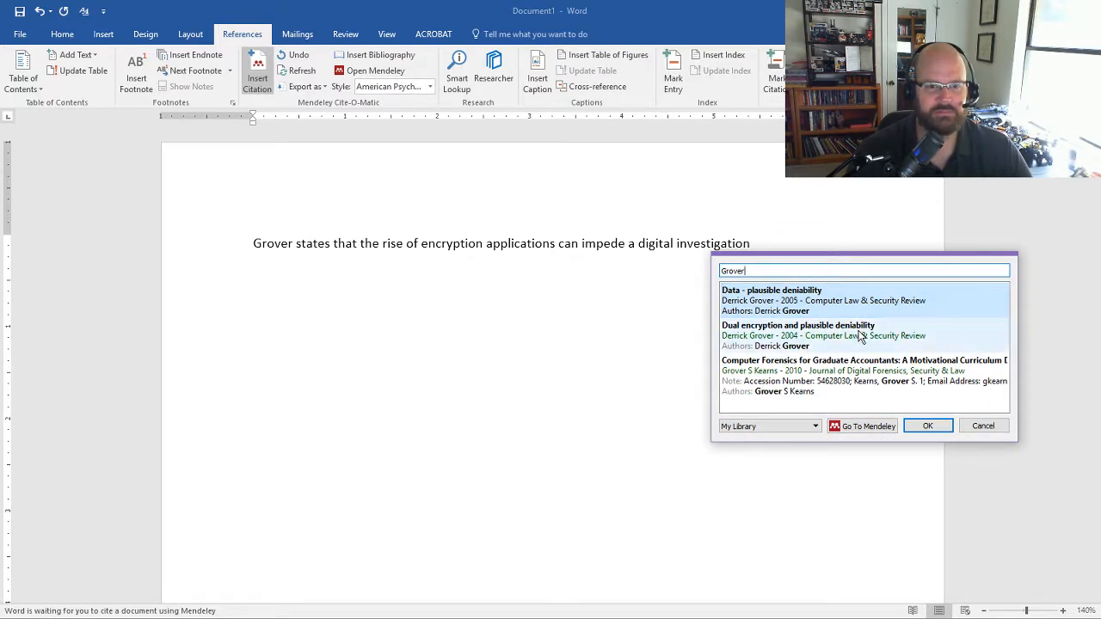
left_click(927, 427)
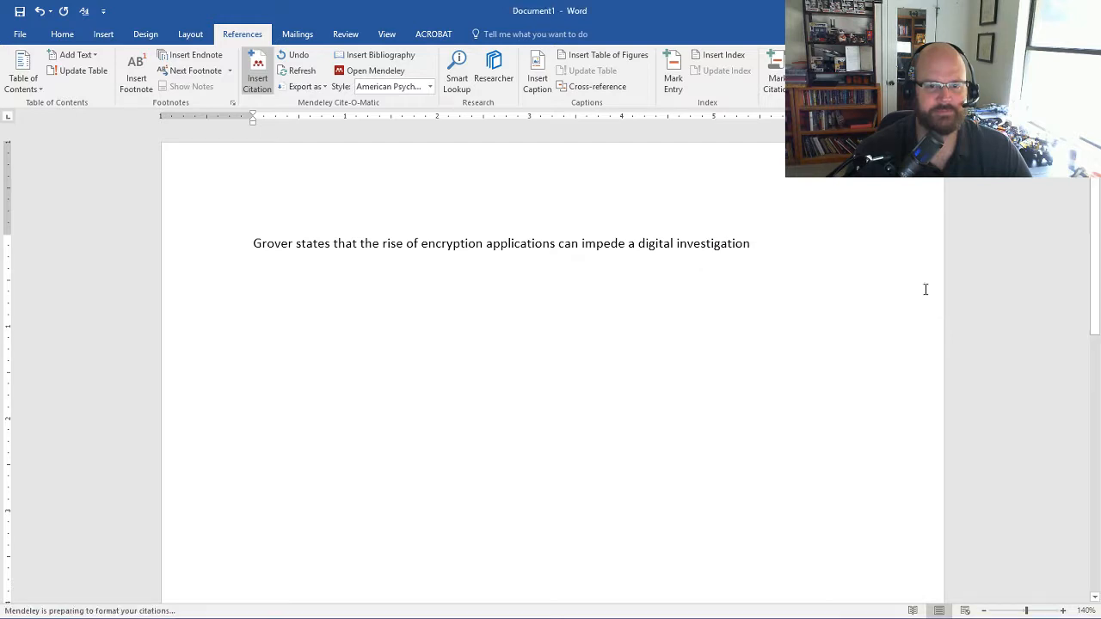
left_click(256, 70)
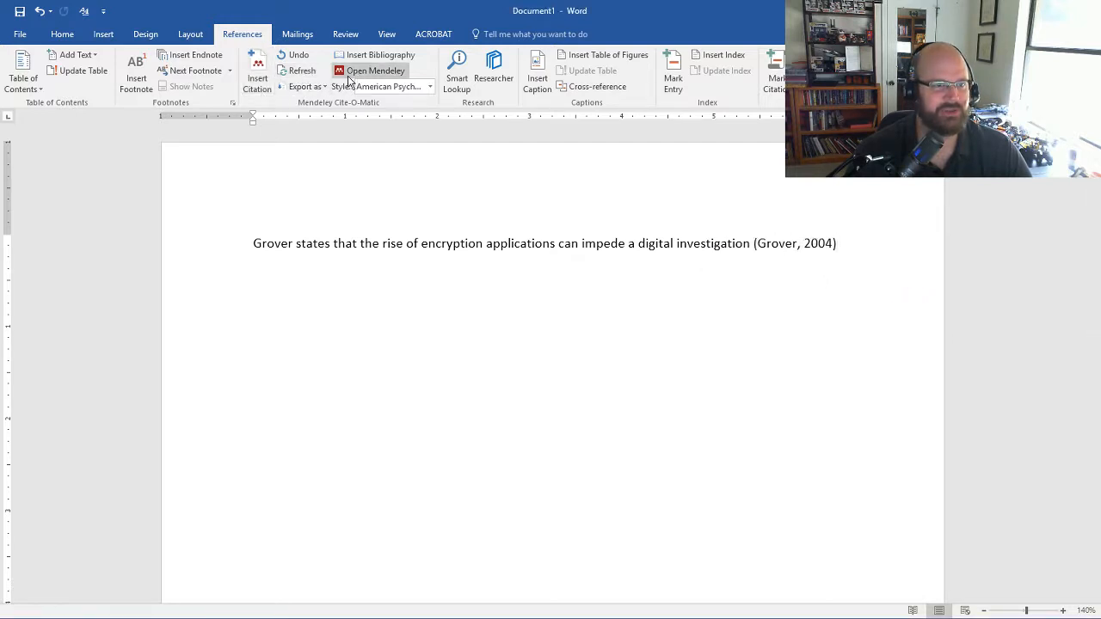
left_click(795, 243)
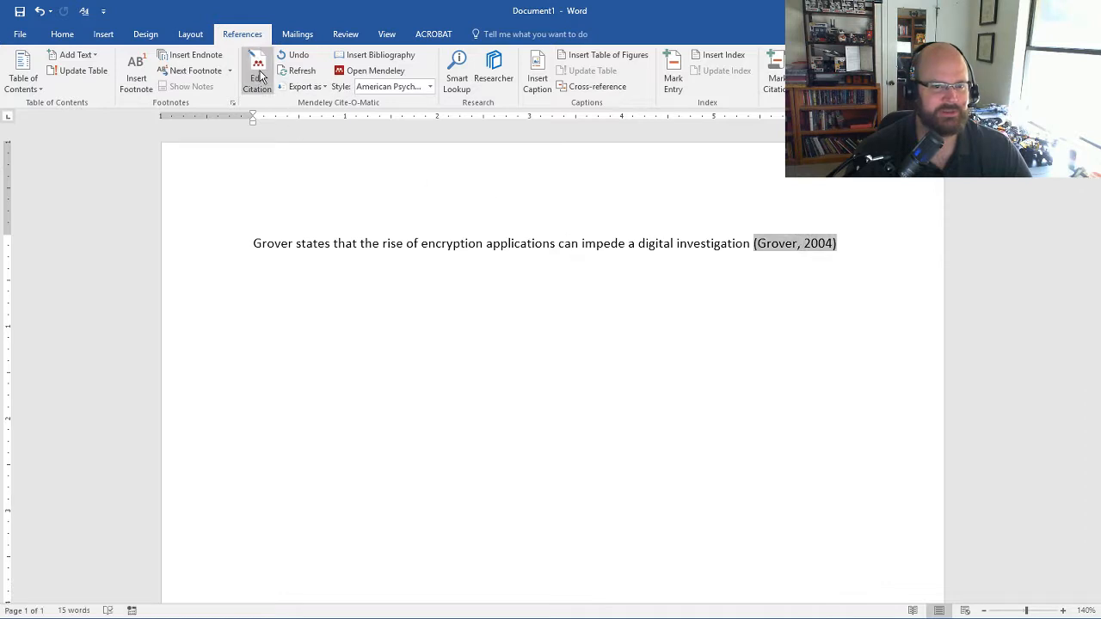
Edit the citation to include page 5, reading '(Grover, 2004, p. 5)'.
left_click(258, 71)
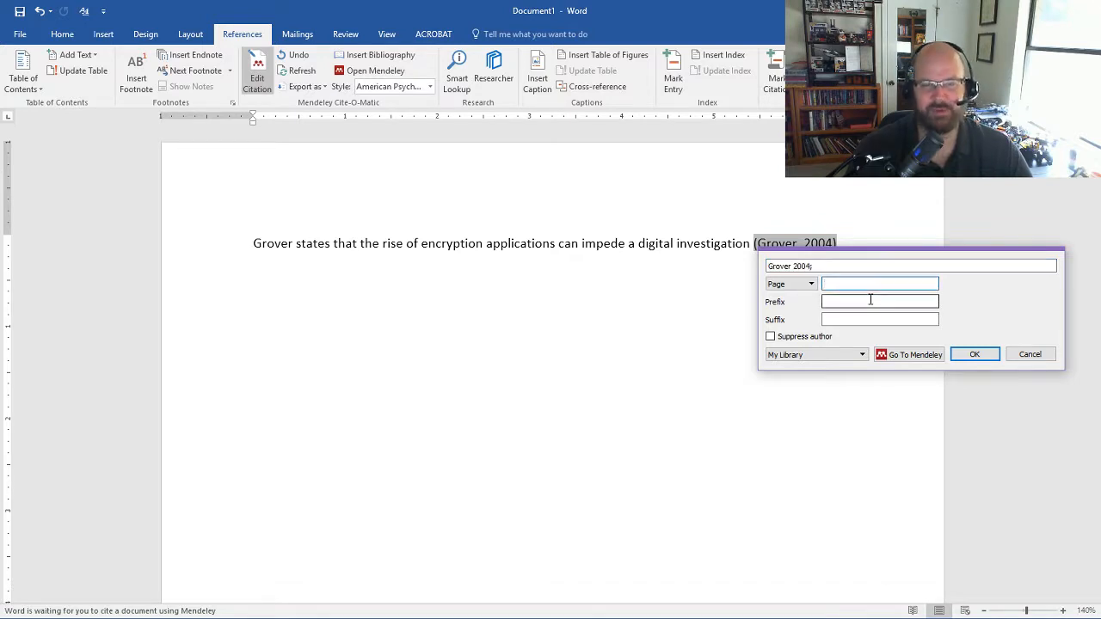
type("5")
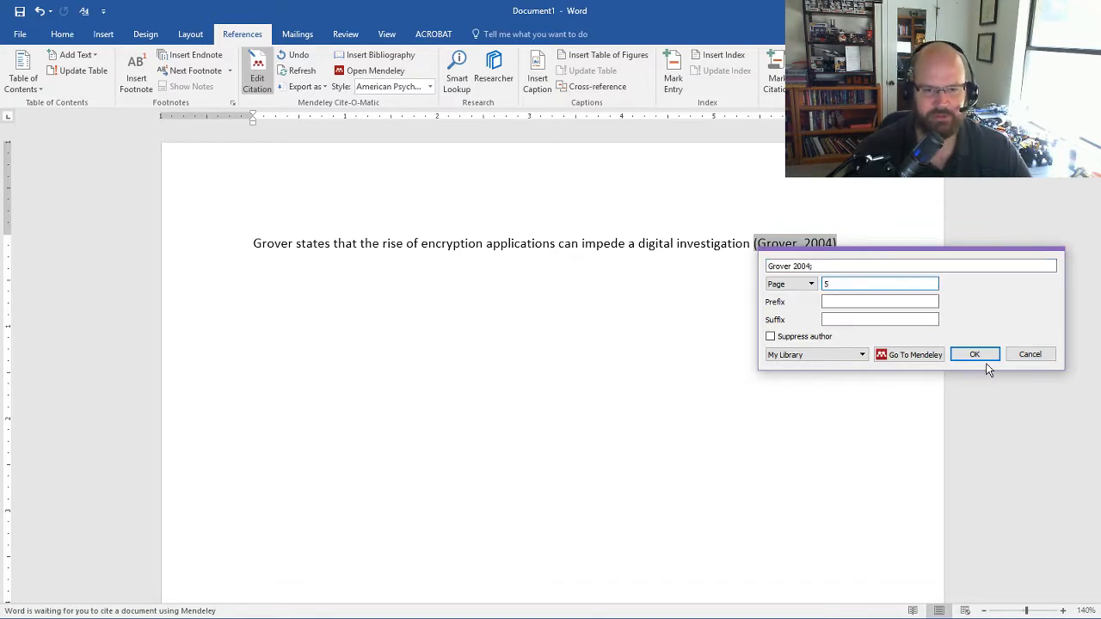
left_click(973, 354)
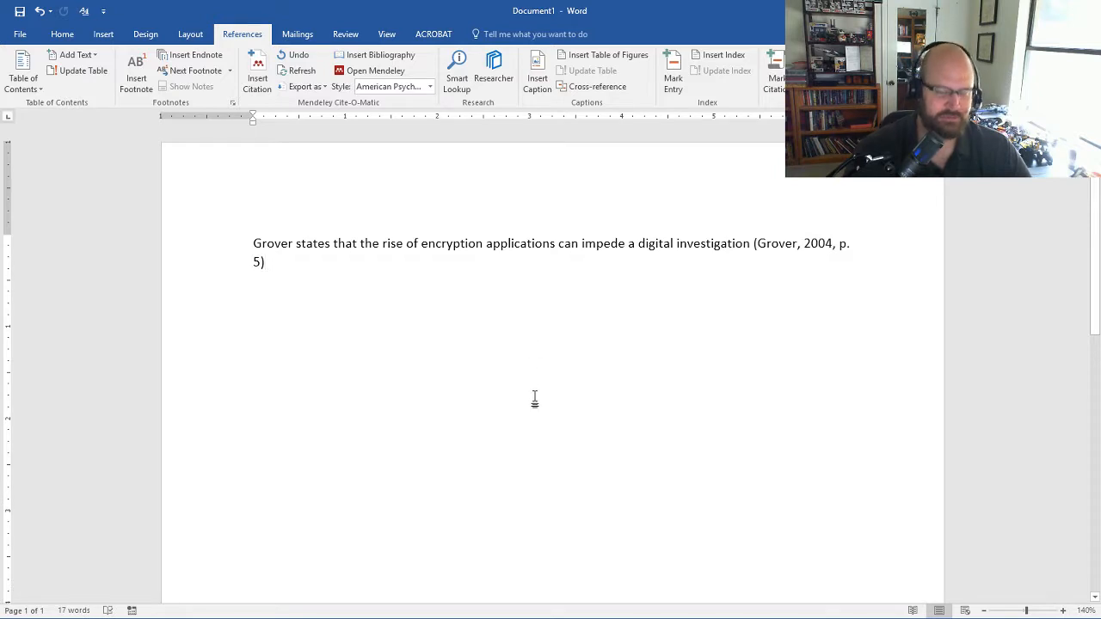
End the cited sentence with a period after the citation.
type(".")
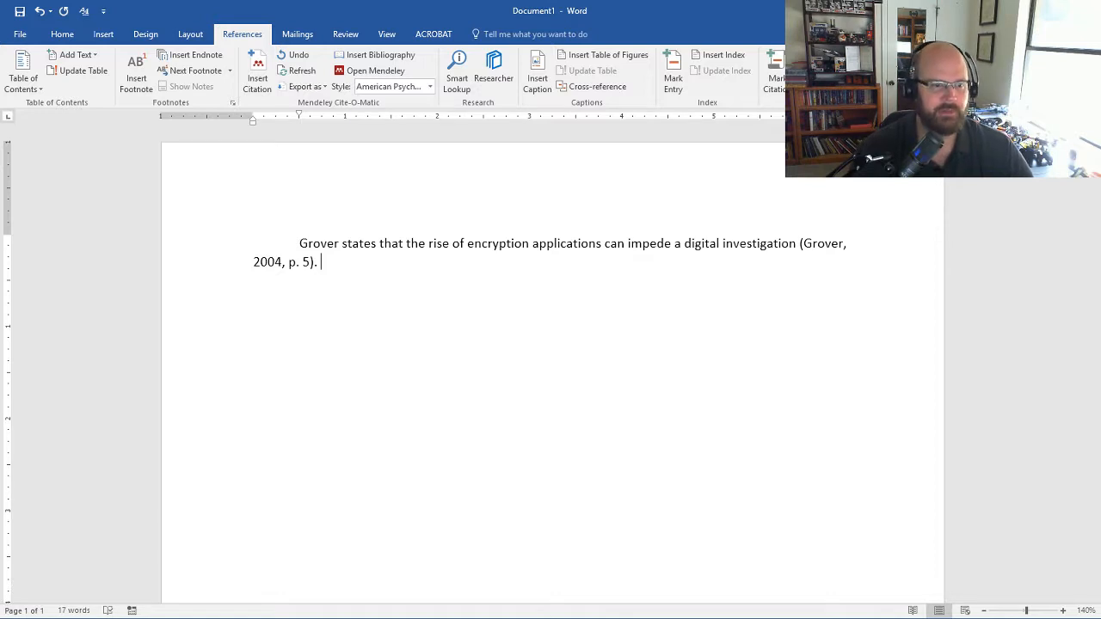
mouse_move(534, 399)
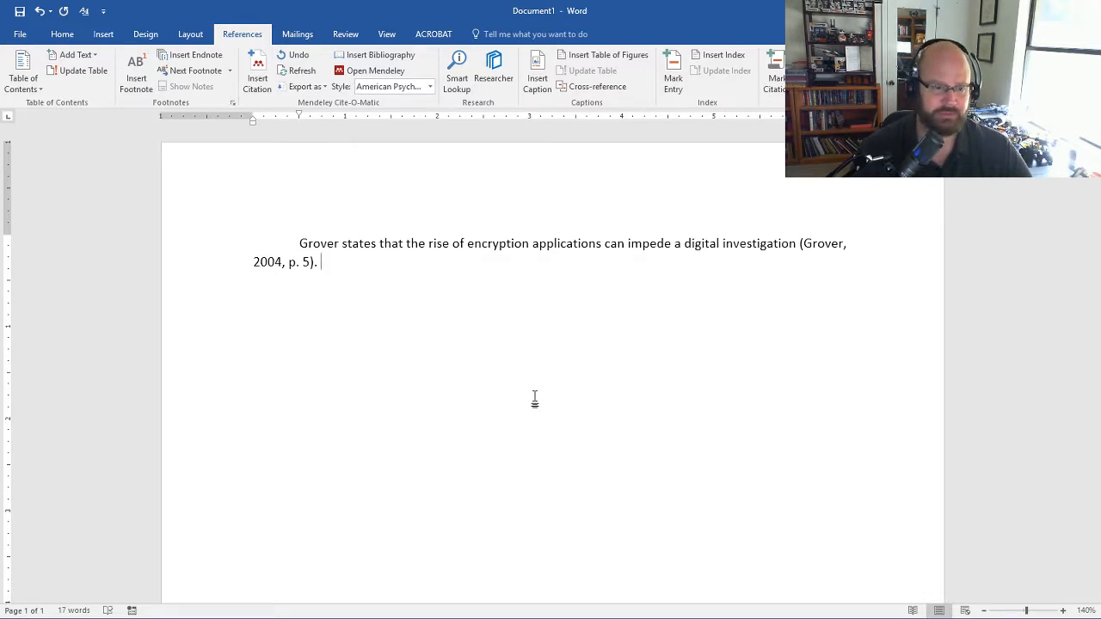
Write 'This leads to the issue of plausible deniability and that can further complicate an ongoing investigation and court orders'.
type("T")
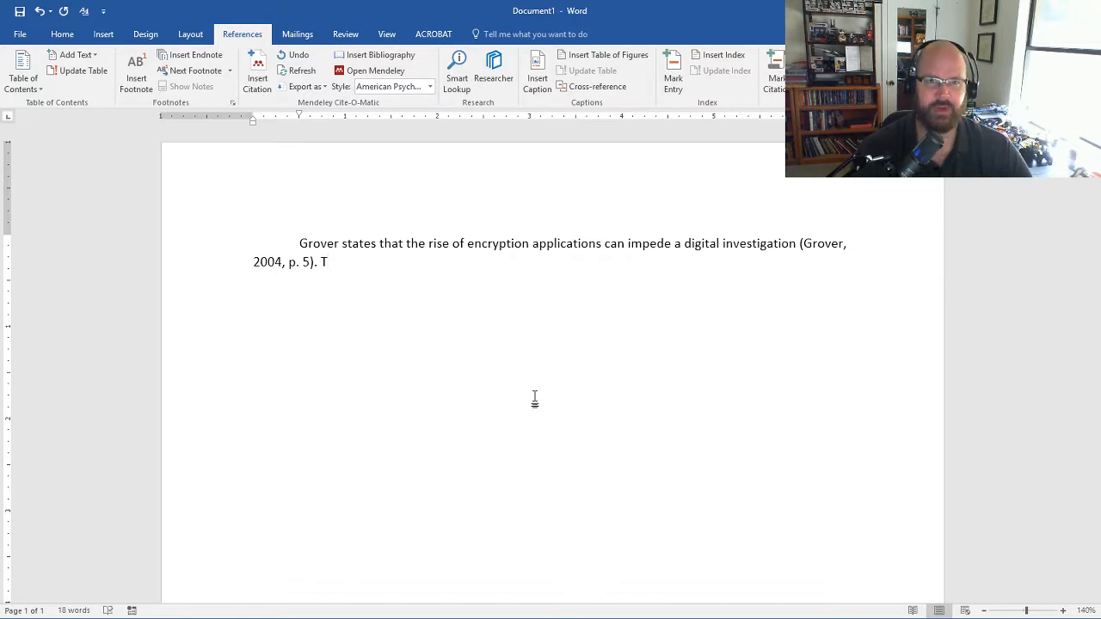
left_click(326, 261)
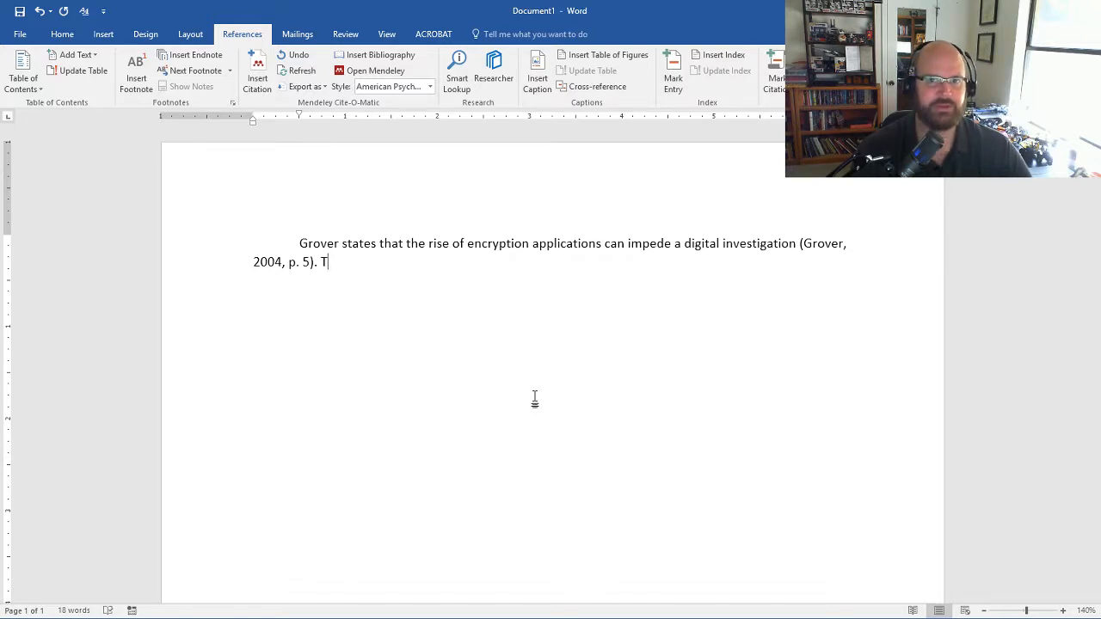
type("h")
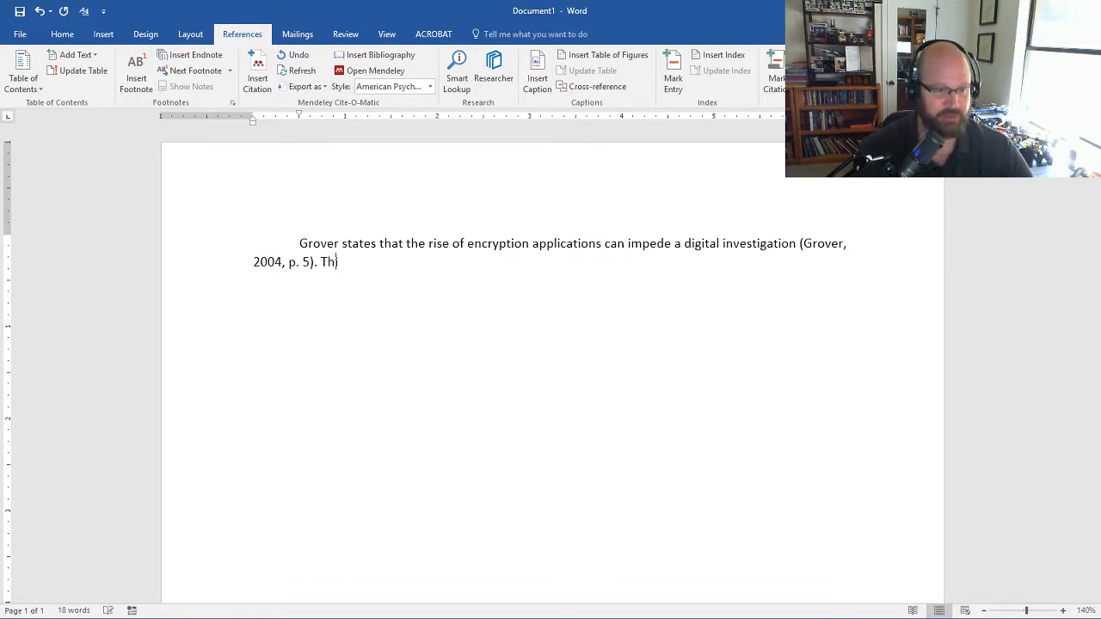
type("is leads to the")
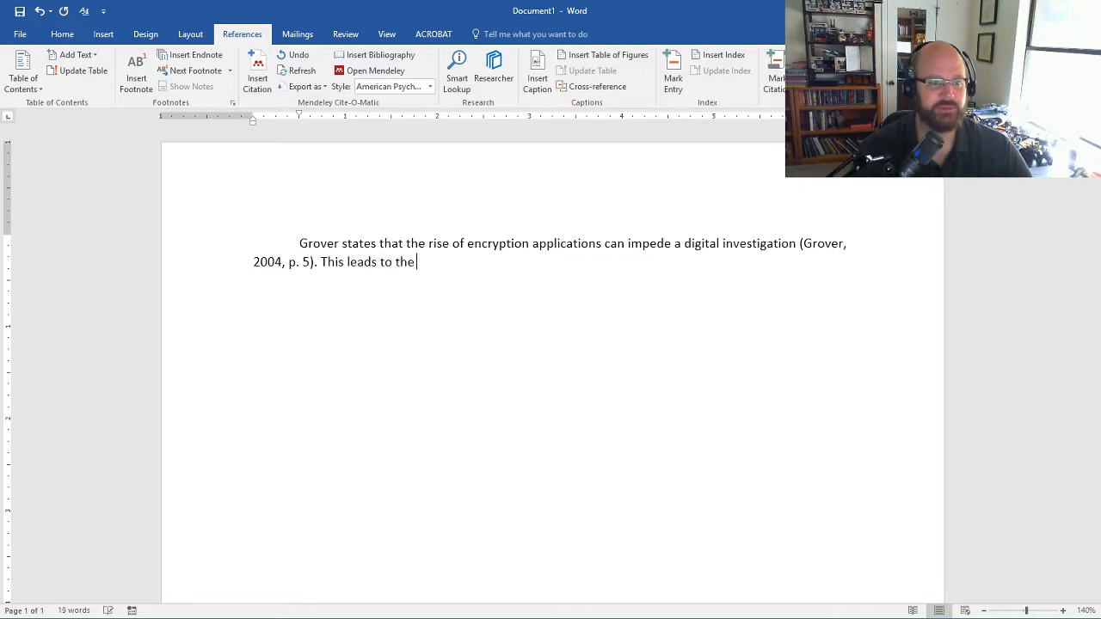
type("is")
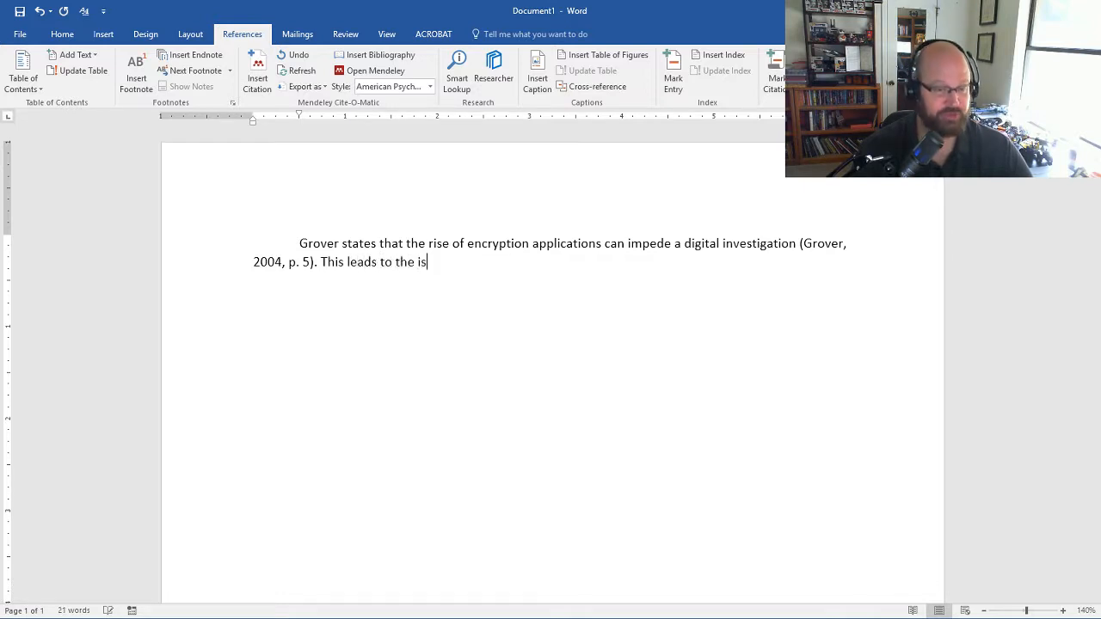
type("sue of p")
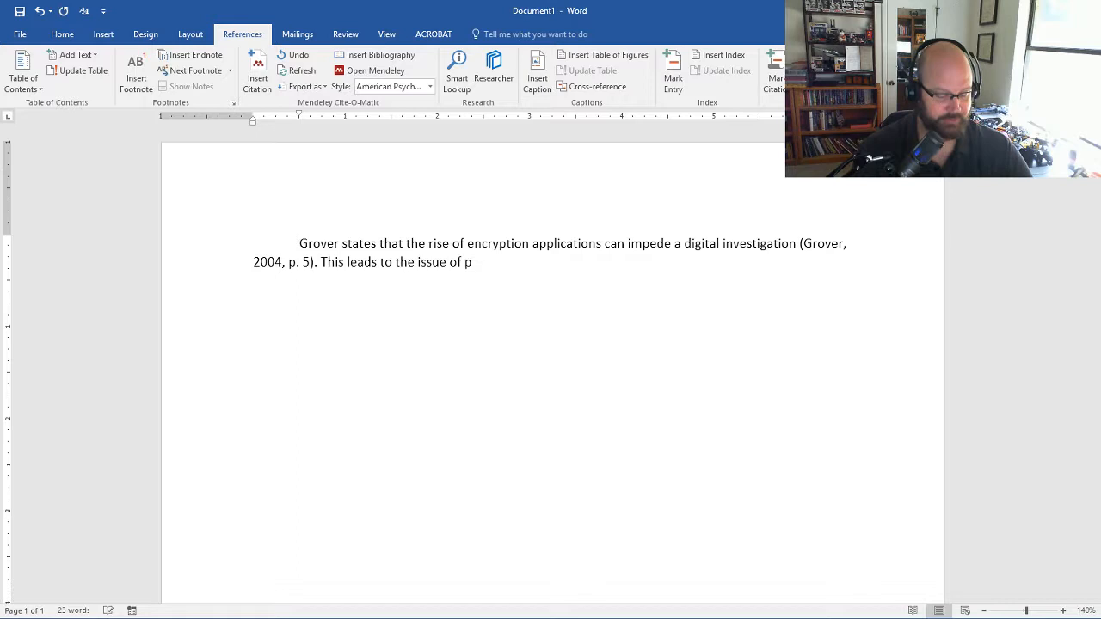
type("lausi")
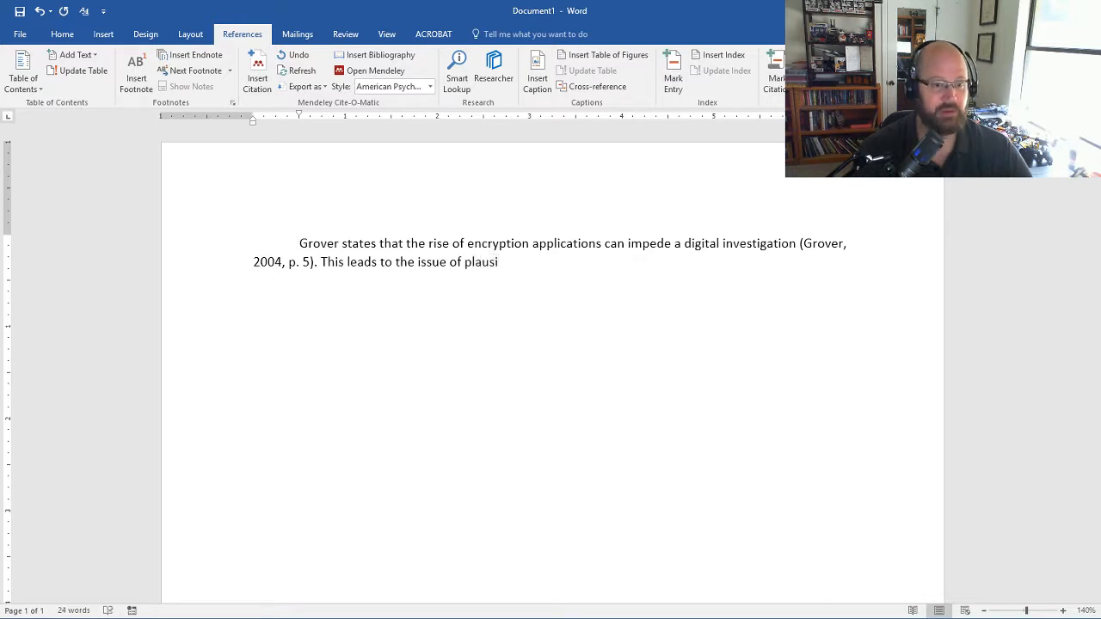
type("ble deni")
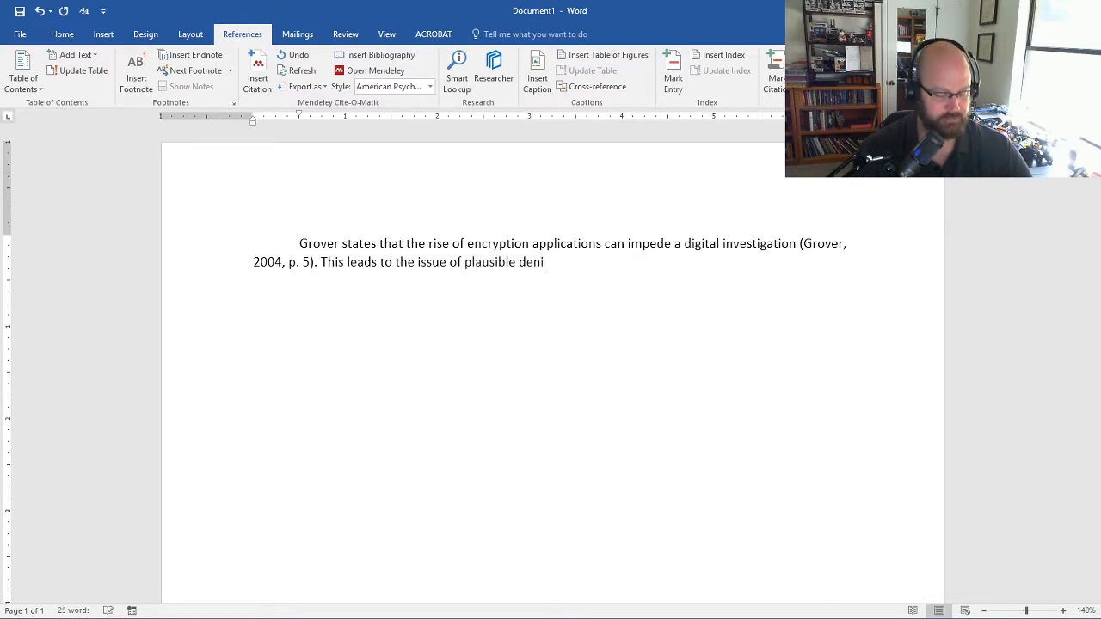
type("ability")
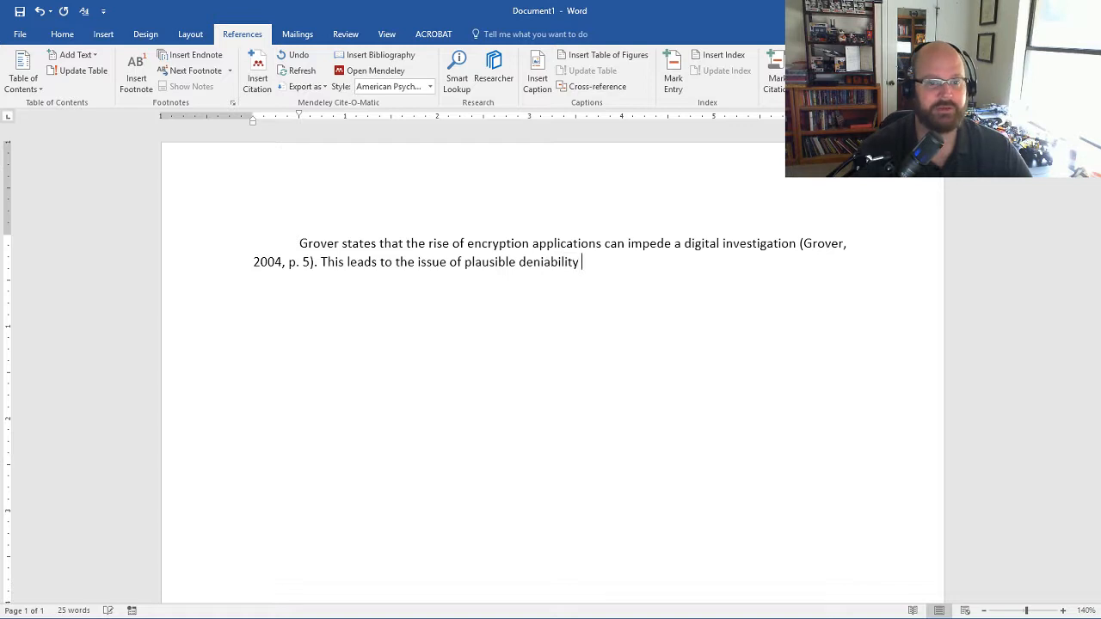
type("and that")
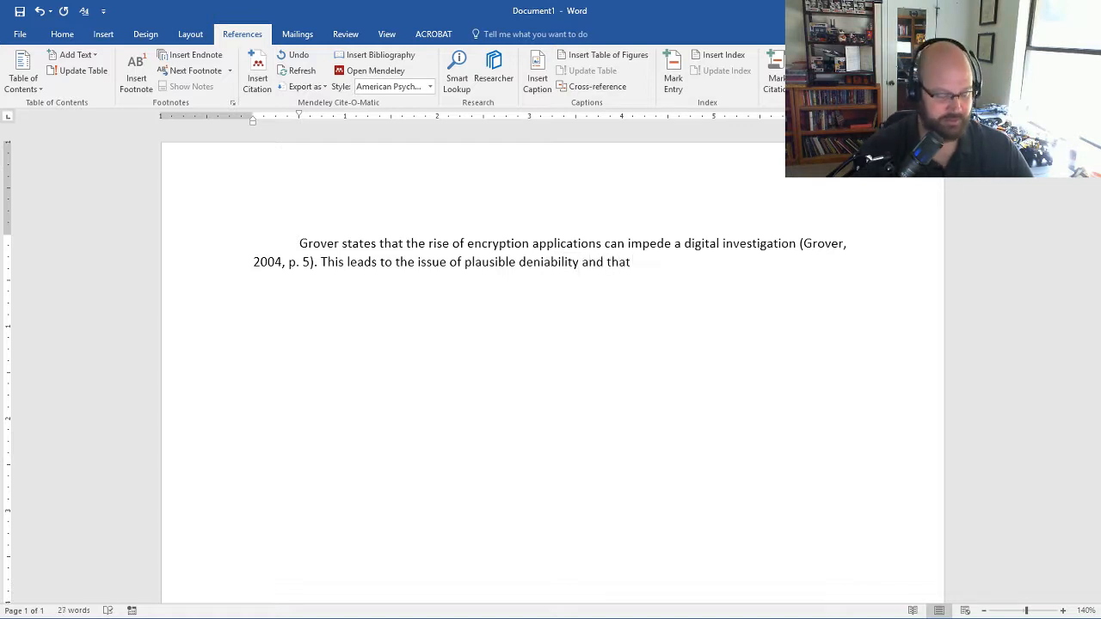
type("can")
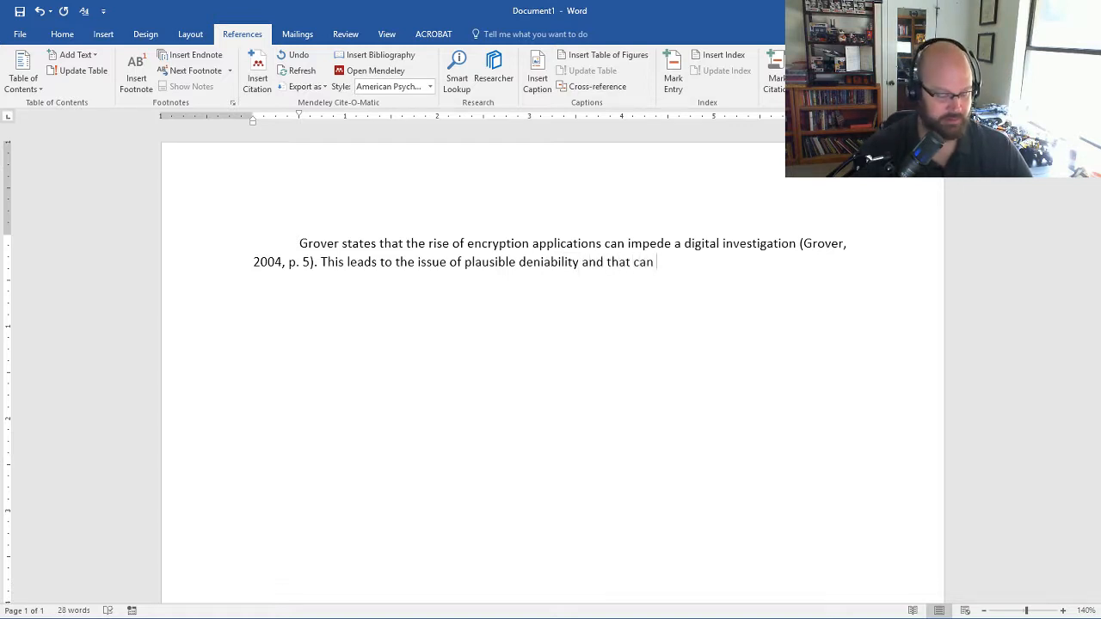
type("further co")
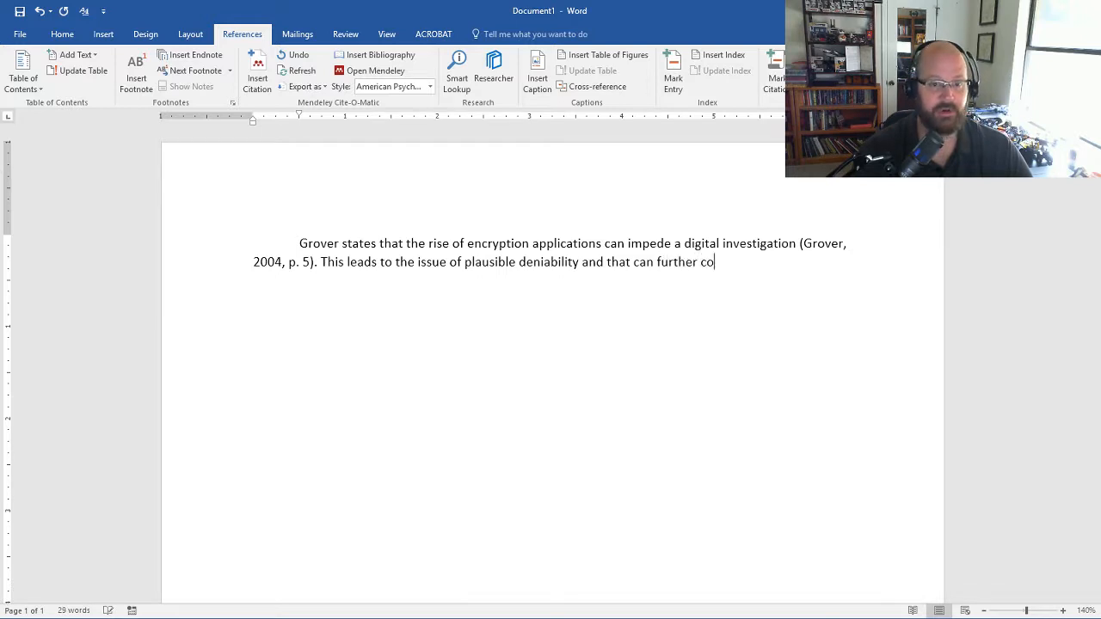
type("mplicate an p")
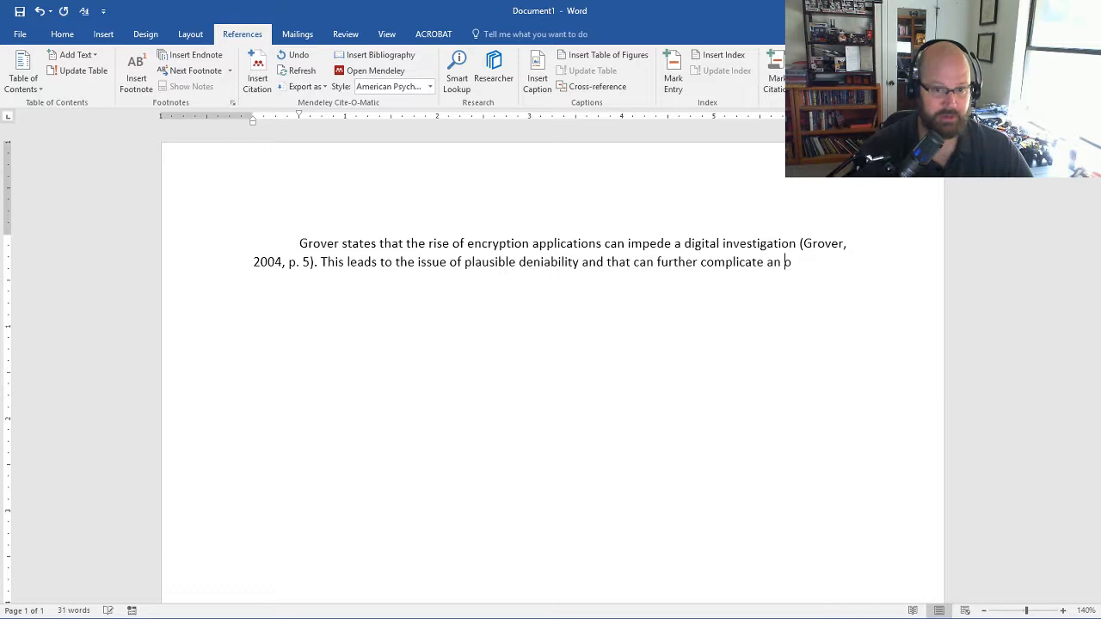
type("no")
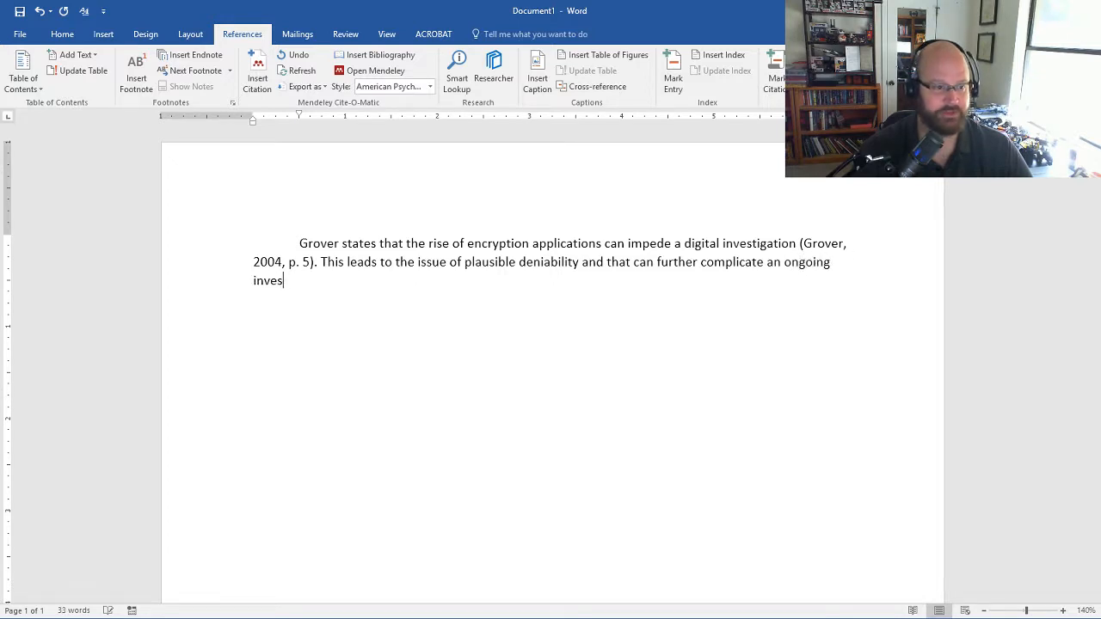
type("tigation and")
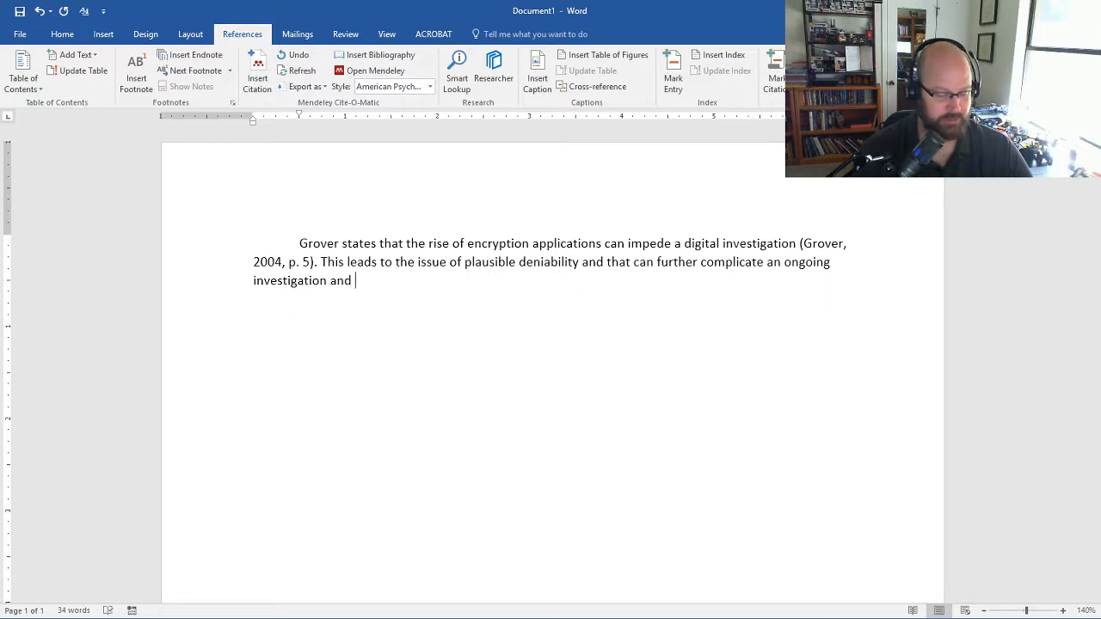
type("c")
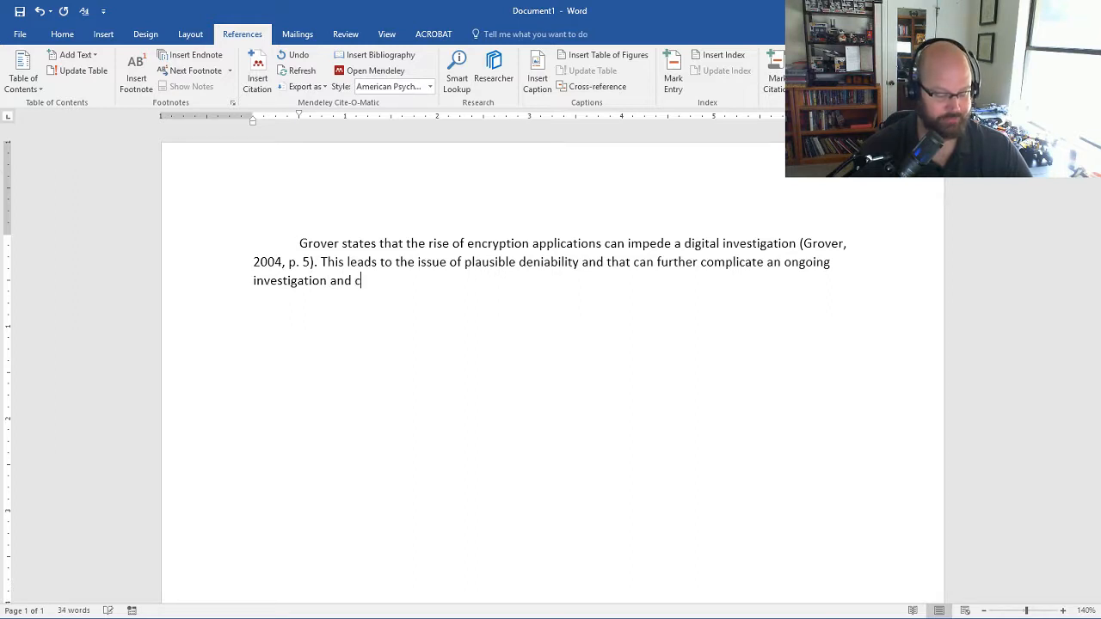
type("ourt orders")
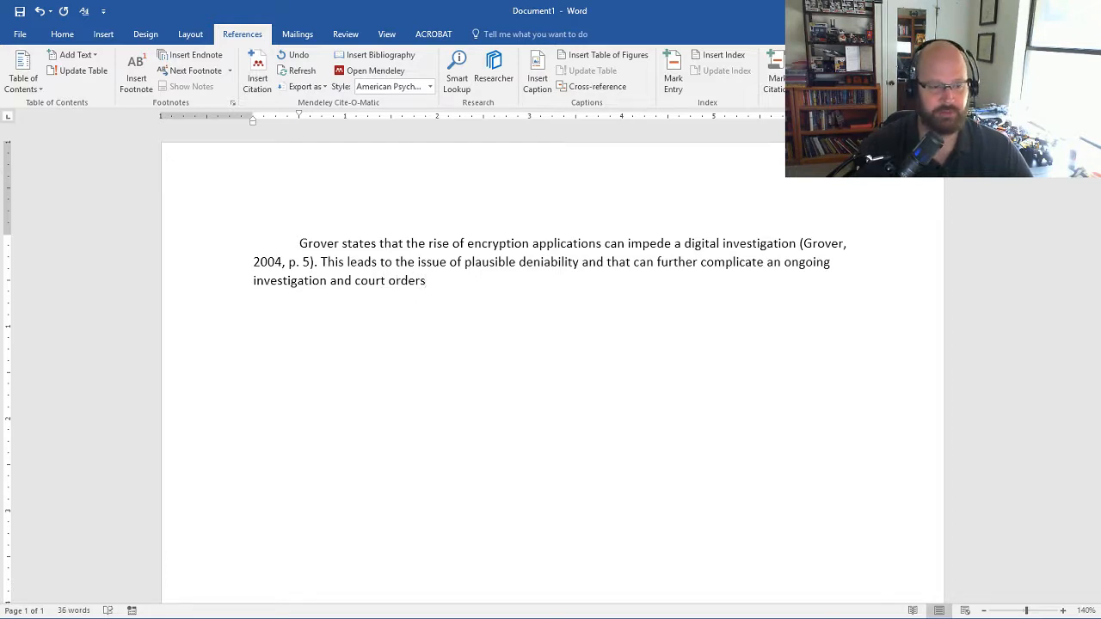
Insert the Mendeley citation '(Grover, 2004, p. 6)' after the plausible deniability sentence.
left_click(258, 70)
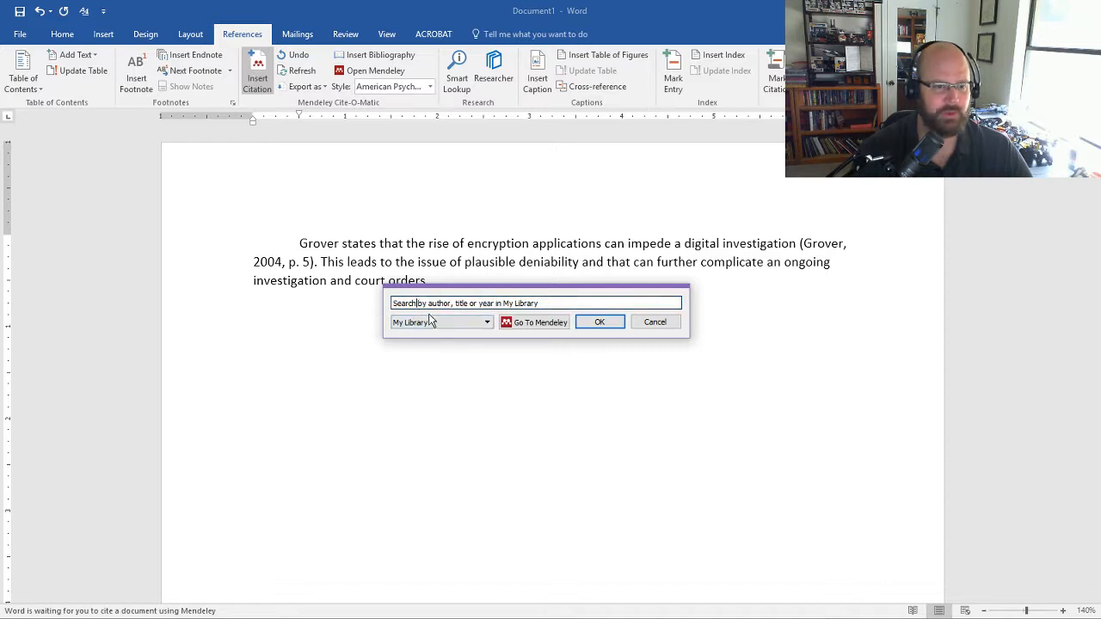
type("SearGro")
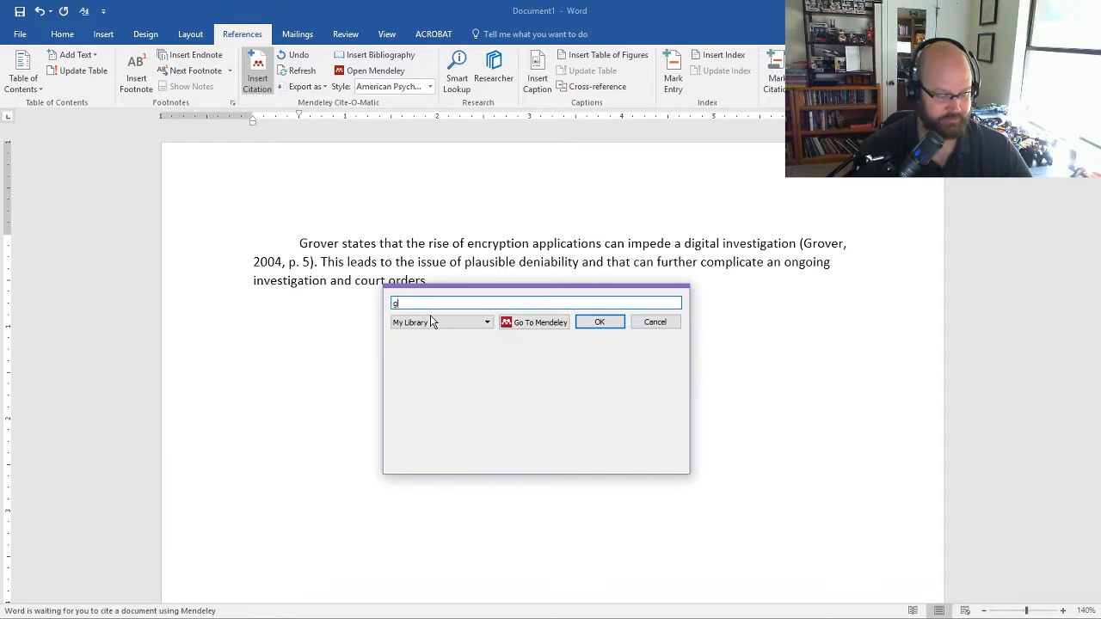
type("rover 2004;")
type("6")
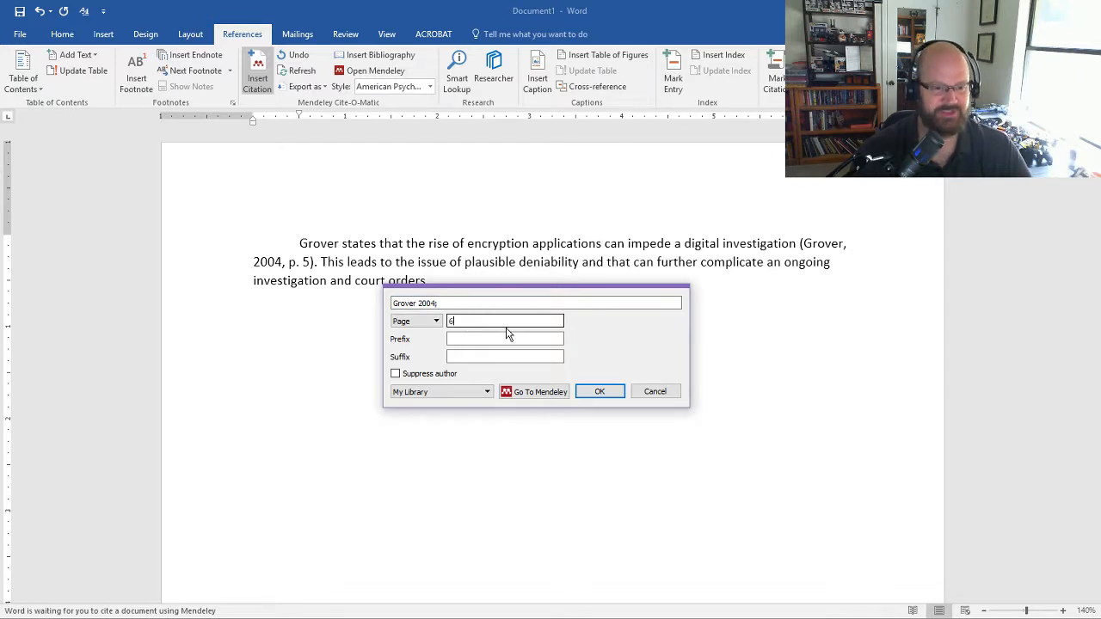
left_click(599, 392)
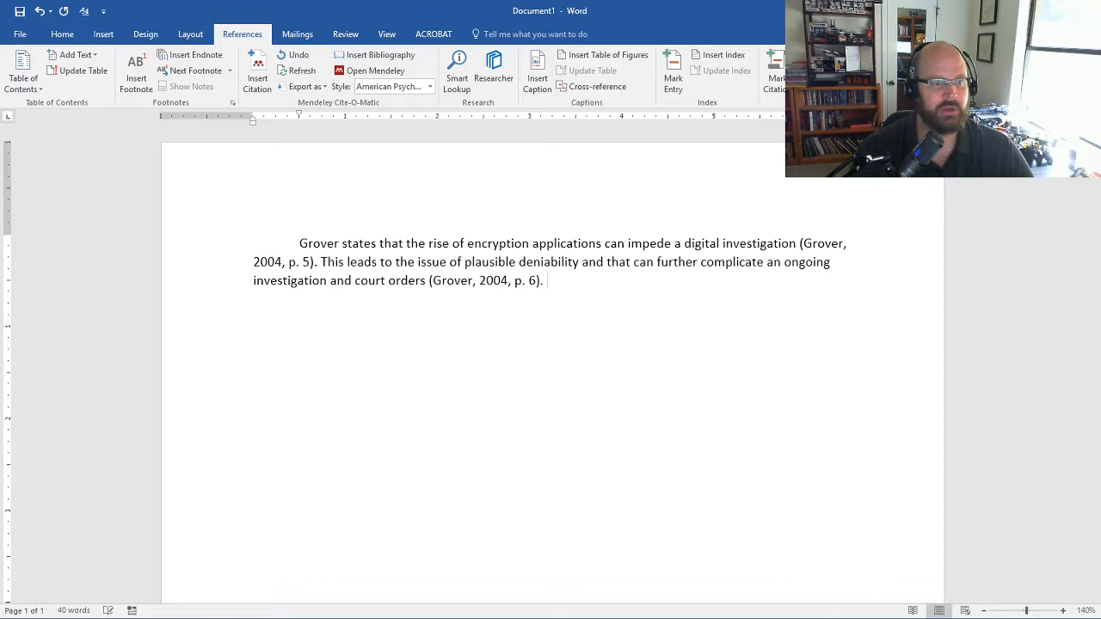
Write 'Grover also discusses the complication of compel orders in digital investigations with layers of dual encryption'.
type("G")
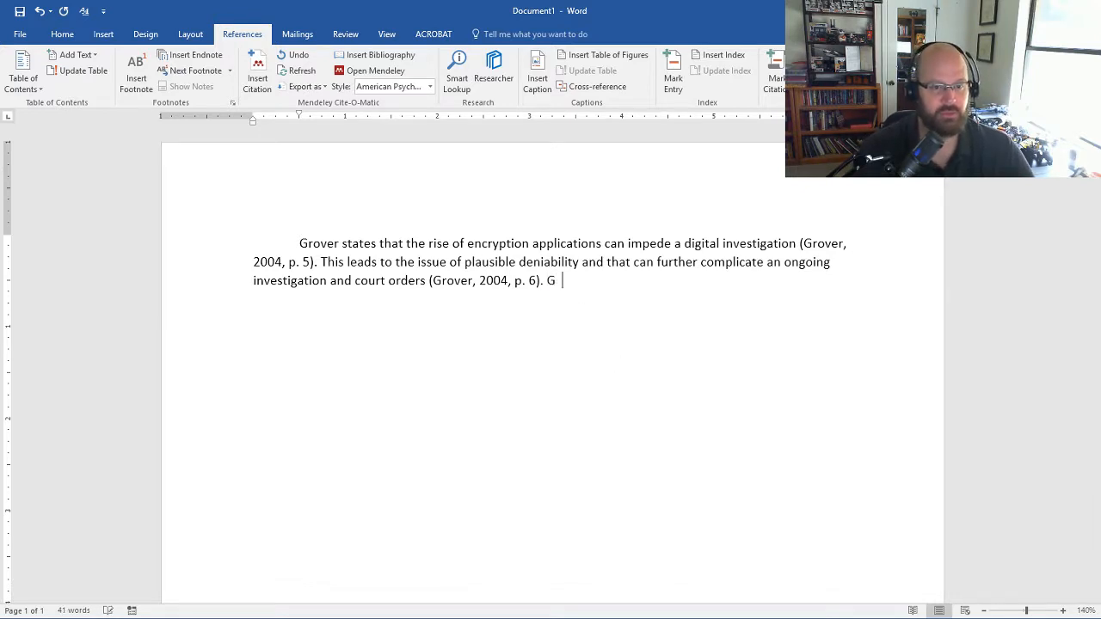
type("rover also")
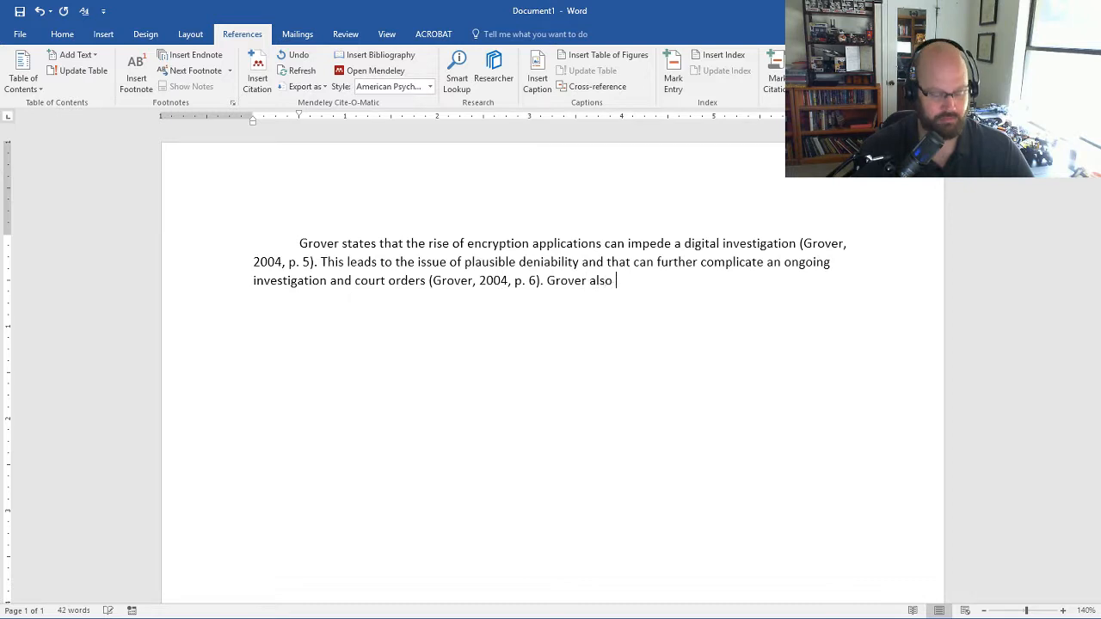
type("disc")
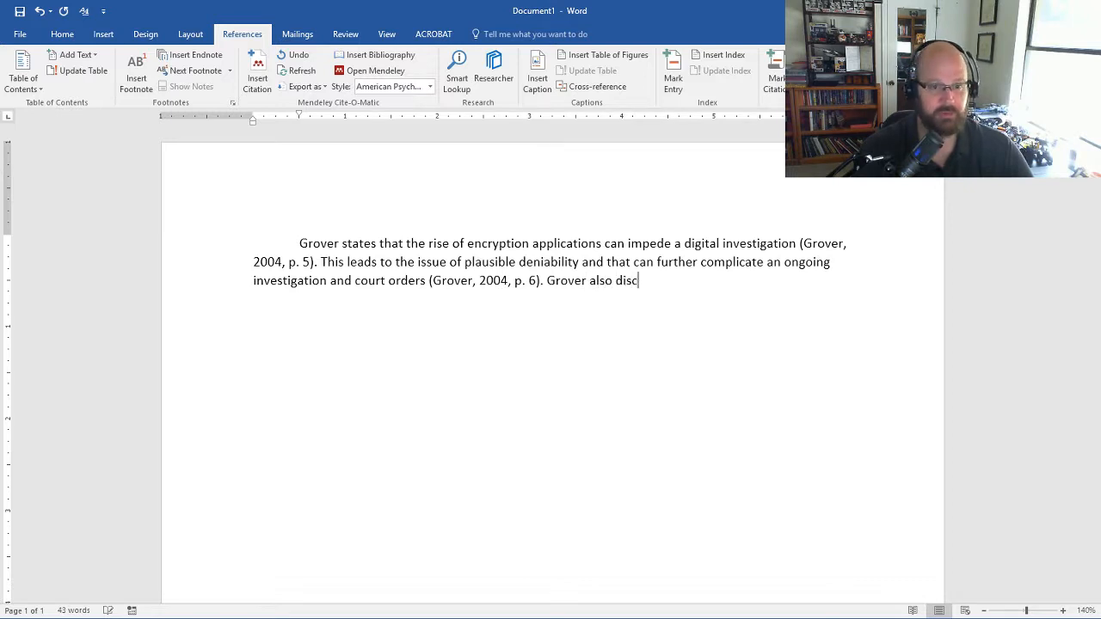
type("uss")
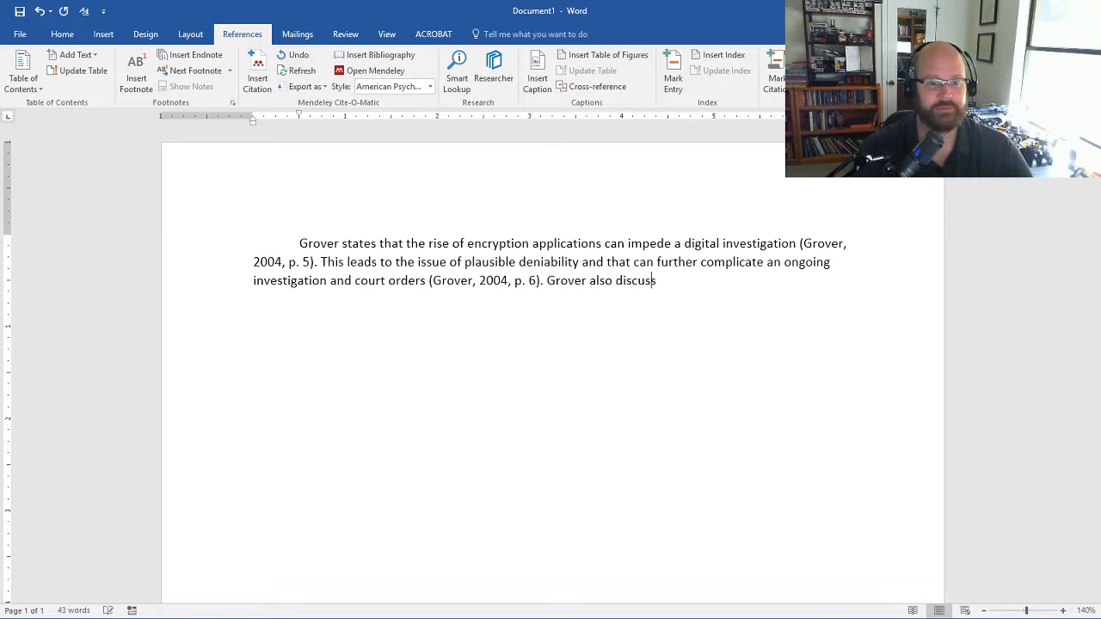
type("ses the")
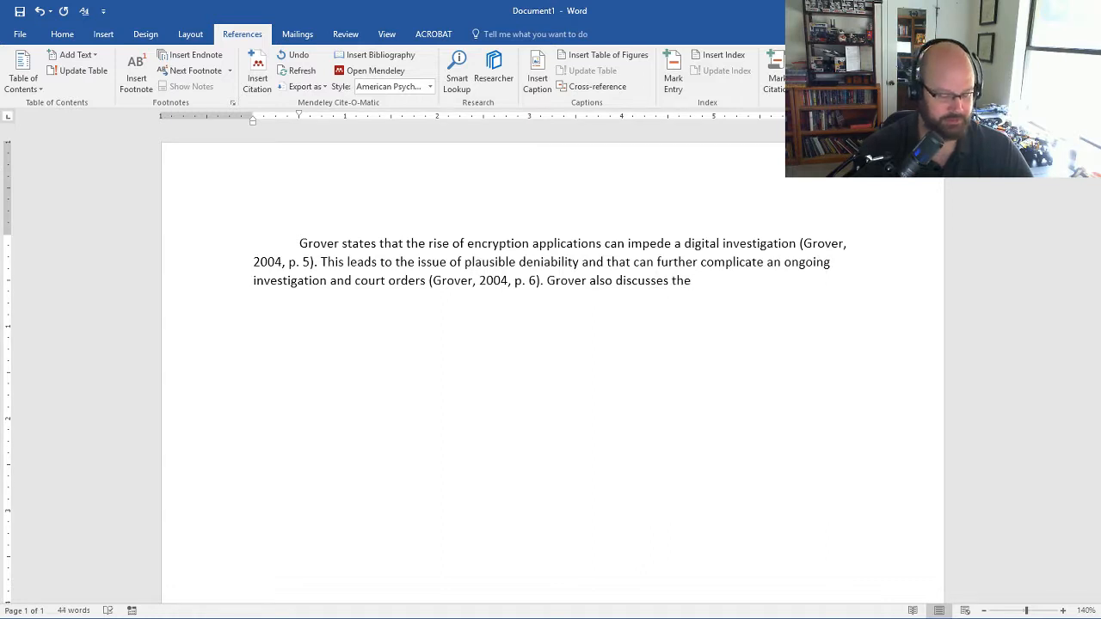
type("com")
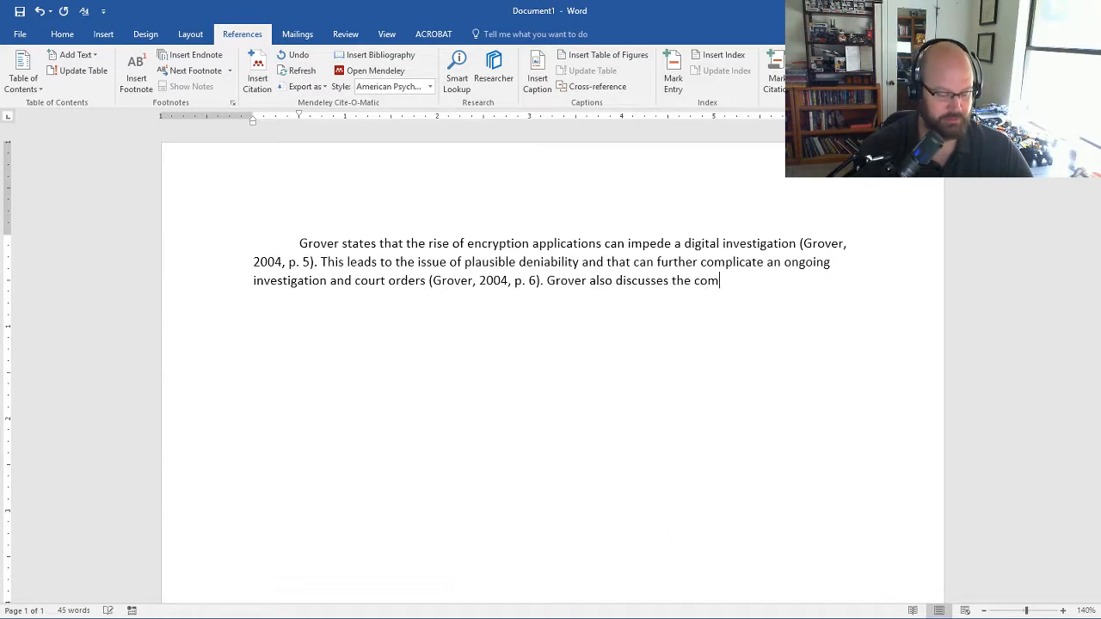
type("plication")
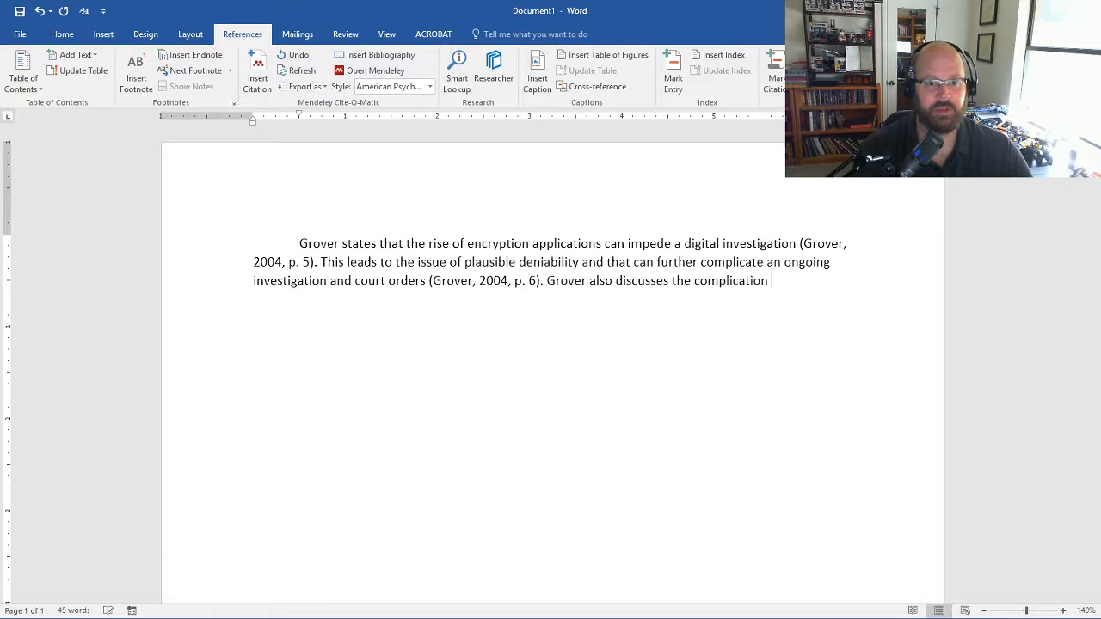
type("of co")
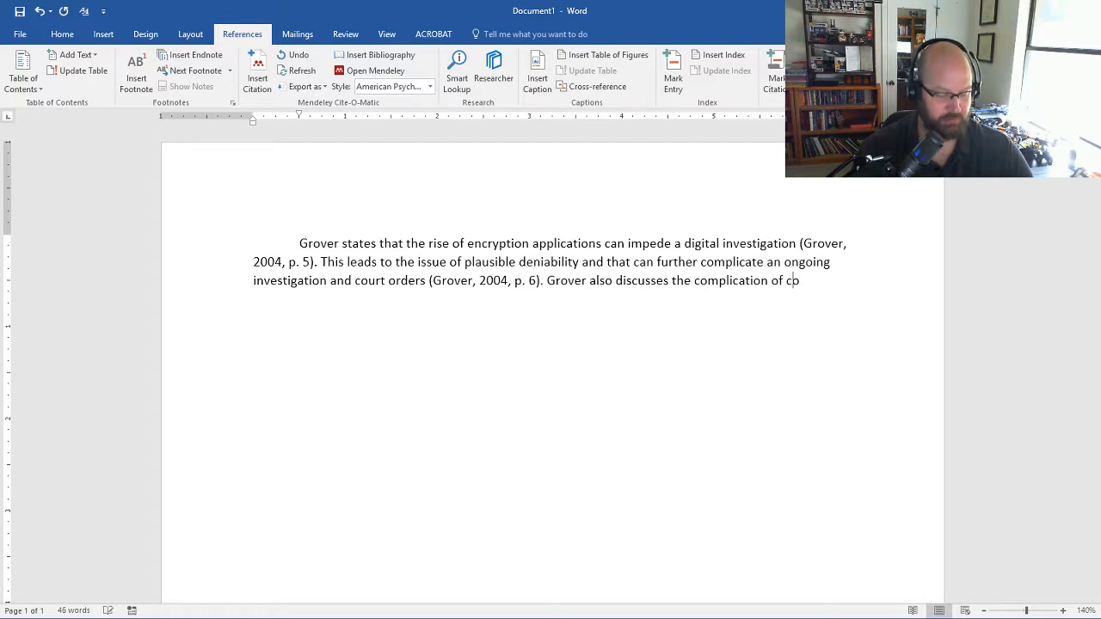
type("mpel orders")
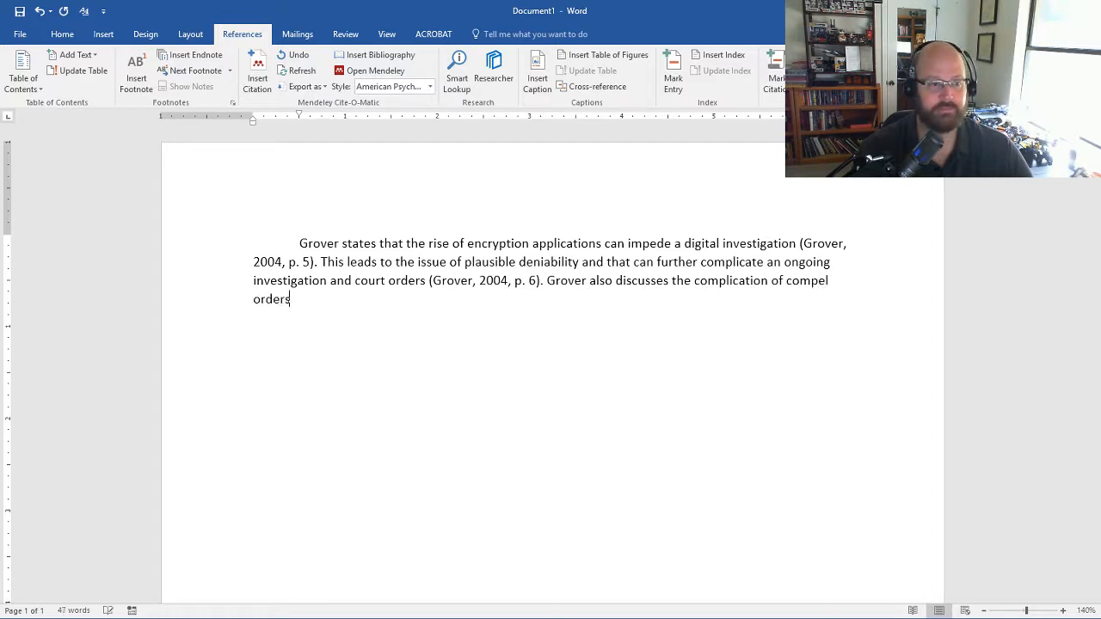
type("in di")
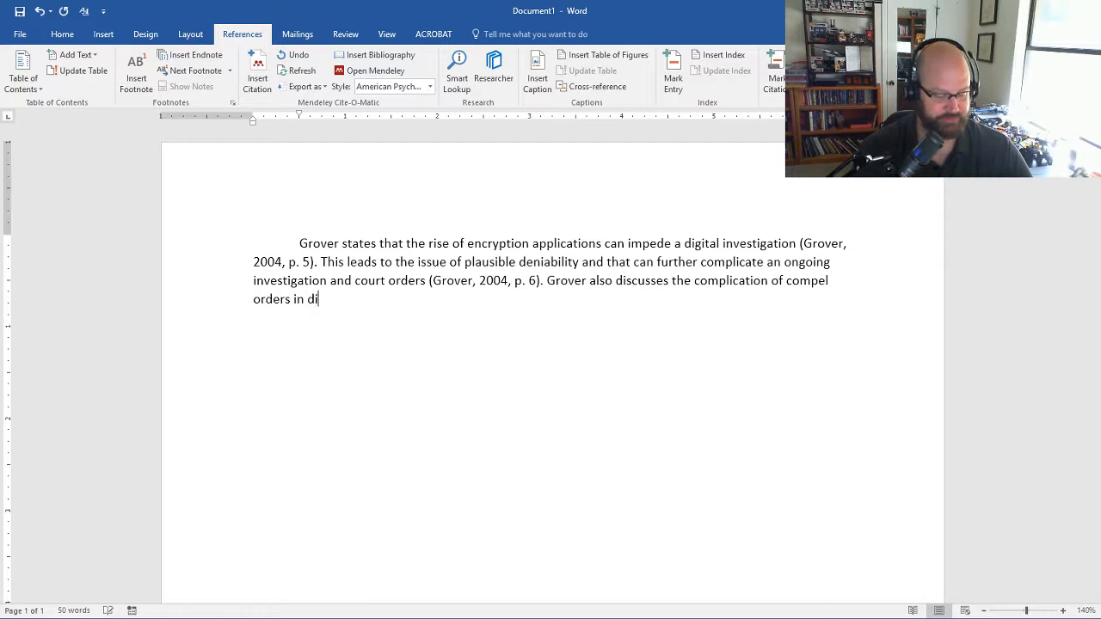
type("gital")
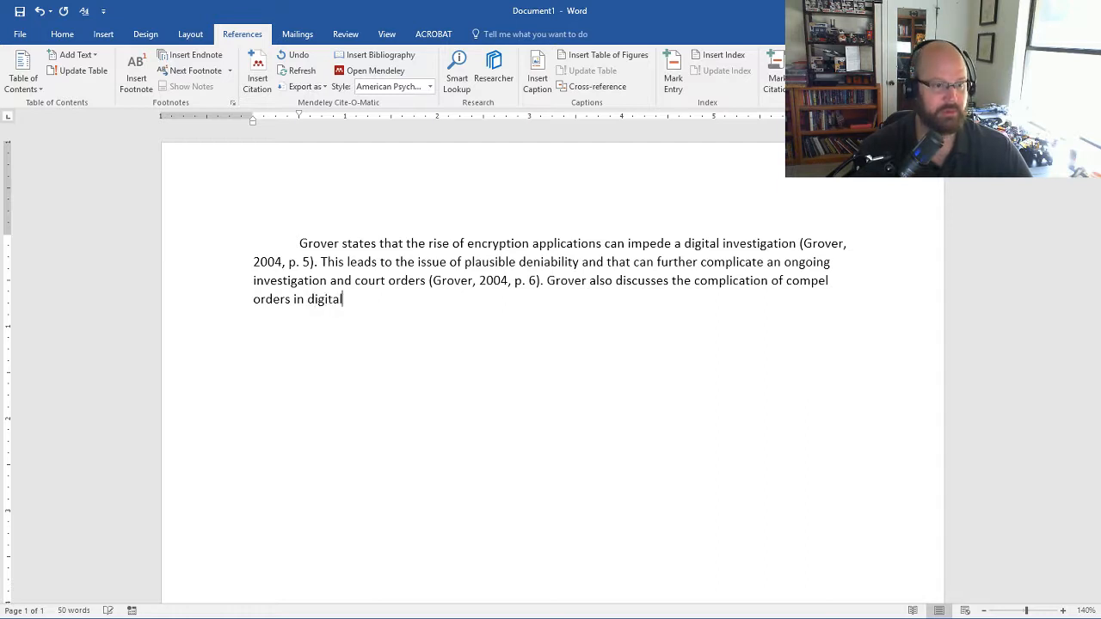
type("investigation")
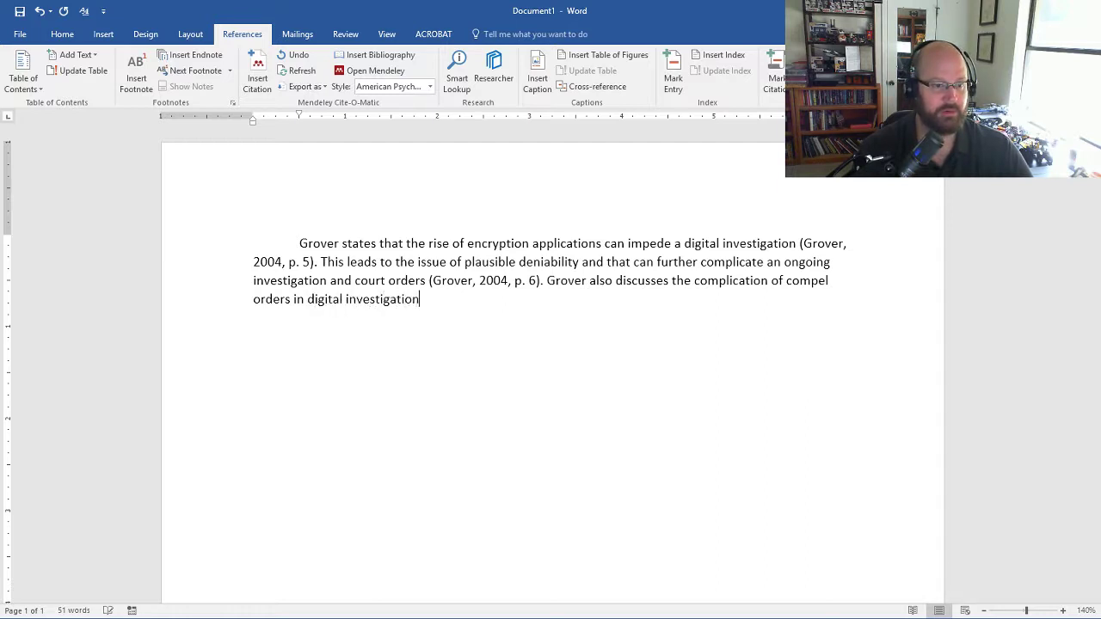
type("s with")
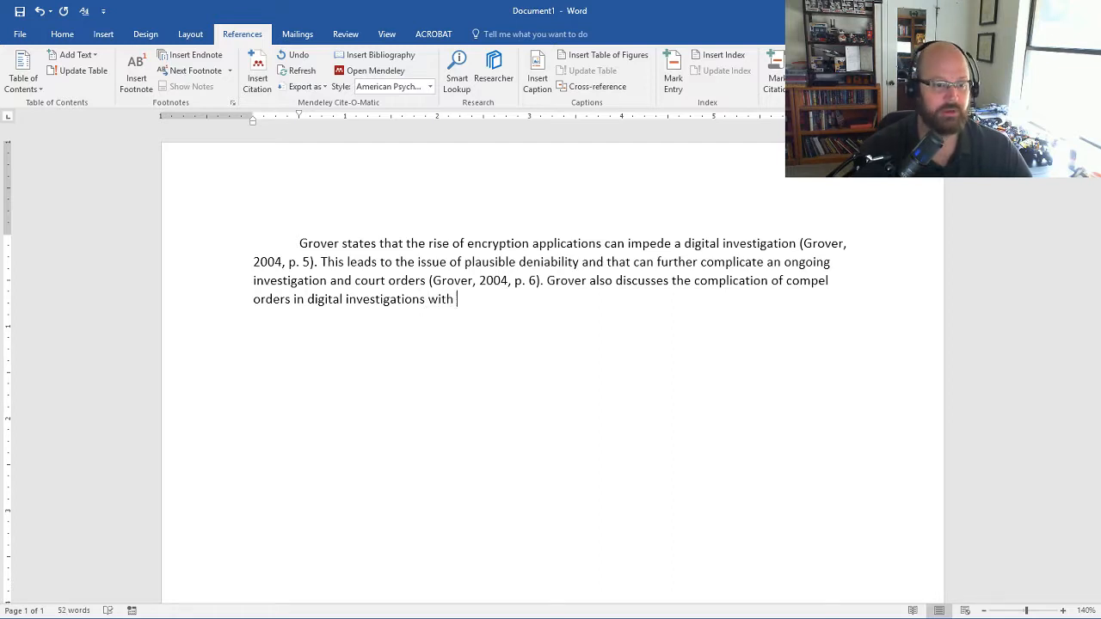
type("layers o")
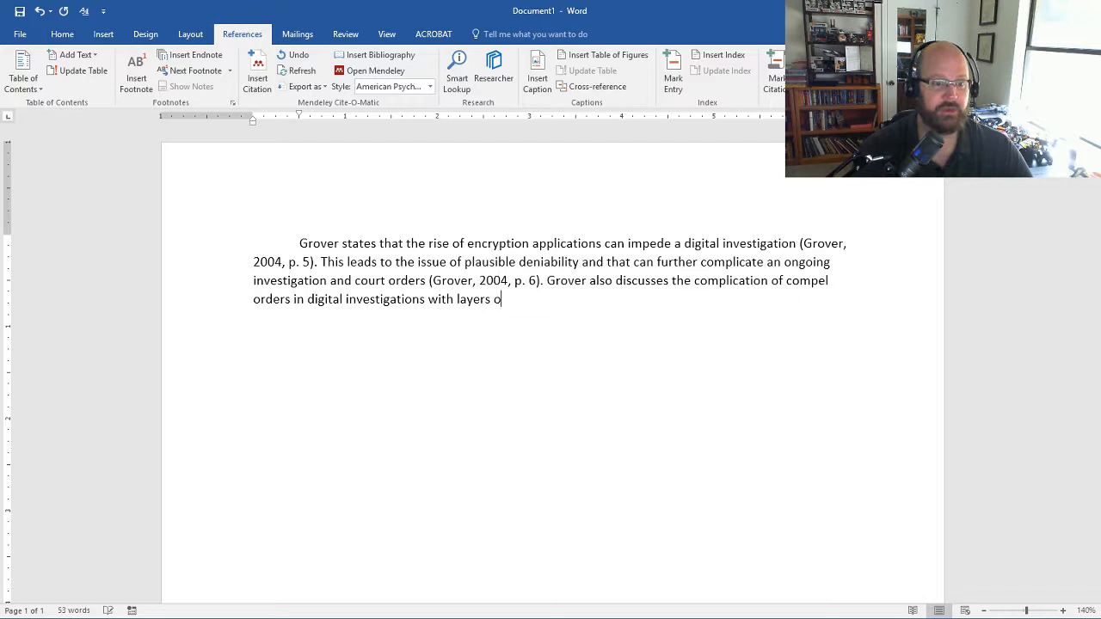
type("f dual encr")
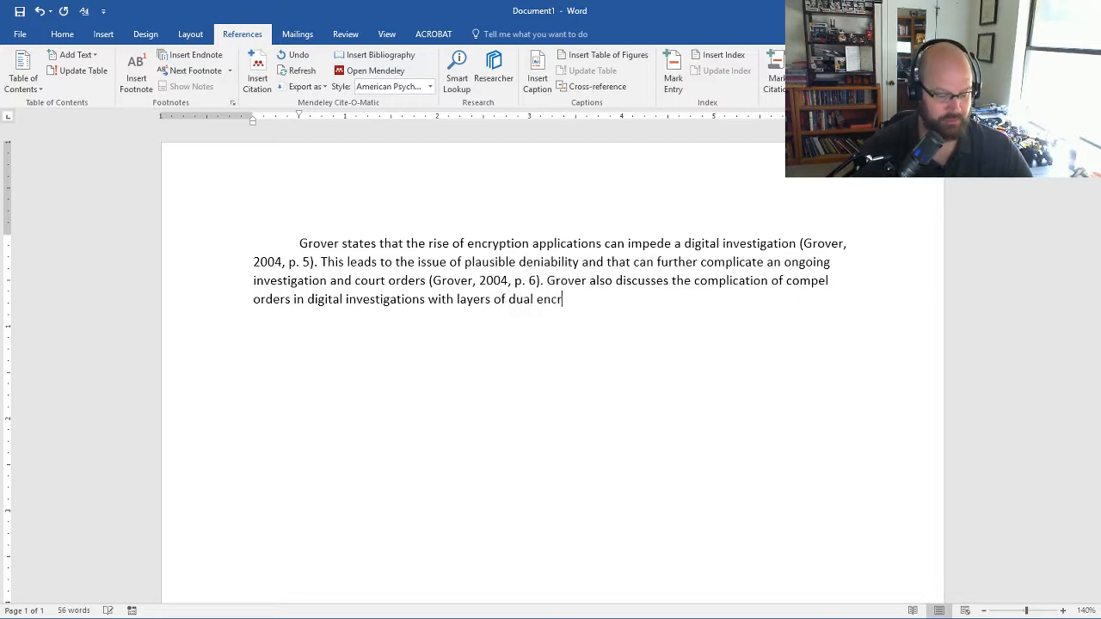
type("yption")
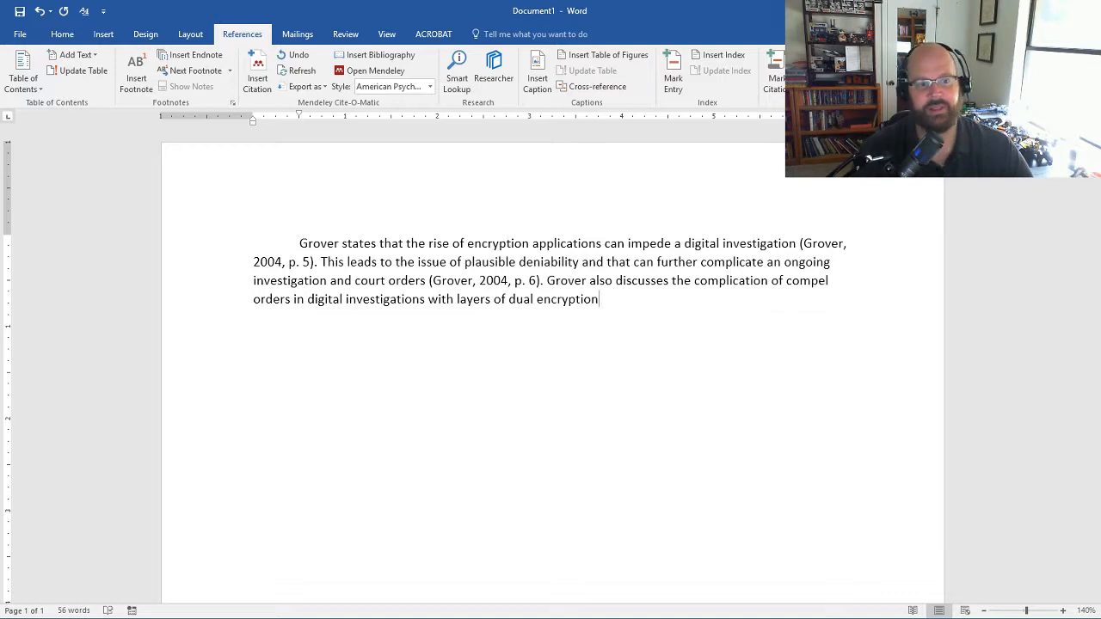
left_click(256, 66)
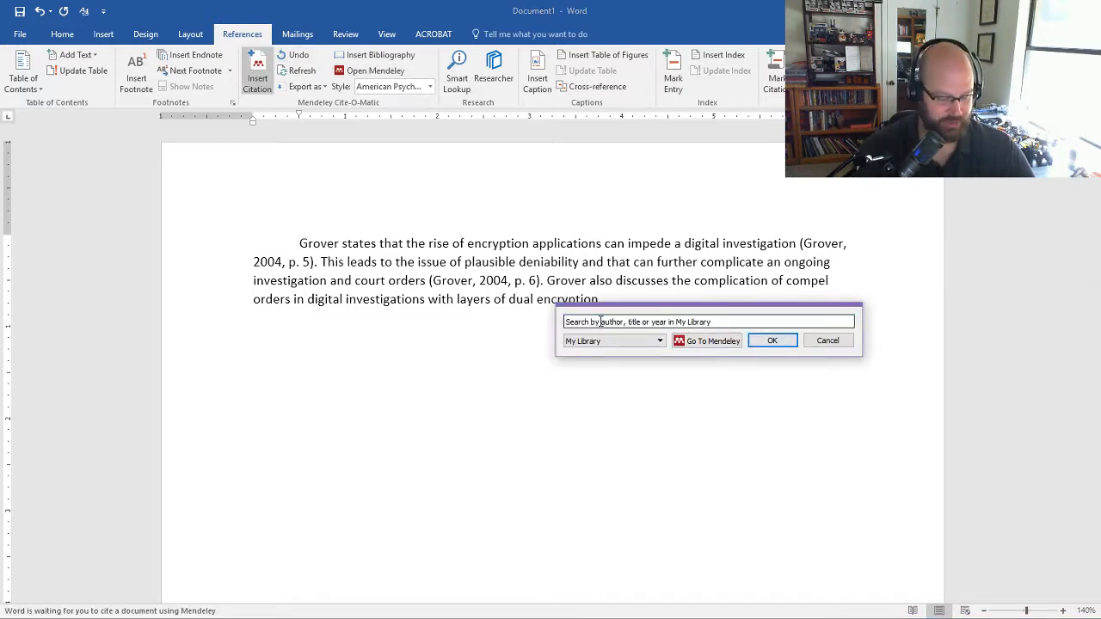
Insert the Mendeley citation '(Grover, 2004, p. 7)' after the dual encryption sentence.
type("grvove")
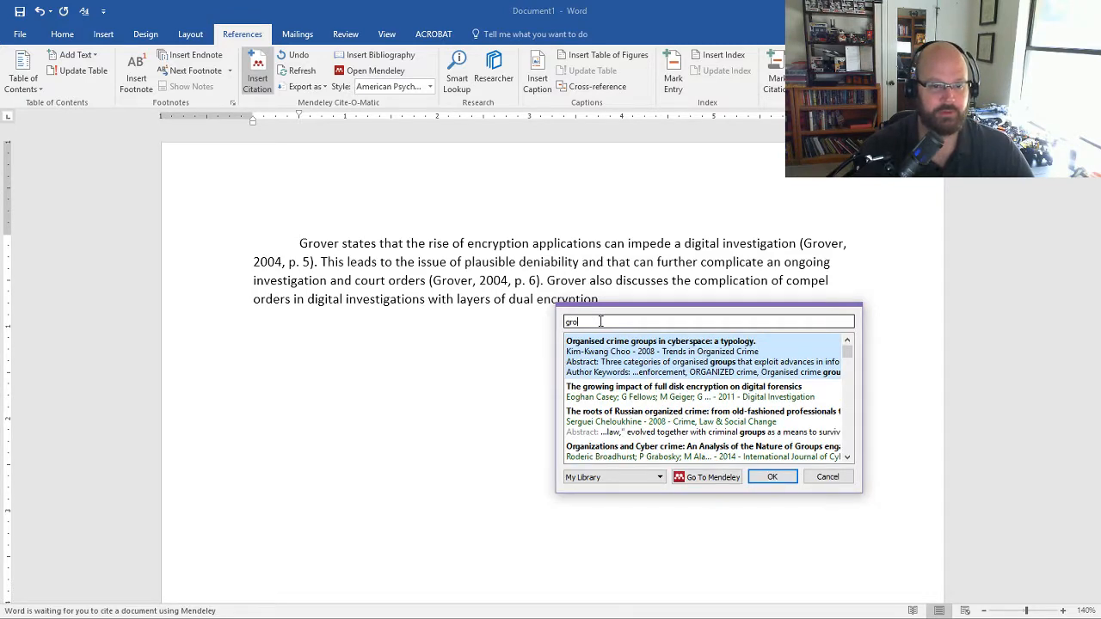
type("ver 2004")
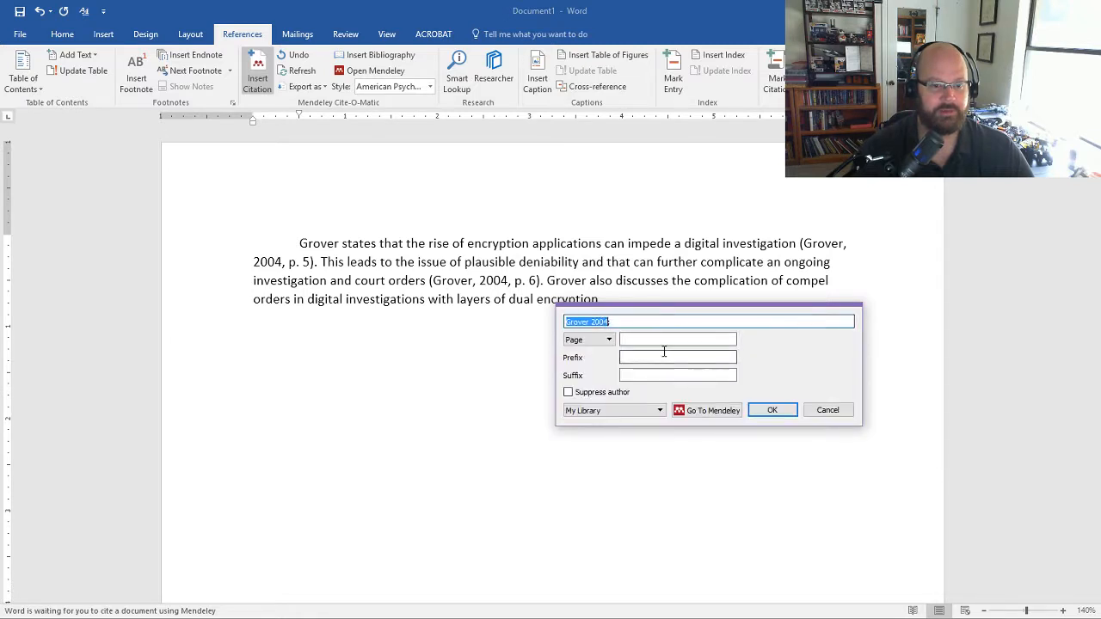
type("7")
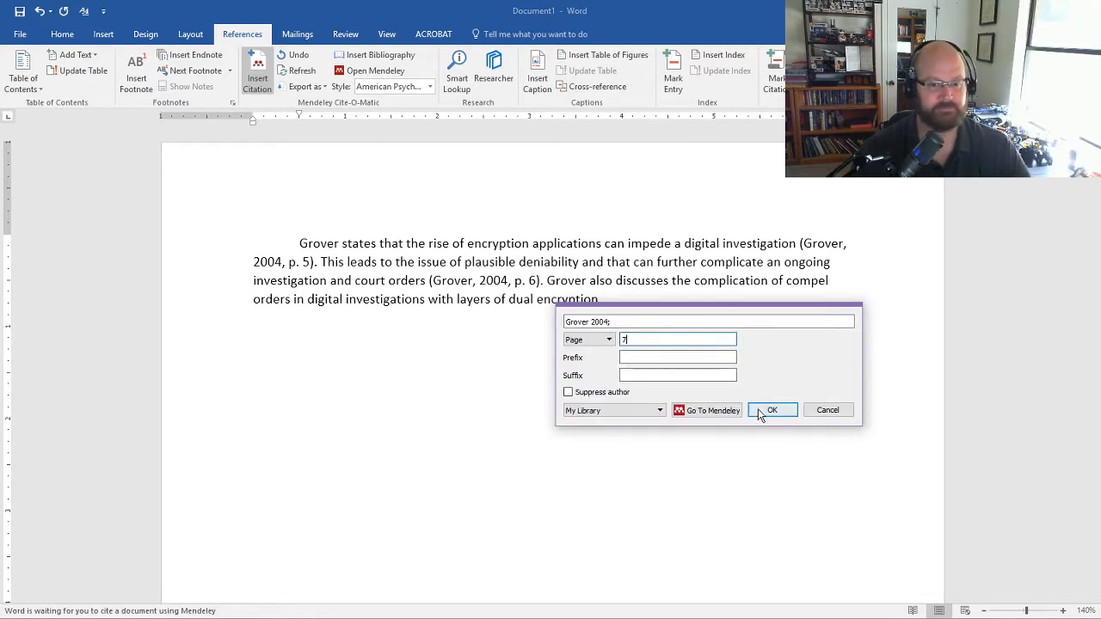
left_click(770, 409)
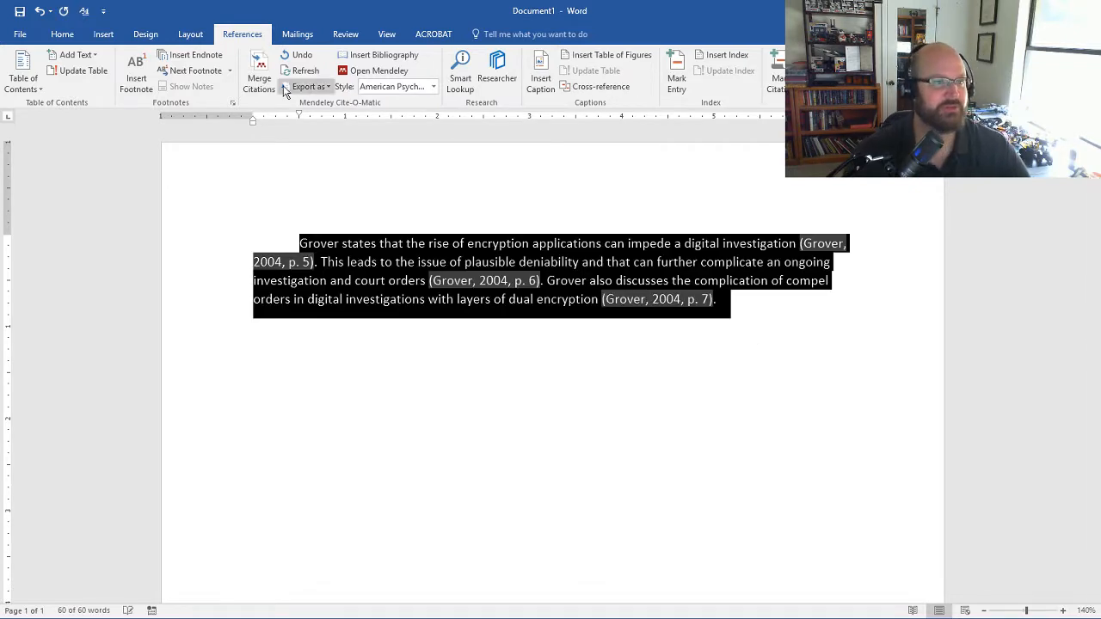
Apply 2.0 line spacing to the three-sentence Grover paragraph and place the cursor after it.
left_click(62, 34)
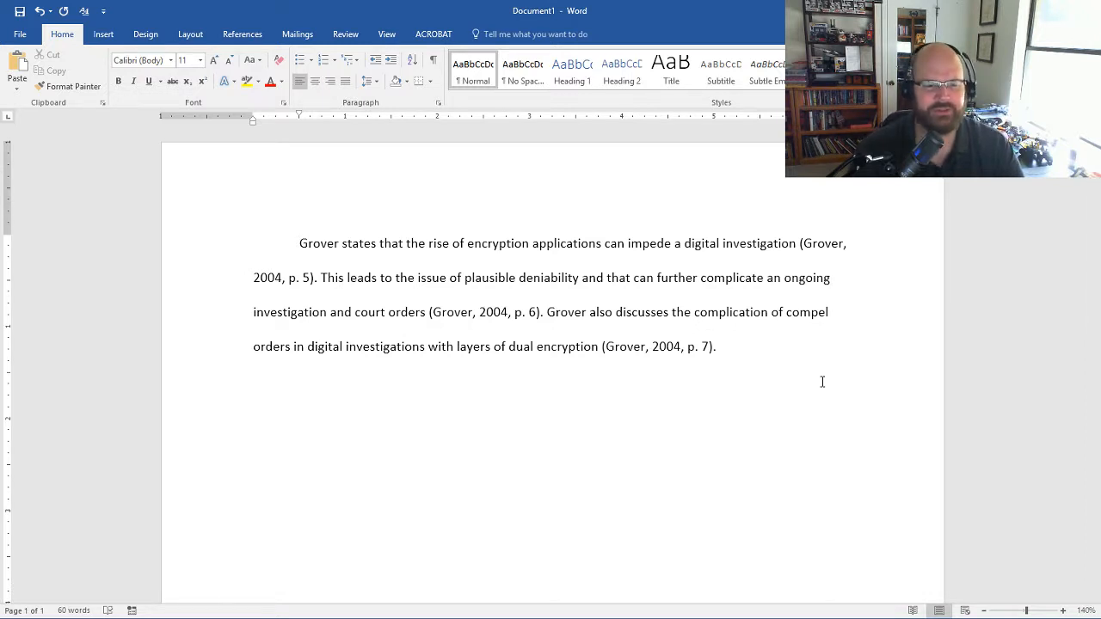
left_click(723, 346)
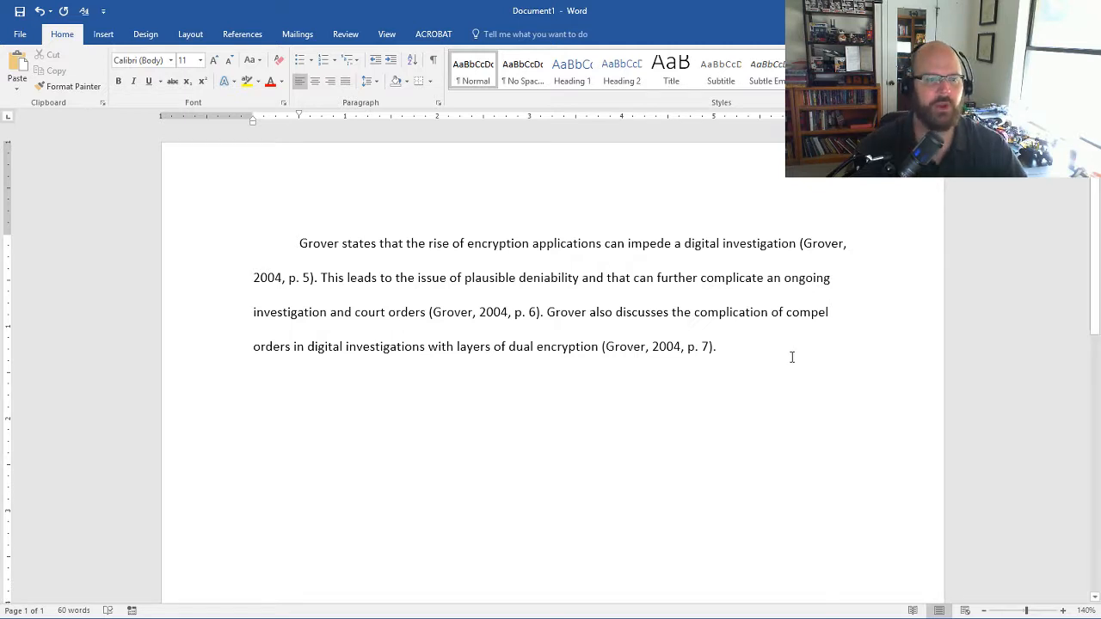
left_click(722, 345)
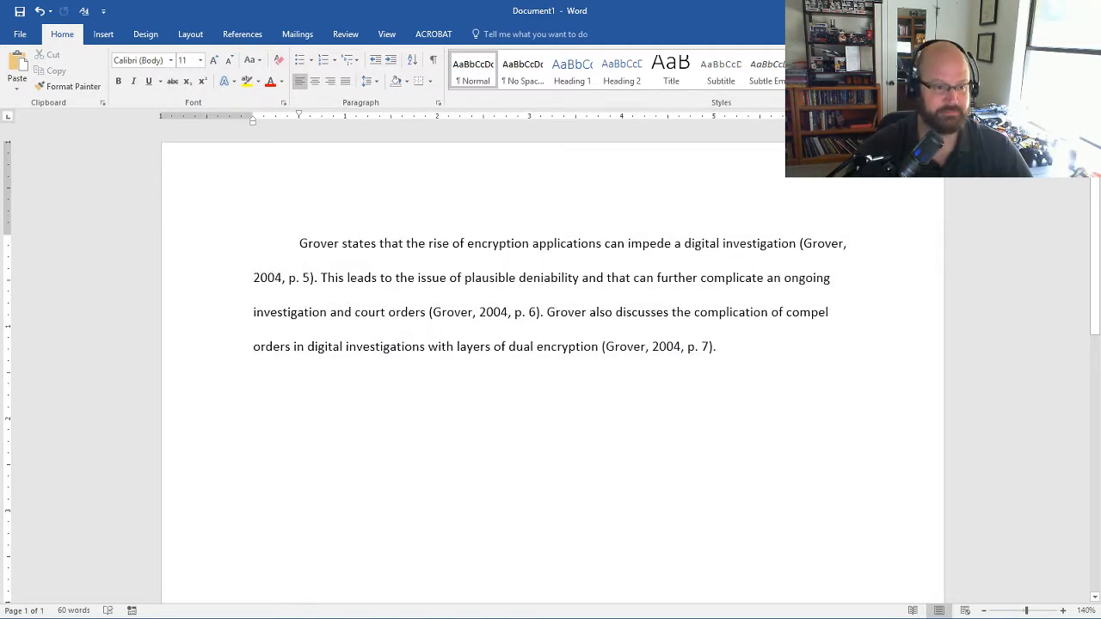
Paste a copy of the paragraph below and reword its opening to 'According to Grover, the rise...'.
key("ctrl+v")
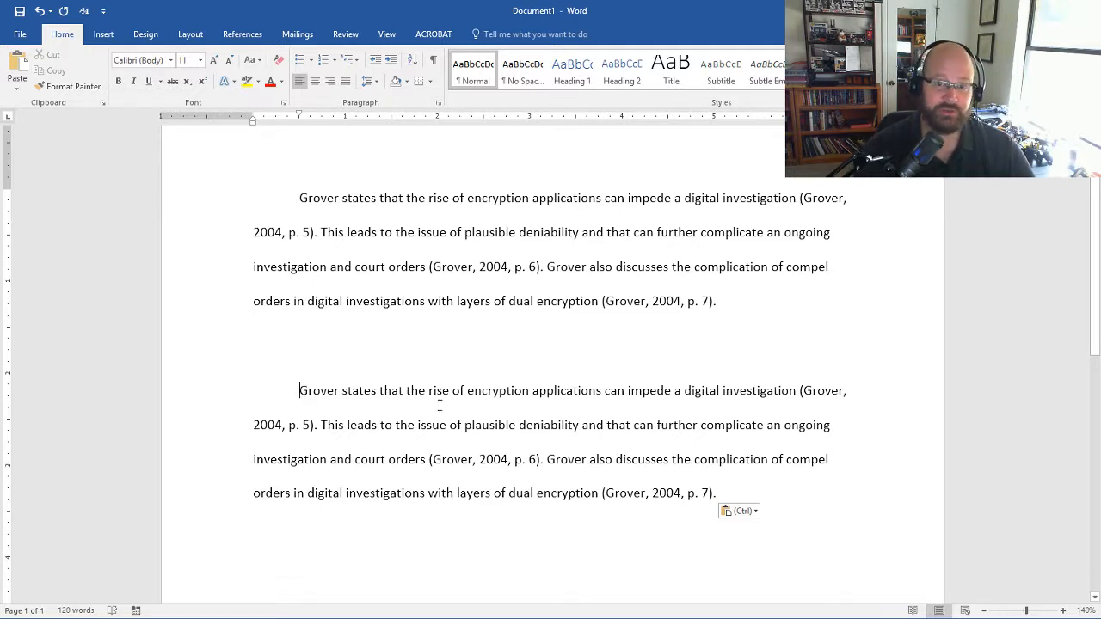
type("Accord")
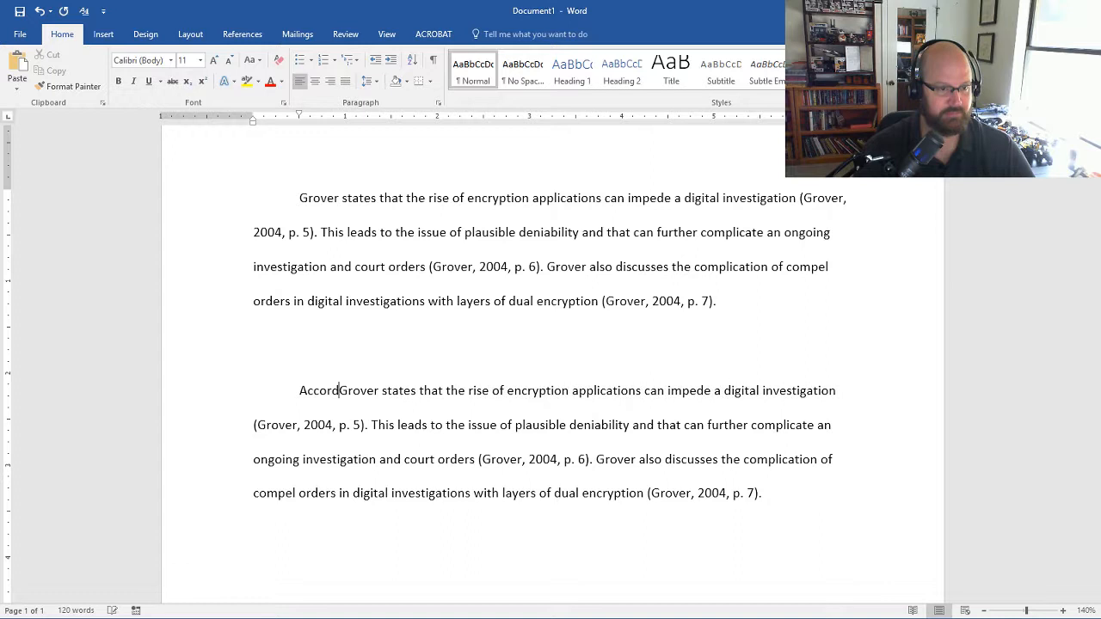
type("ing to")
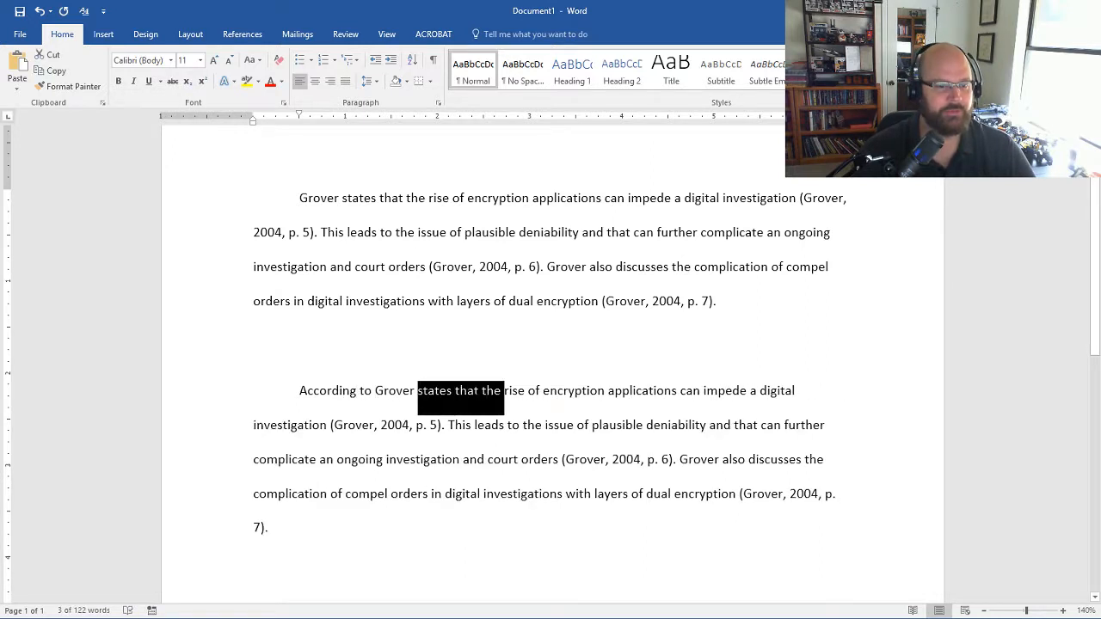
key("Delete")
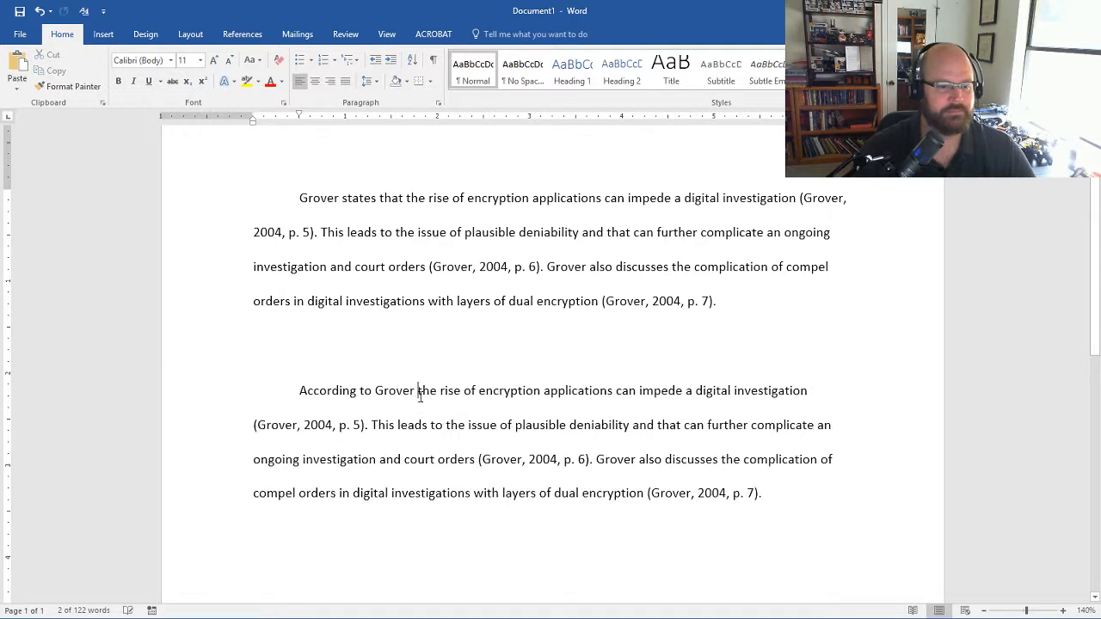
type(",")
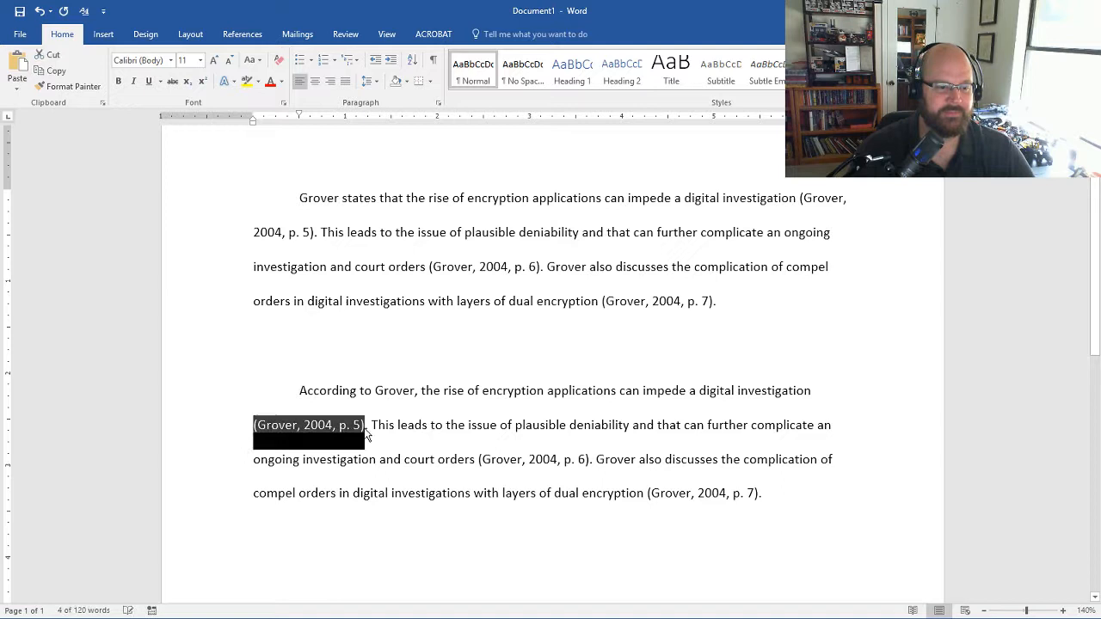
Delete the p. 5 and p. 6 citations, leaving only (Grover, 2004, p. 7).
key("Delete")
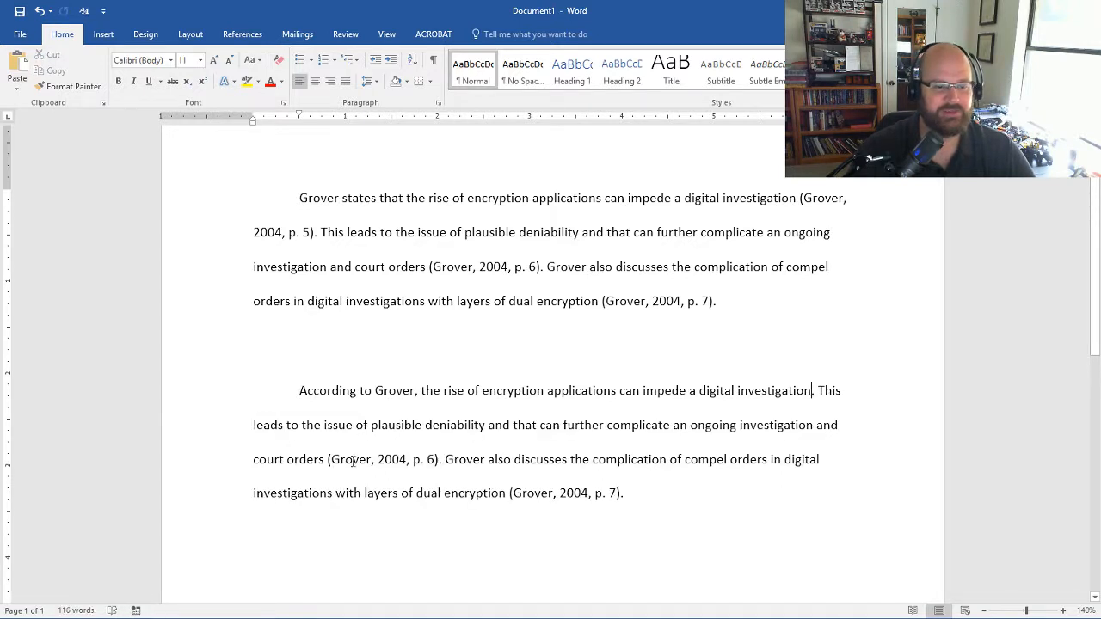
double_click(382, 457)
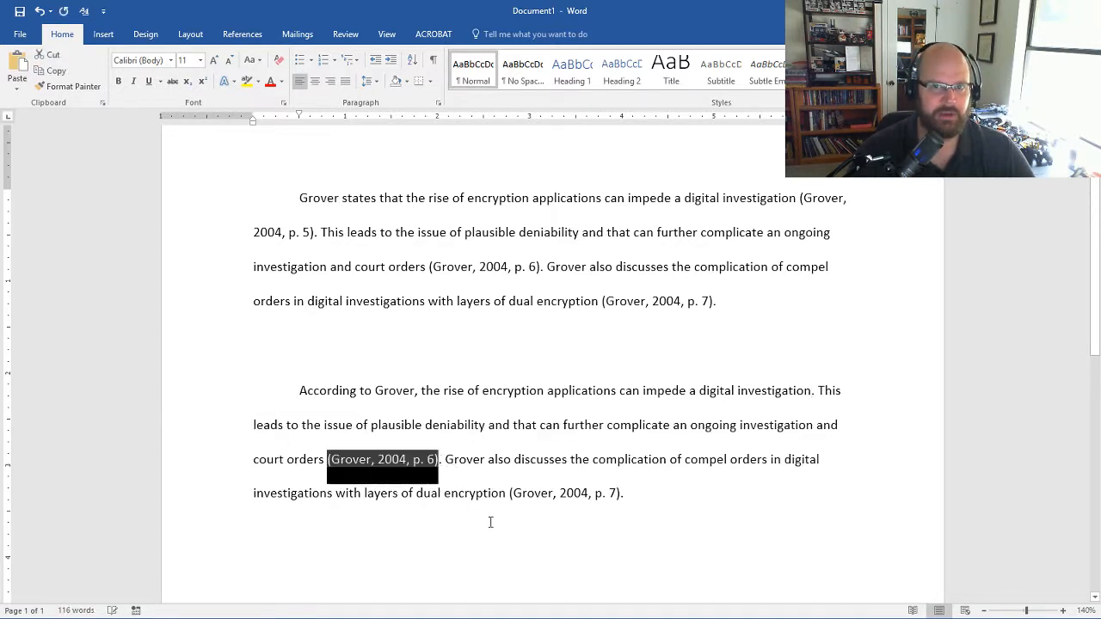
key("Delete")
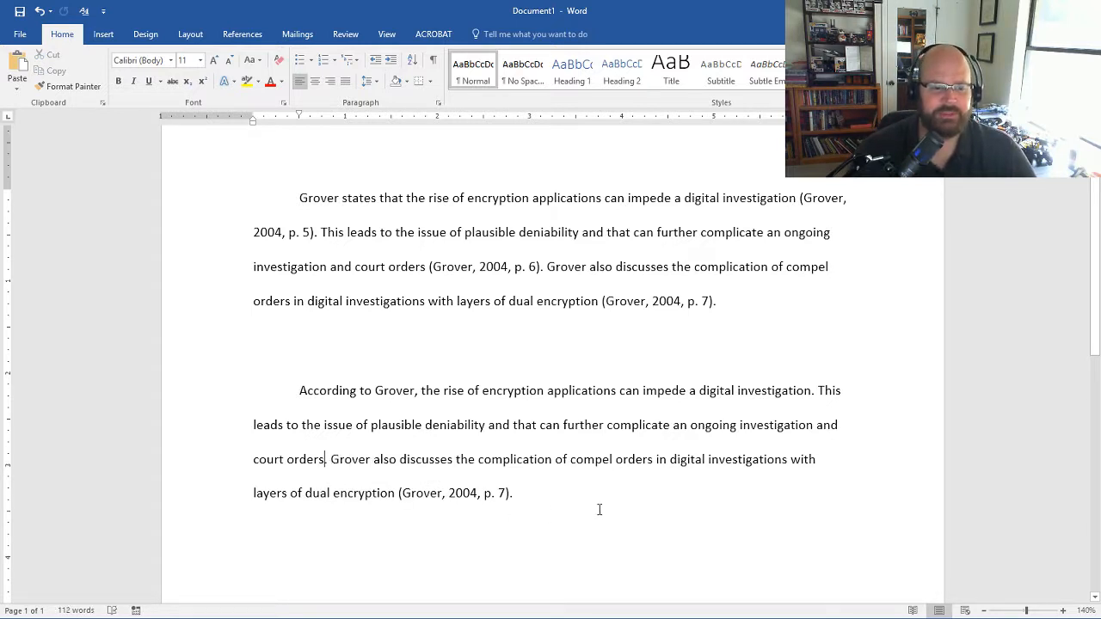
mouse_move(529, 421)
type(".")
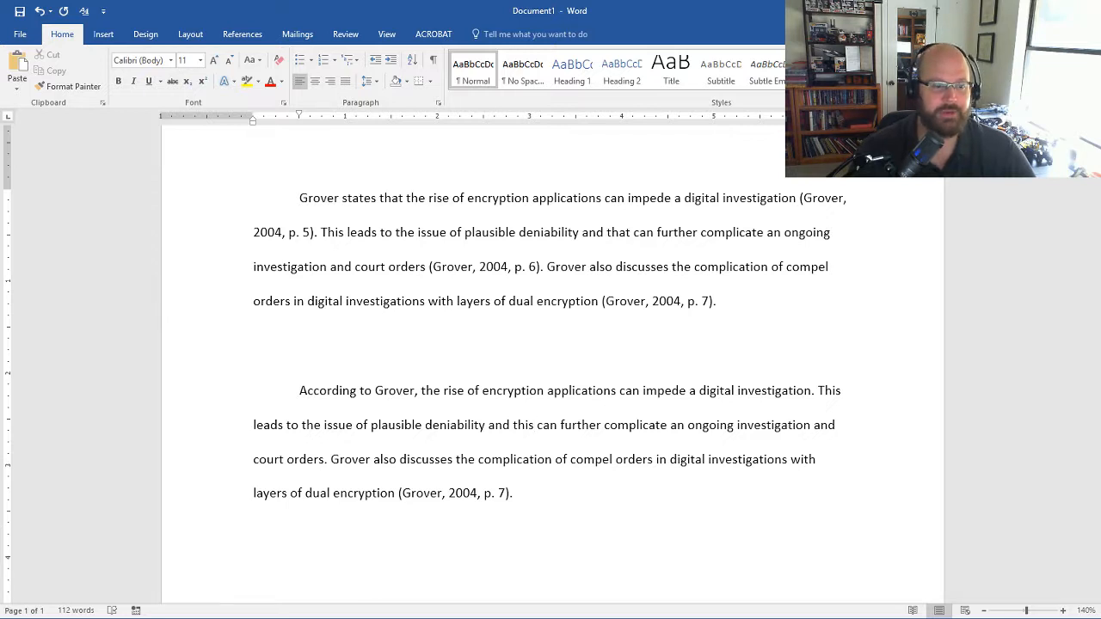
Replace 'also' with 'specifically' so the sentence reads 'Grover specifically discusses', then select the remaining citation.
double_click(349, 458)
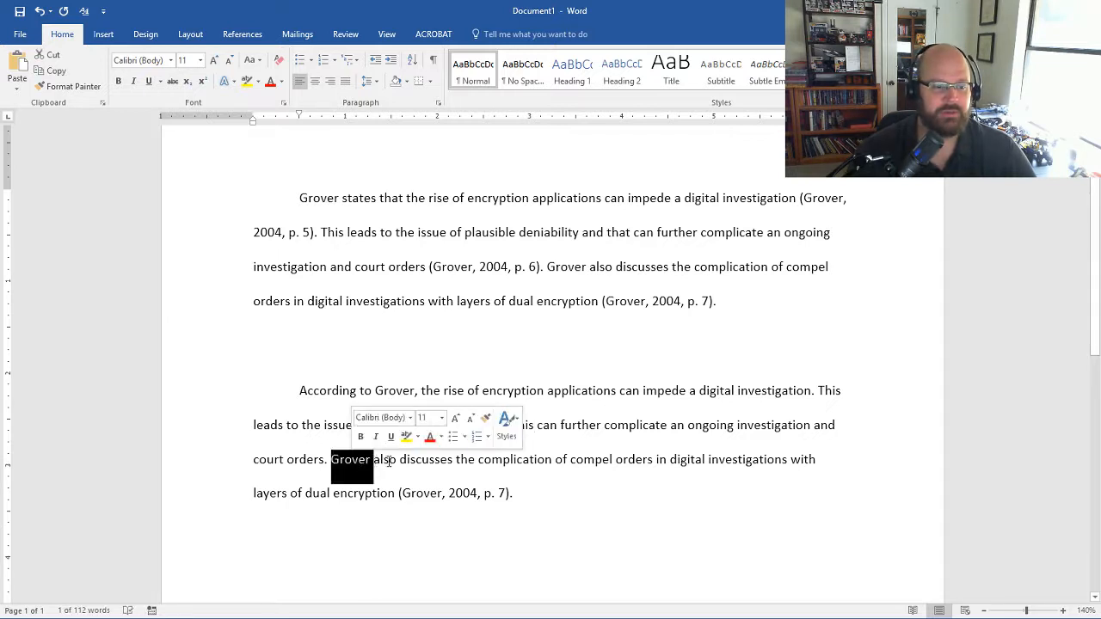
double_click(384, 460)
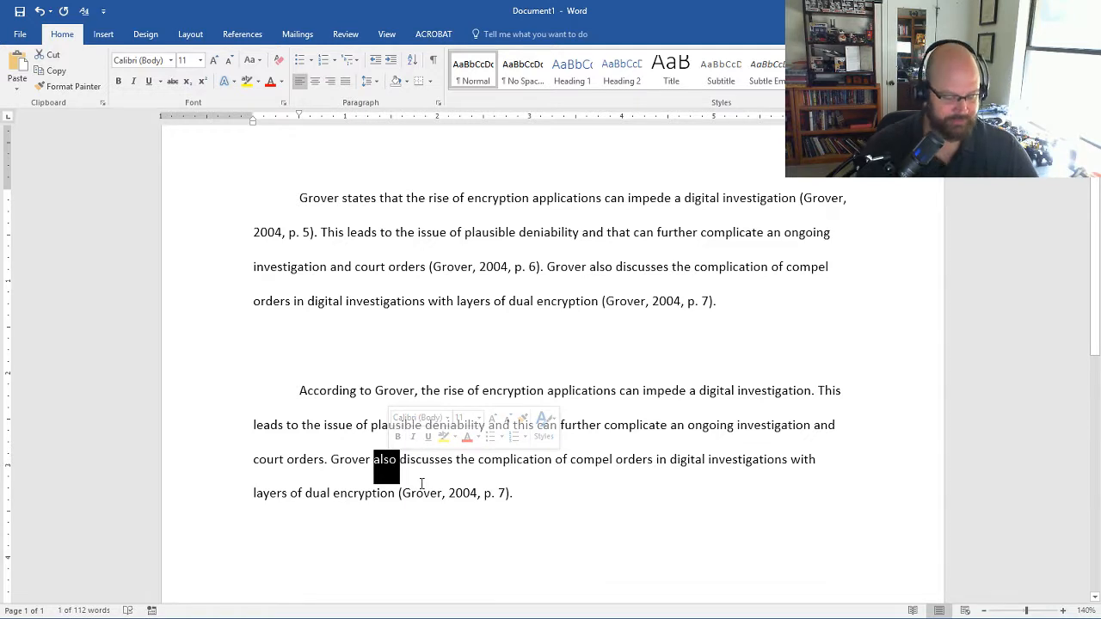
type("specifically")
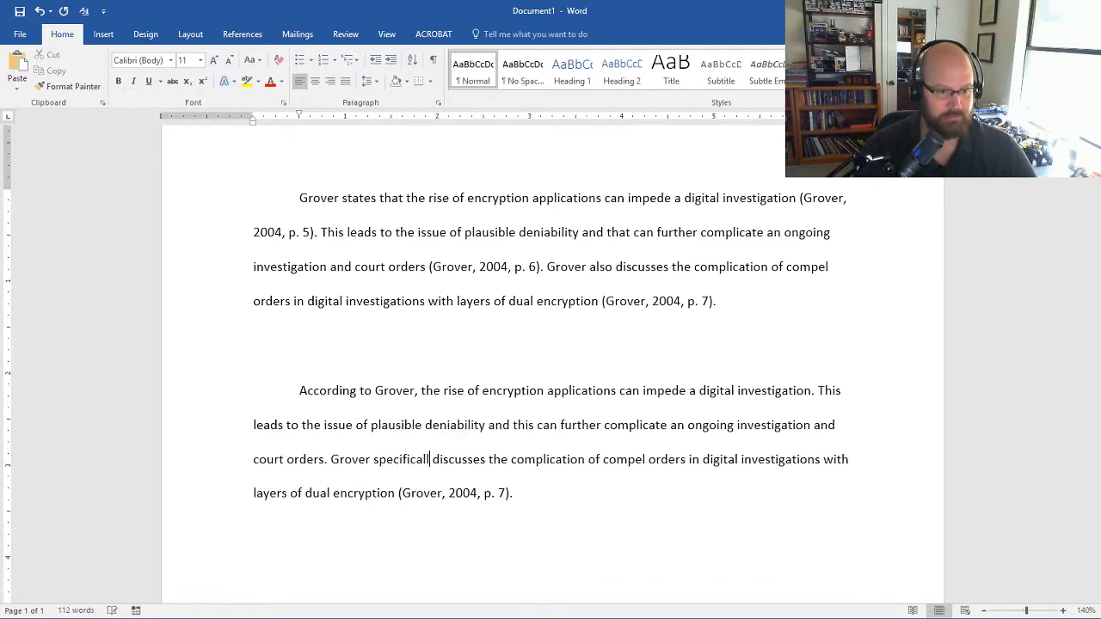
type("y")
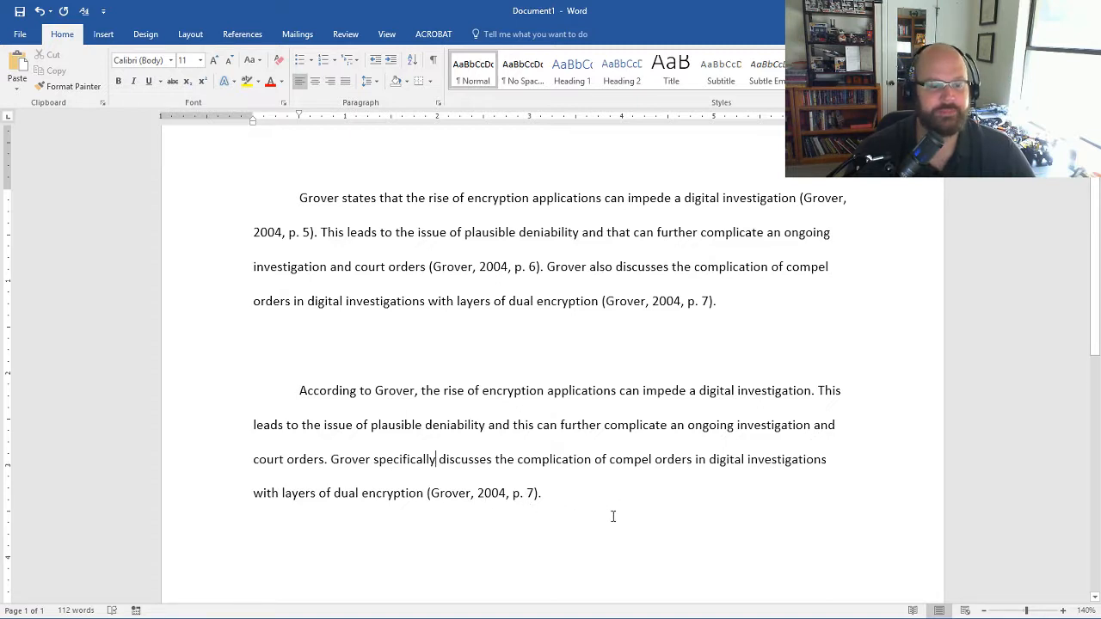
mouse_move(574, 344)
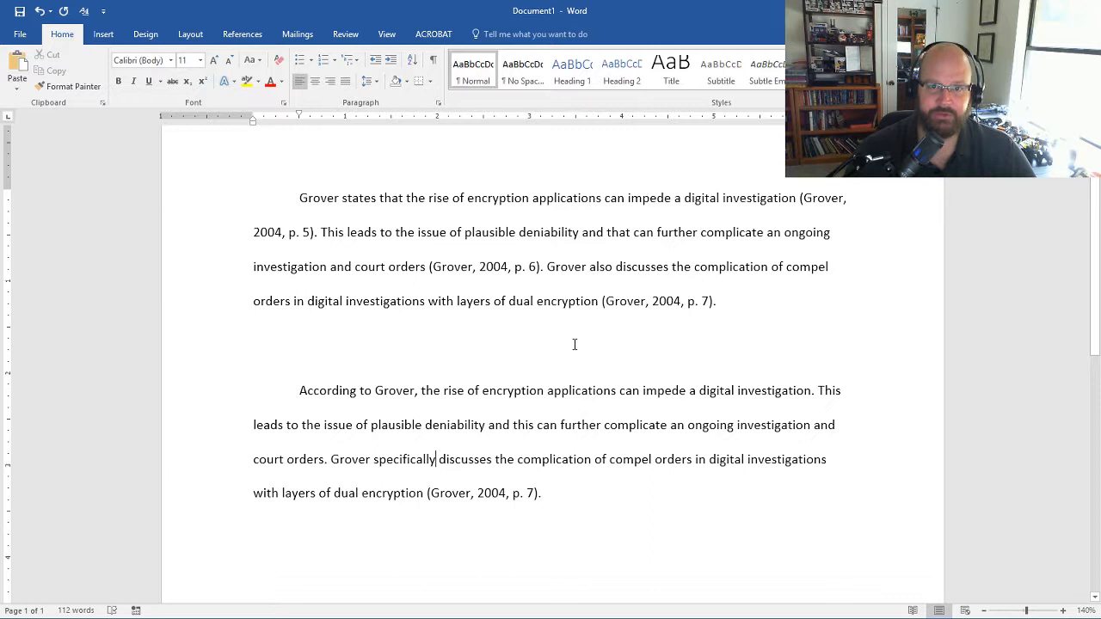
double_click(482, 492)
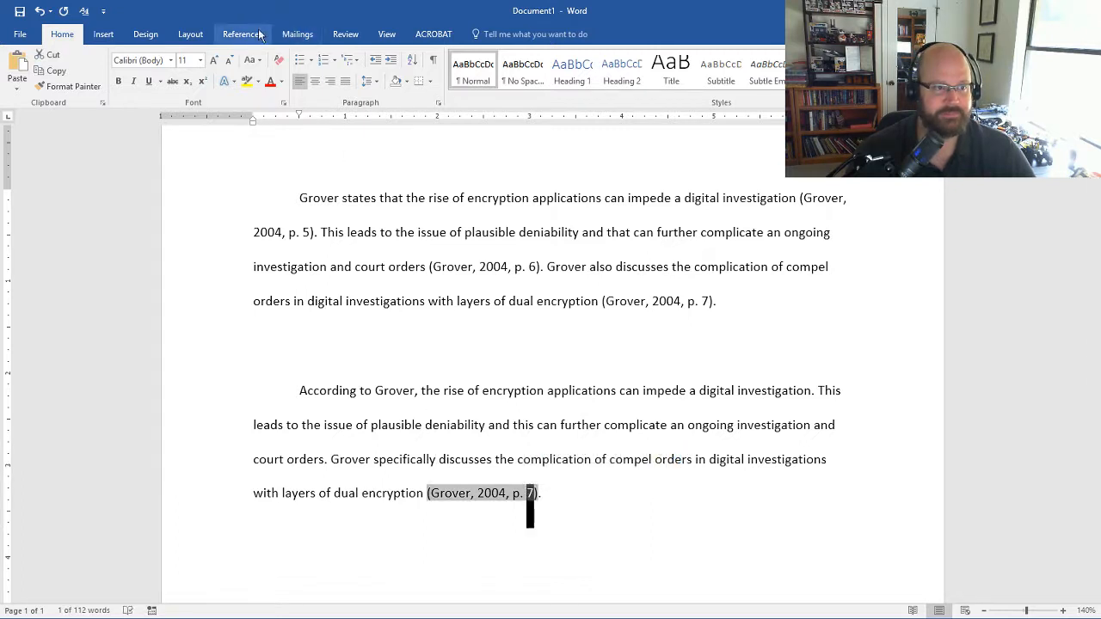
Edit the remaining citation's page to 5-7 so it reads (Grover, 2004, pp. 5–7).
left_click(243, 34)
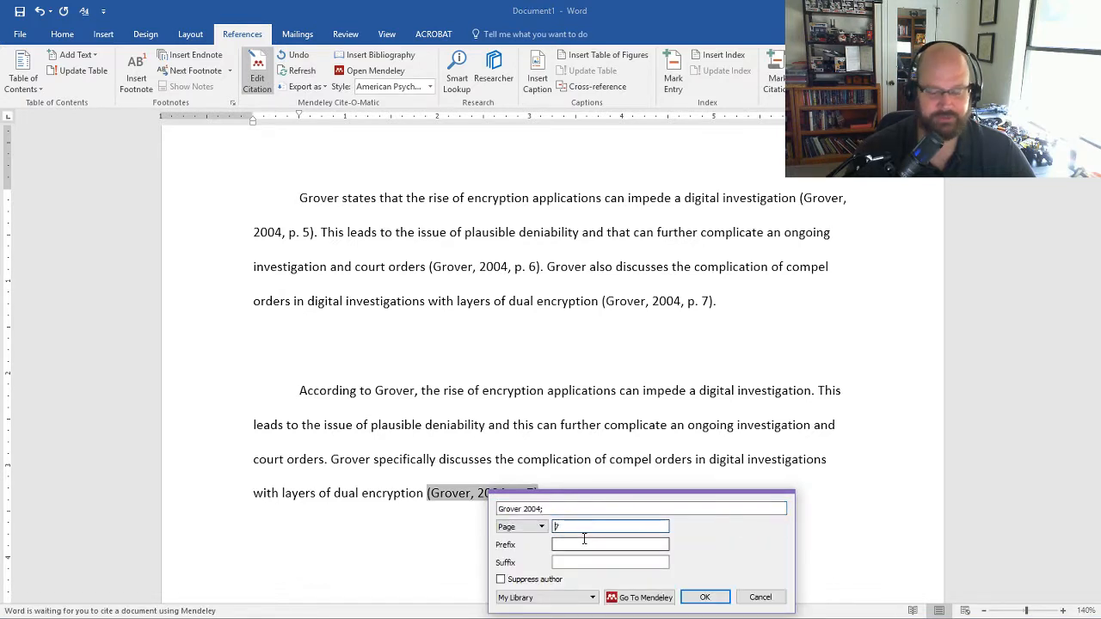
type("5-7")
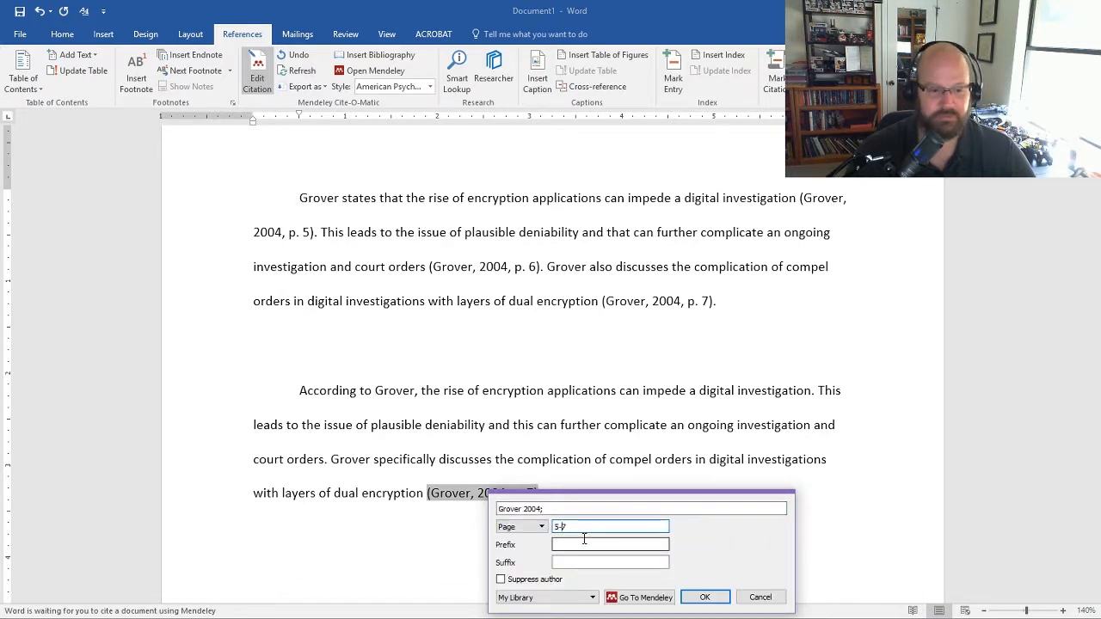
left_click(705, 597)
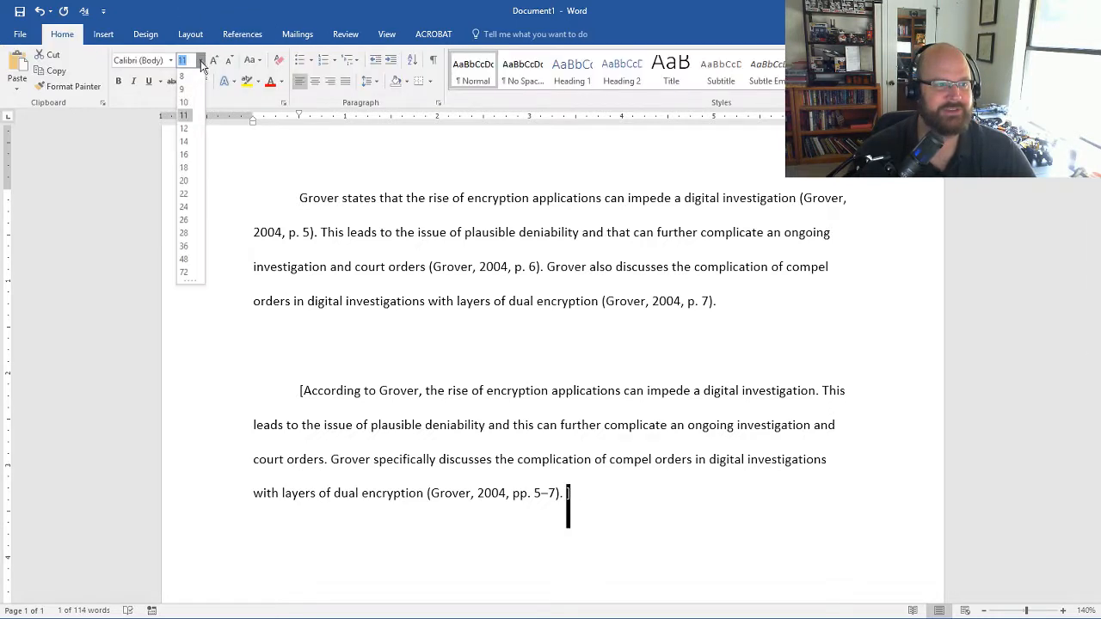
left_click(182, 180)
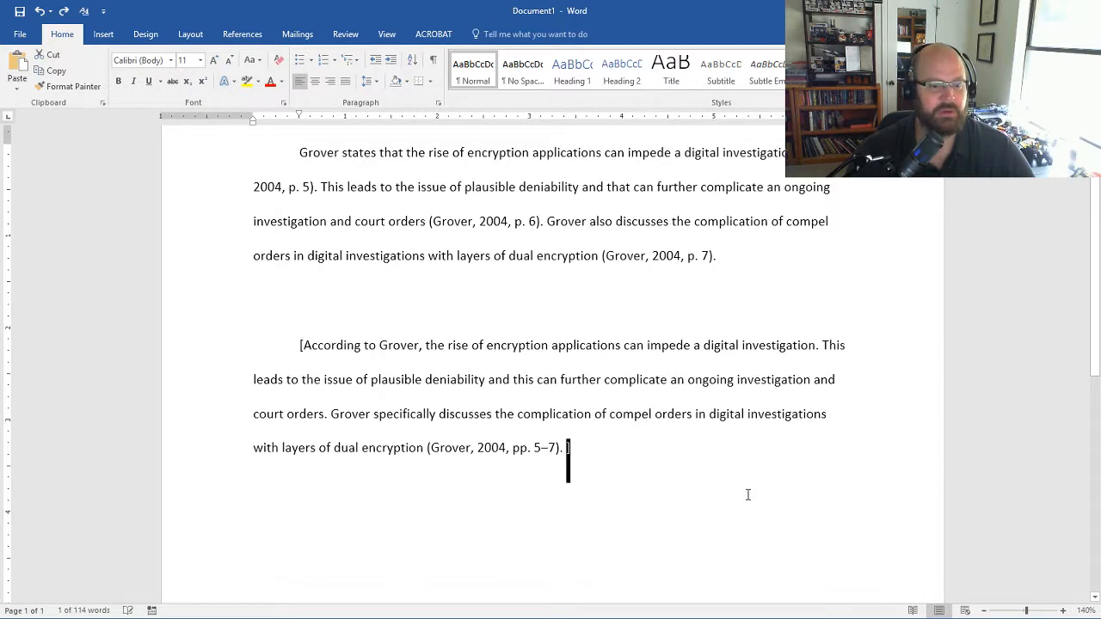
Write the sentence that Grover was correct in that within four years applications provided this complication in investigations.
key("backspace")
type("G")
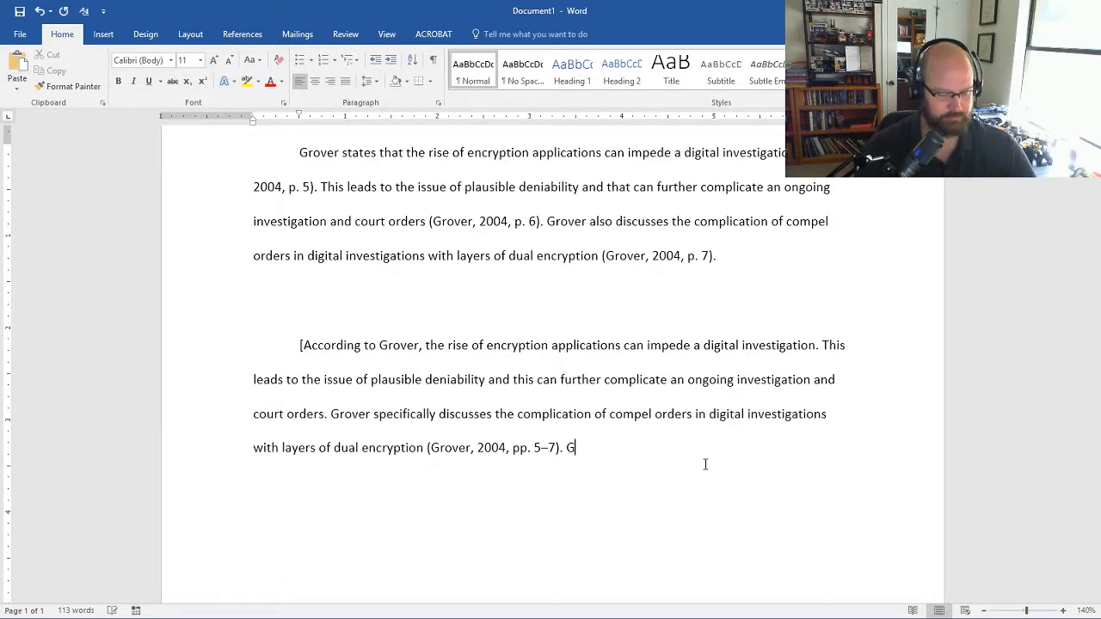
type("rover")
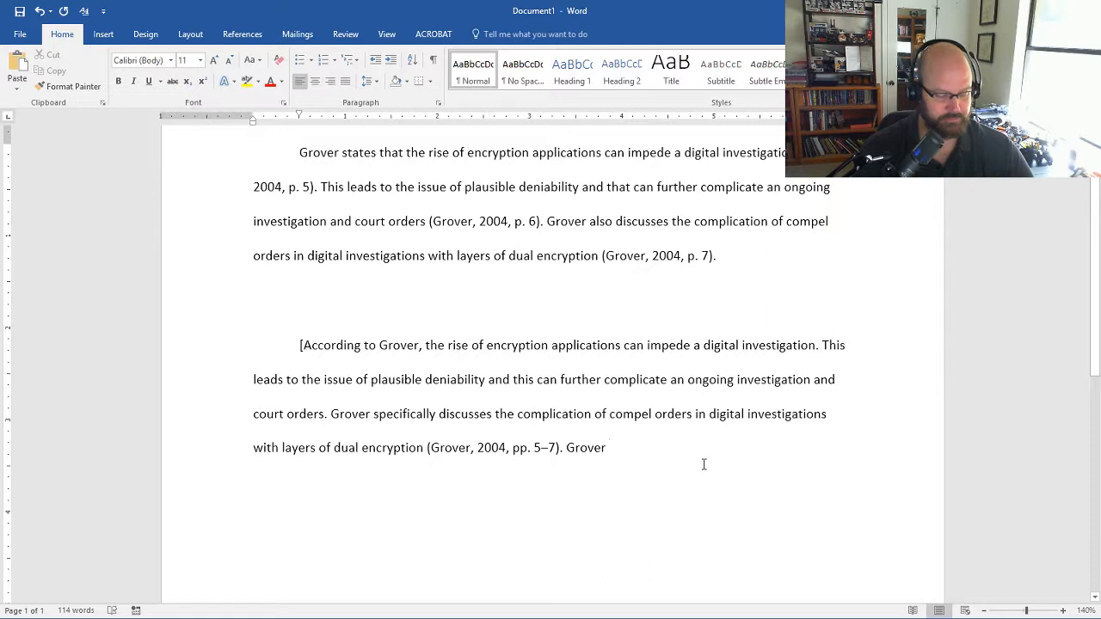
type("was cor")
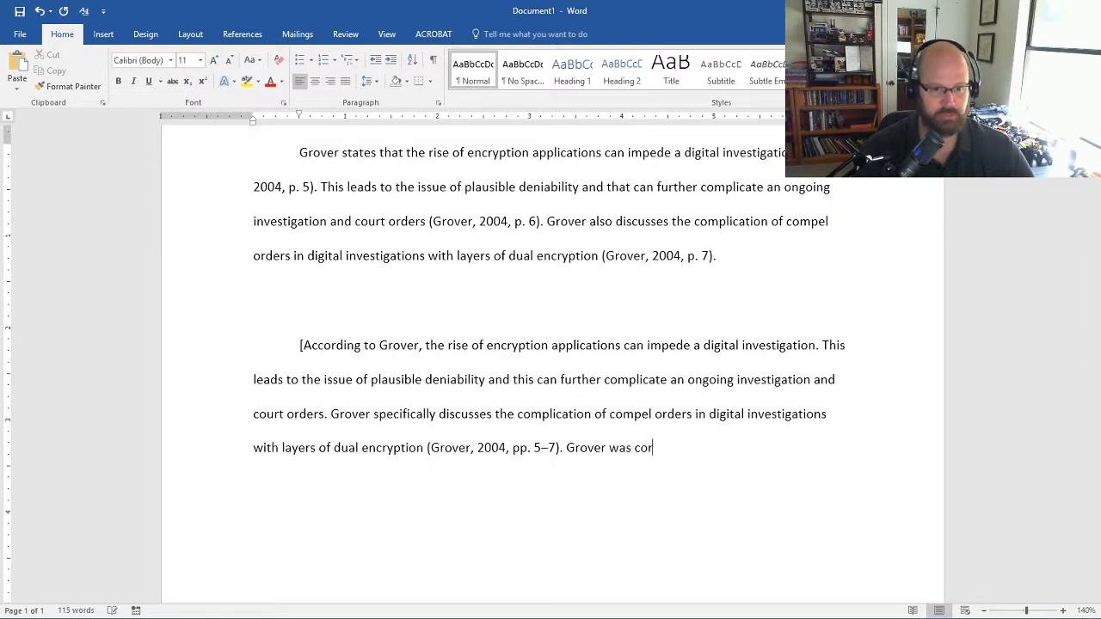
type("rect")
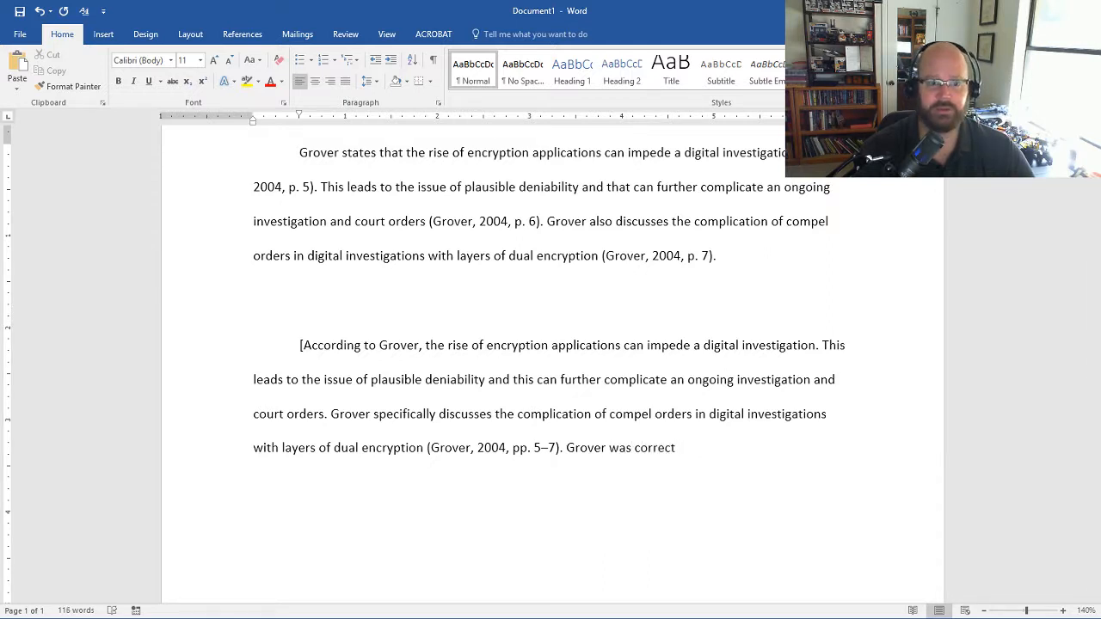
type("in that")
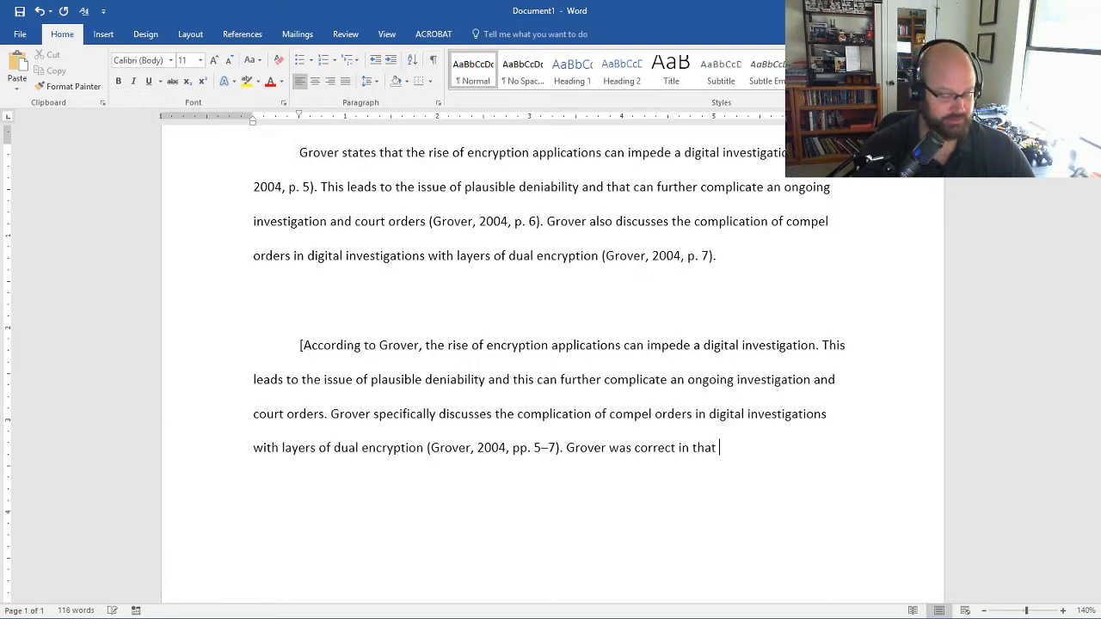
type("within")
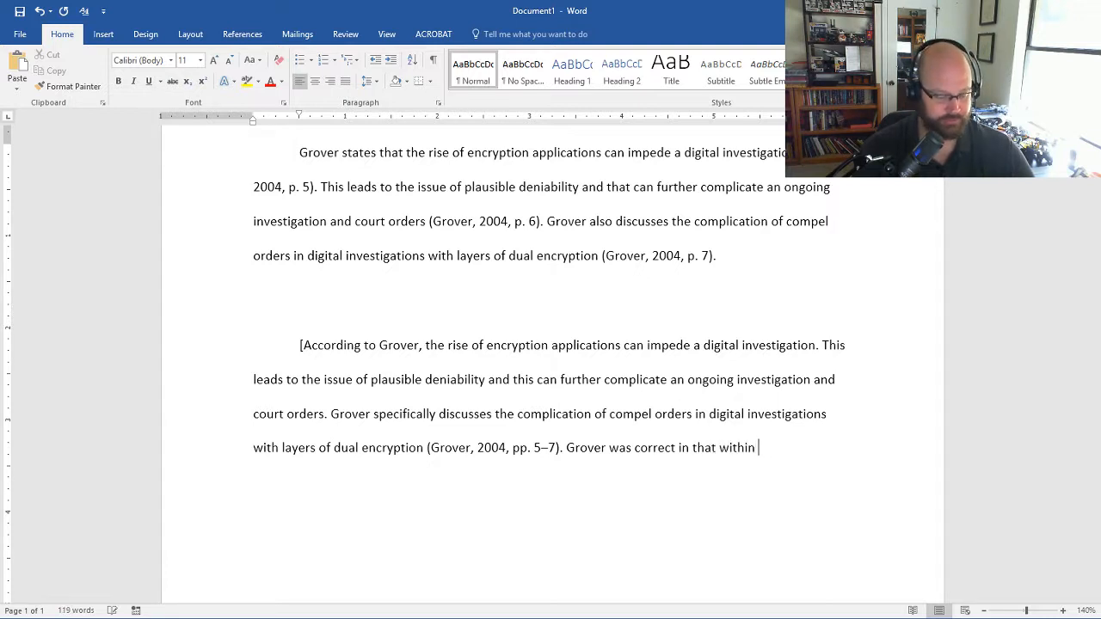
type("four years")
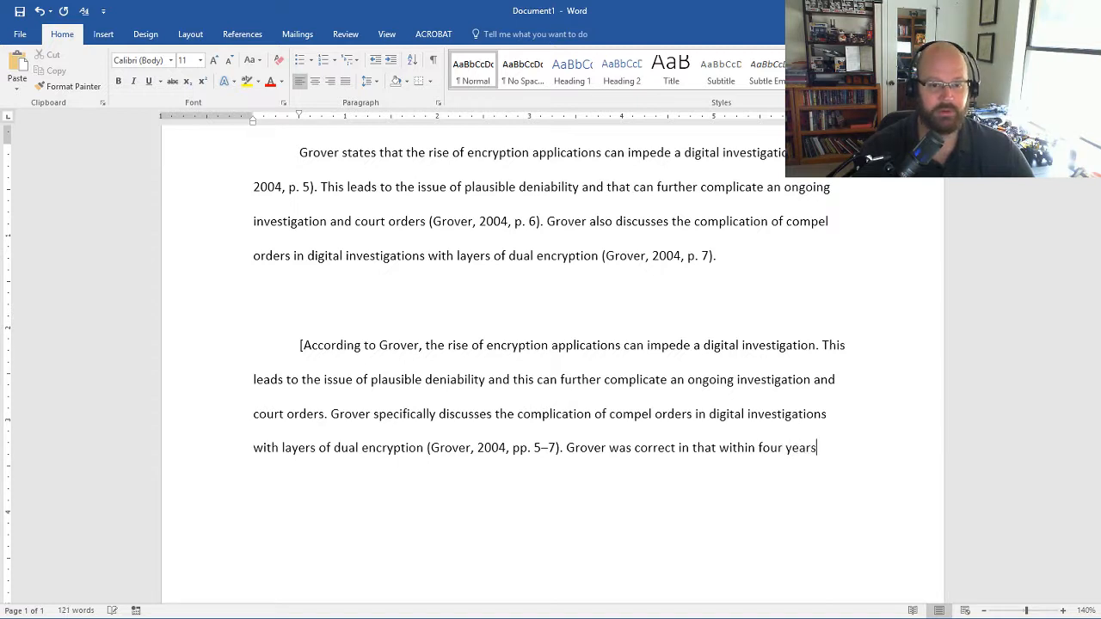
type(", my")
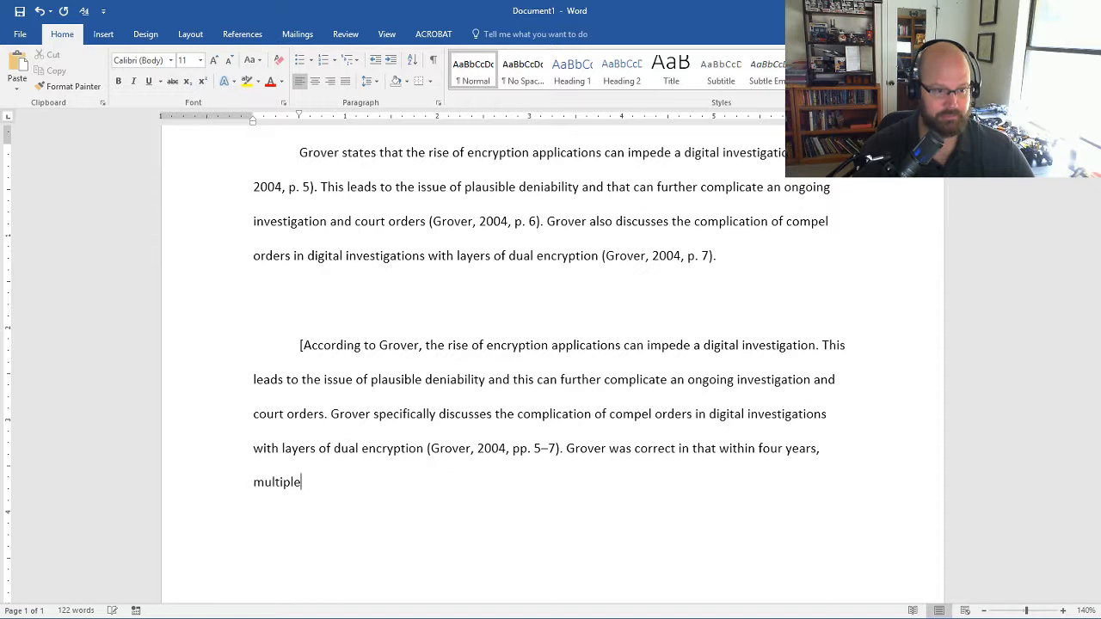
type("applicatins")
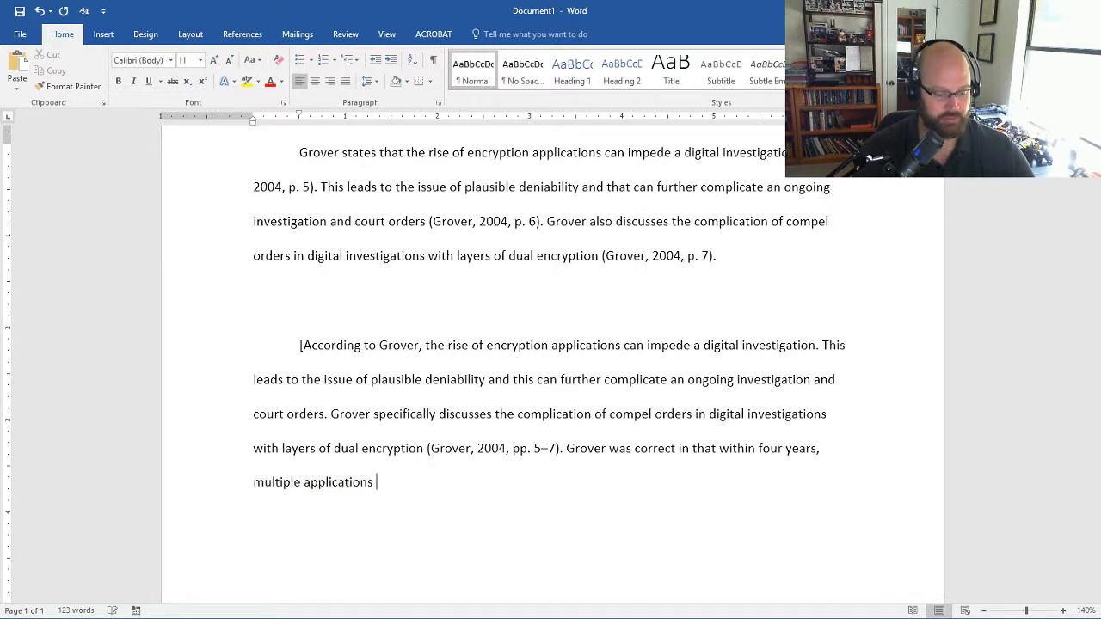
type("provided this")
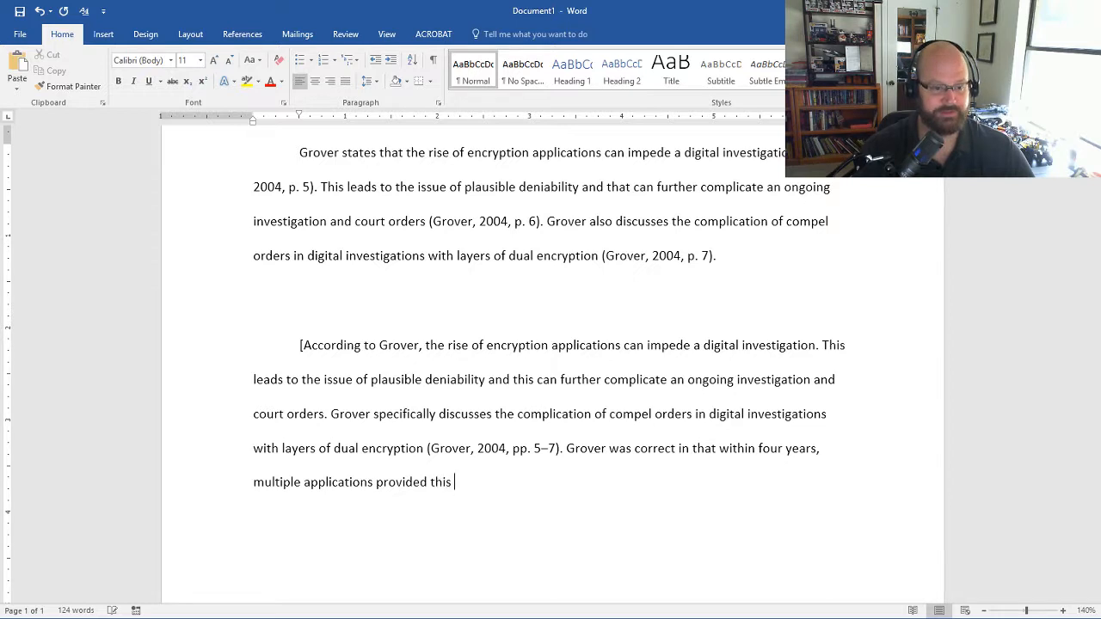
type("complica")
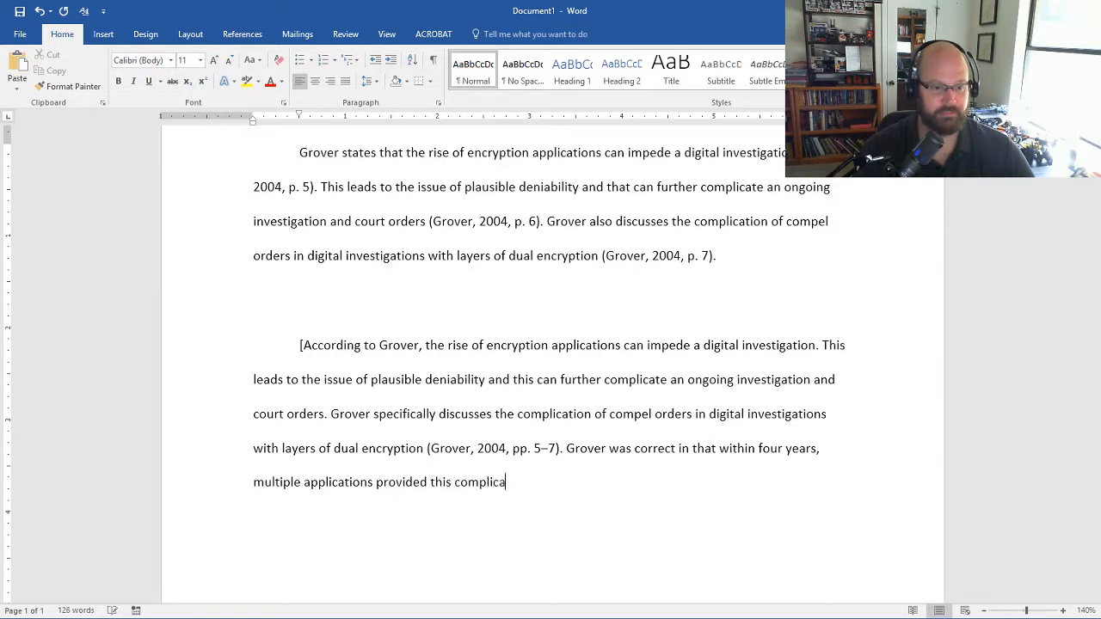
type("tion in")
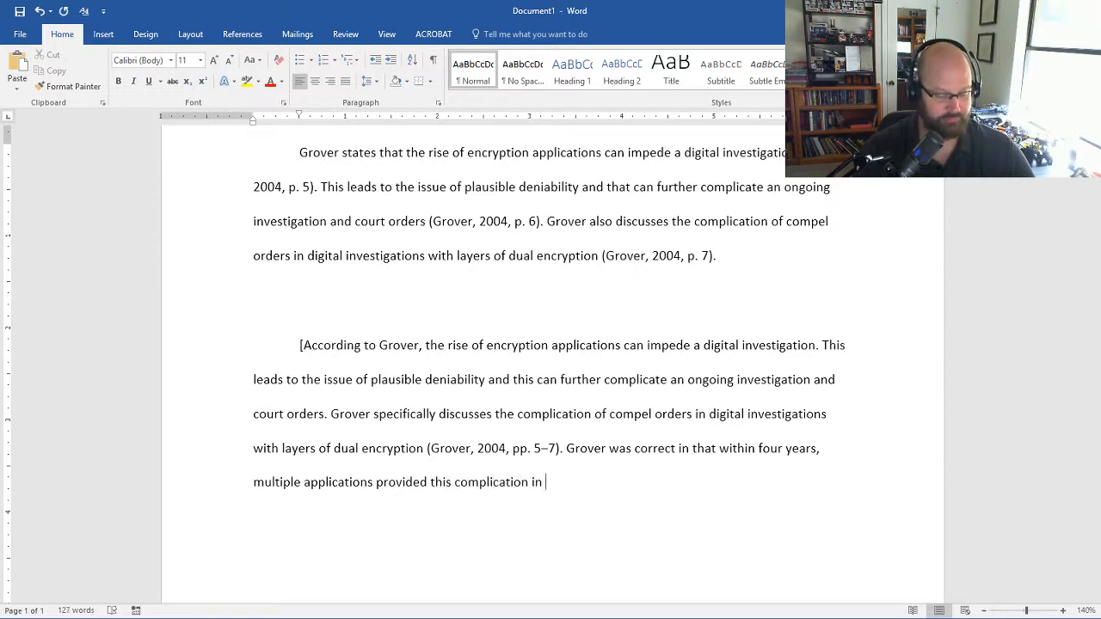
type("investigat")
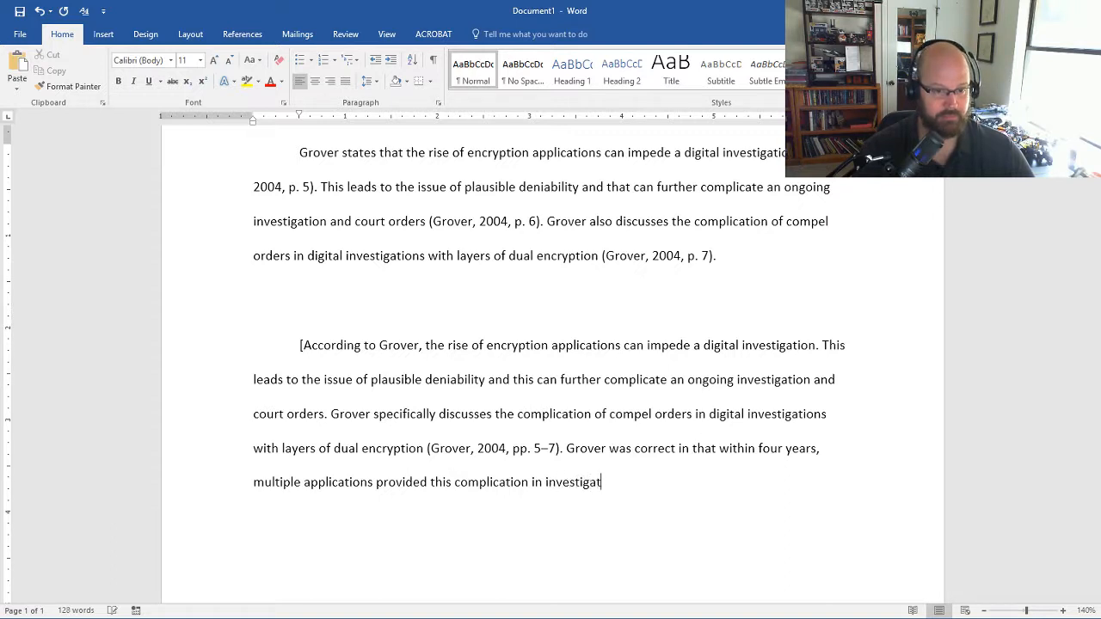
type("ions. thi")
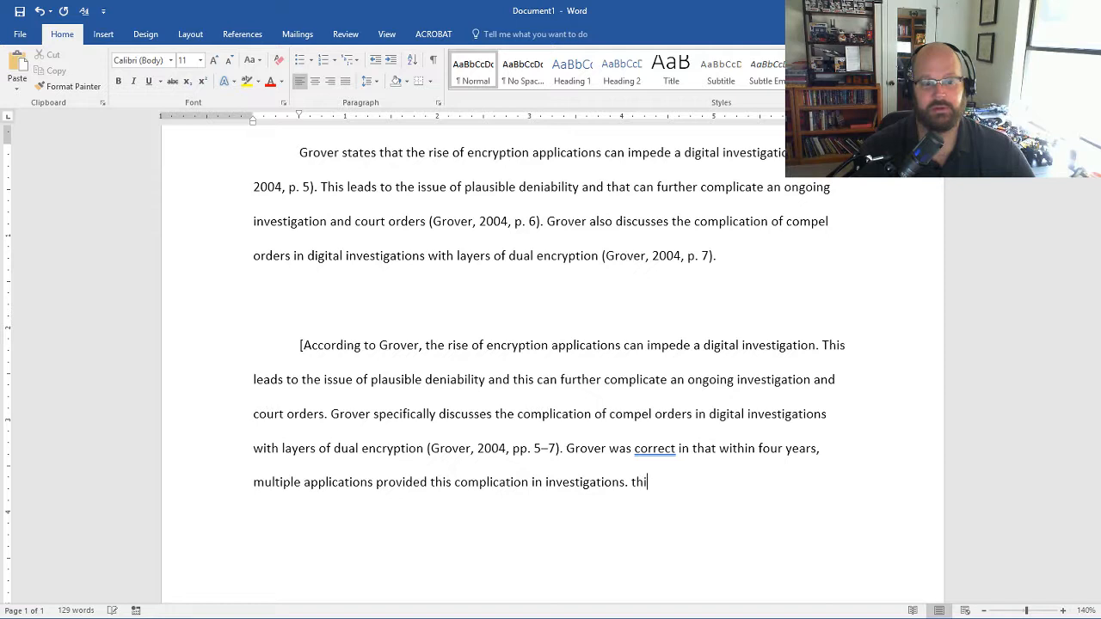
Write 'This paper will discuss the various aspects of these applications and how they can be utilized to complicate an on-going investigation.'.
type("This")
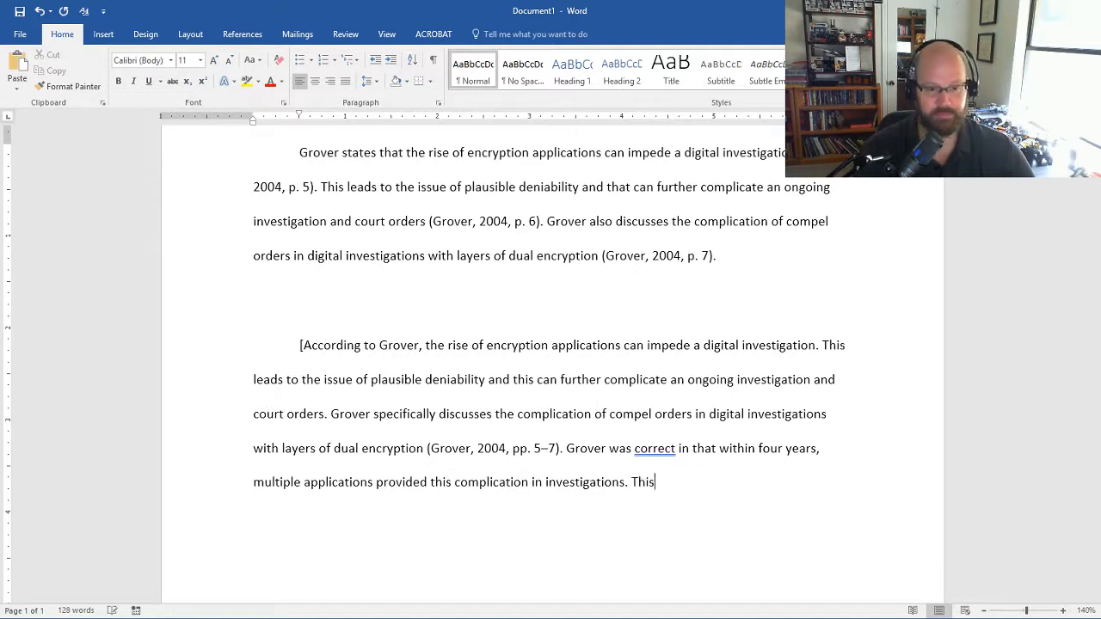
type("paper")
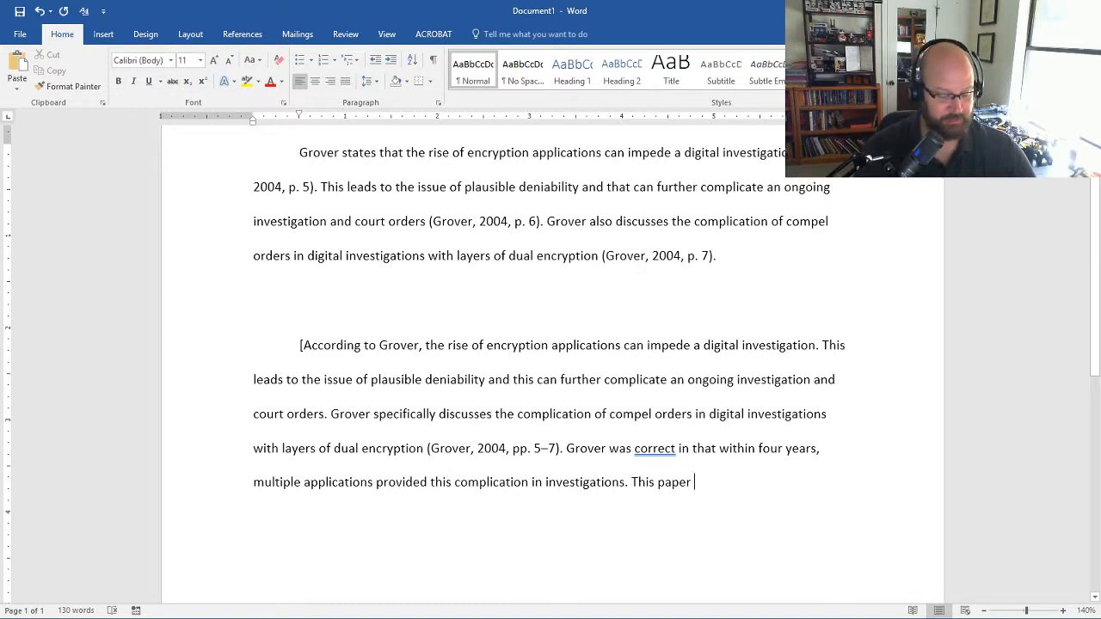
type("will discuss")
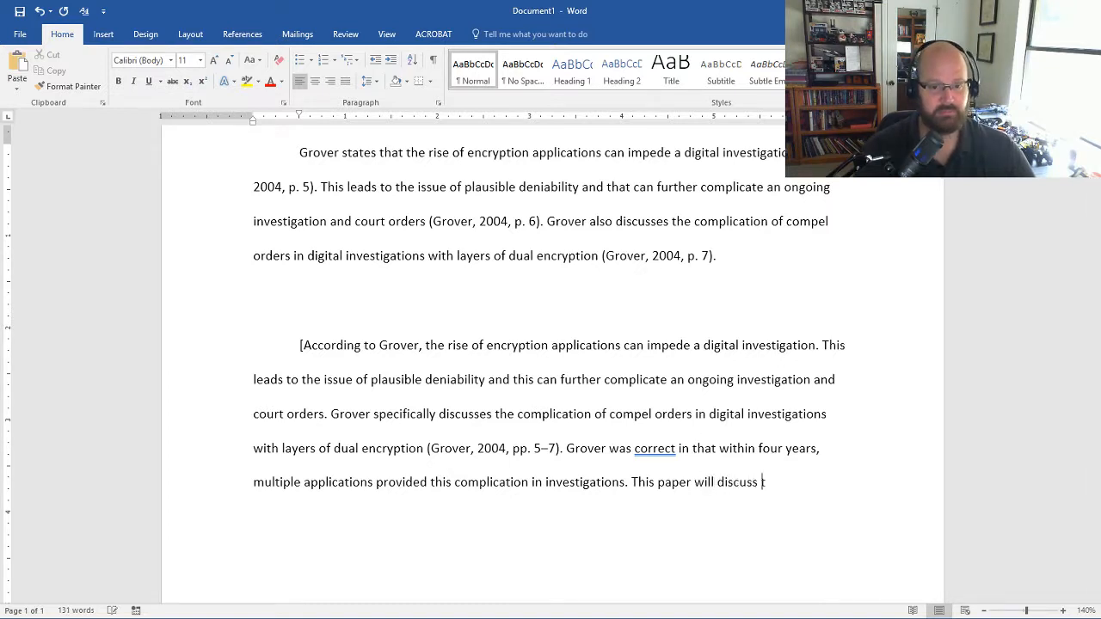
type("the")
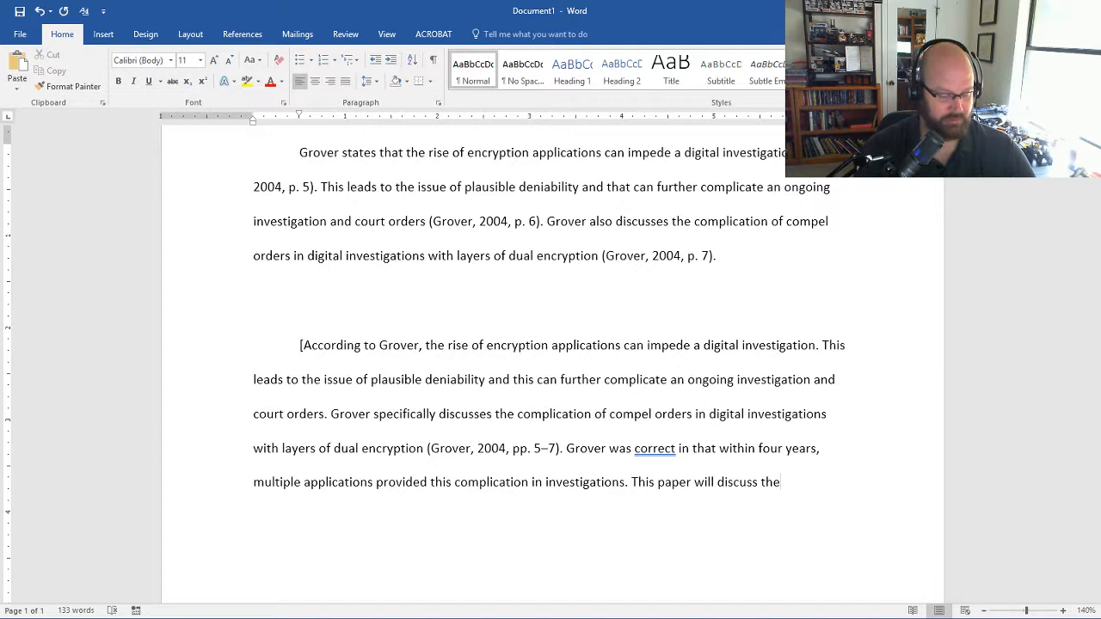
type("vari")
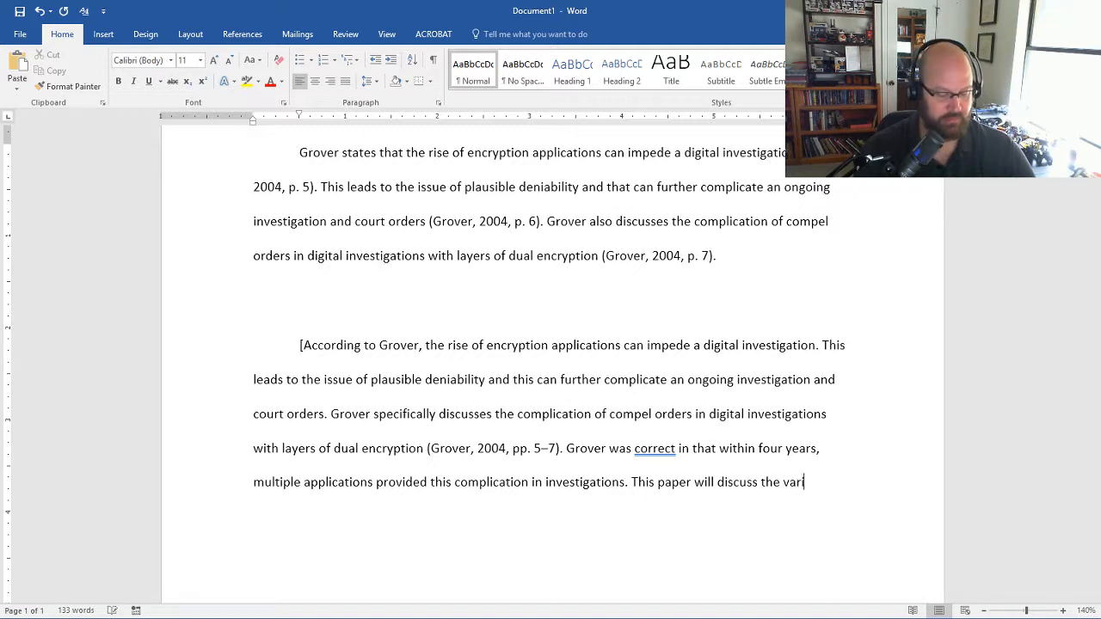
type("ous aspects")
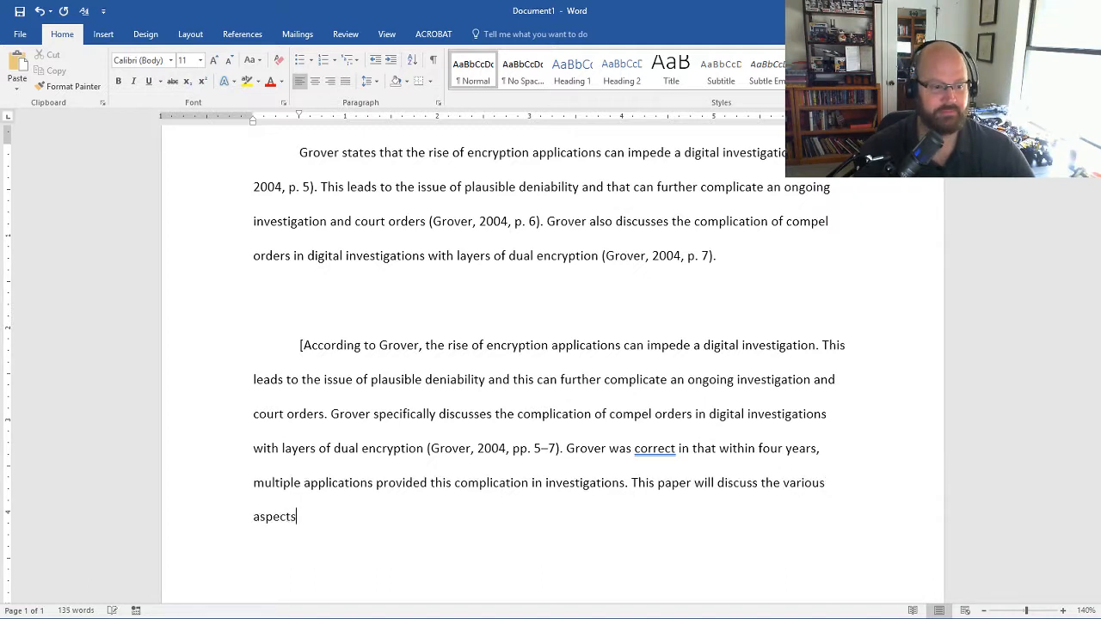
type("of these")
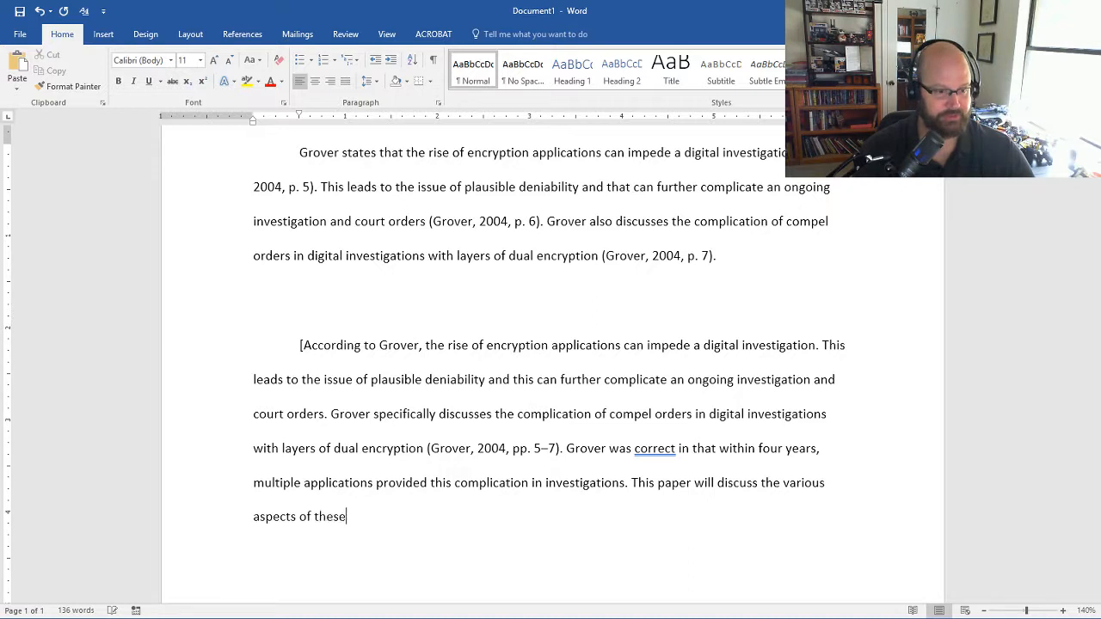
type("applications an")
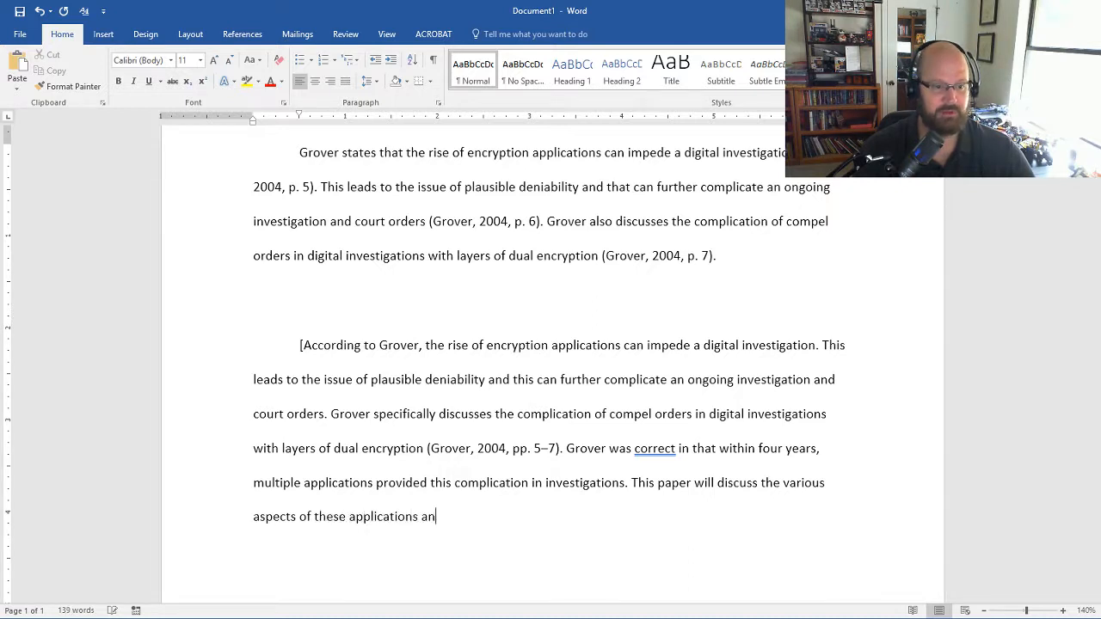
type("d how t")
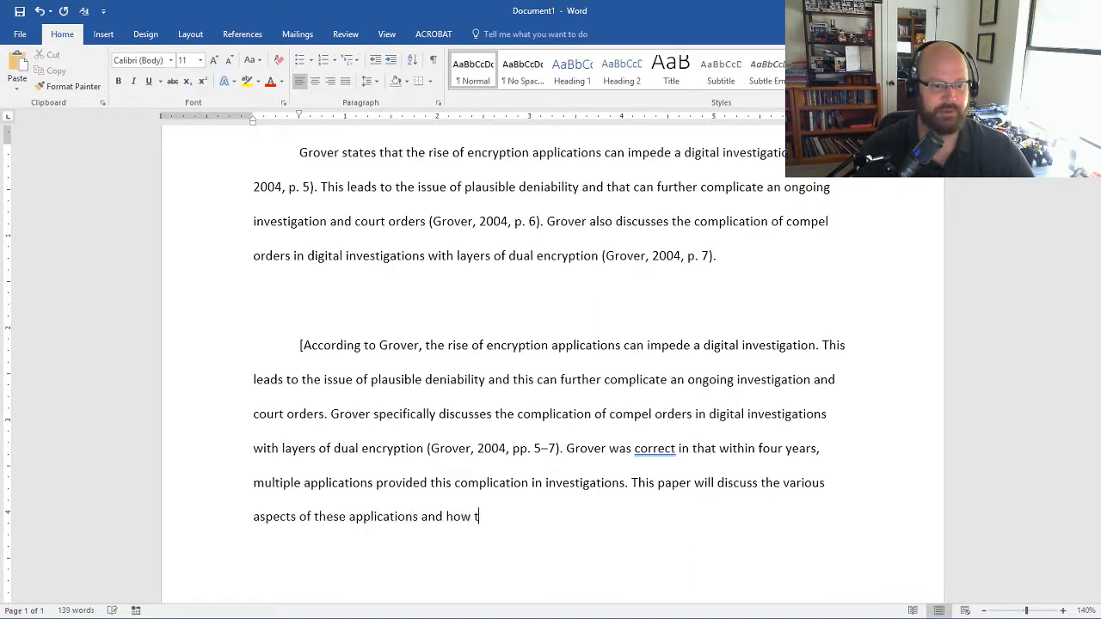
type("hey can")
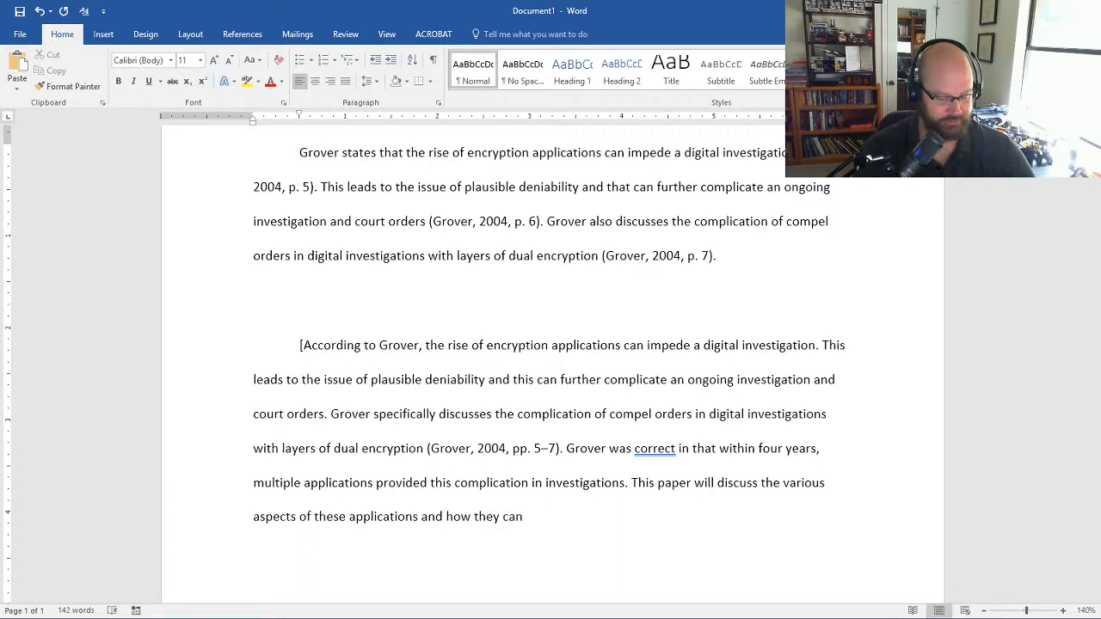
type("be utiliz")
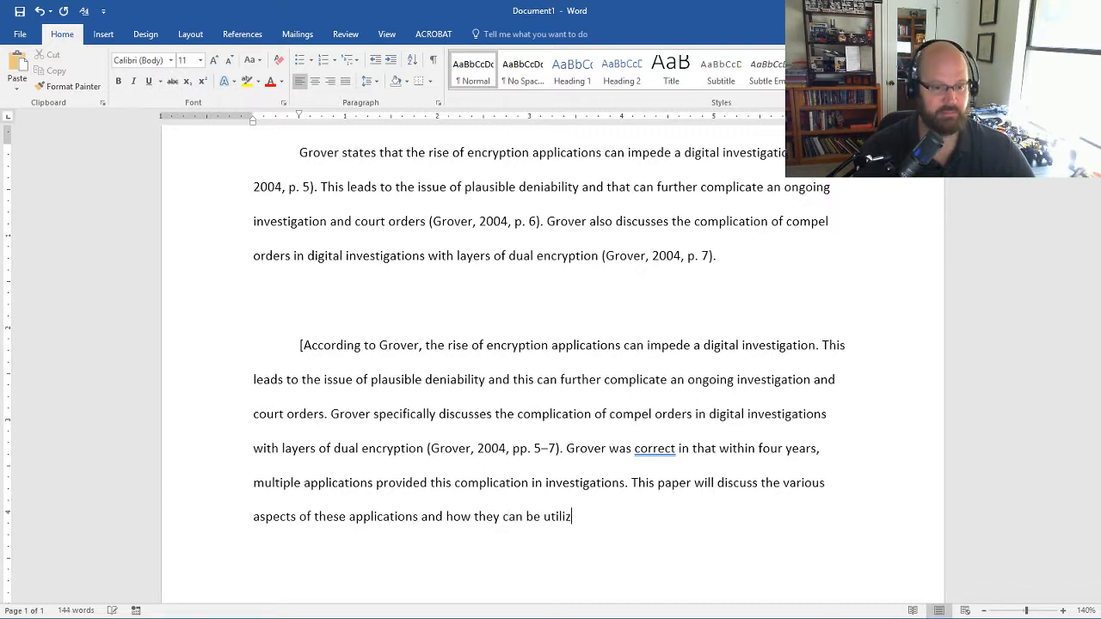
type("ed to")
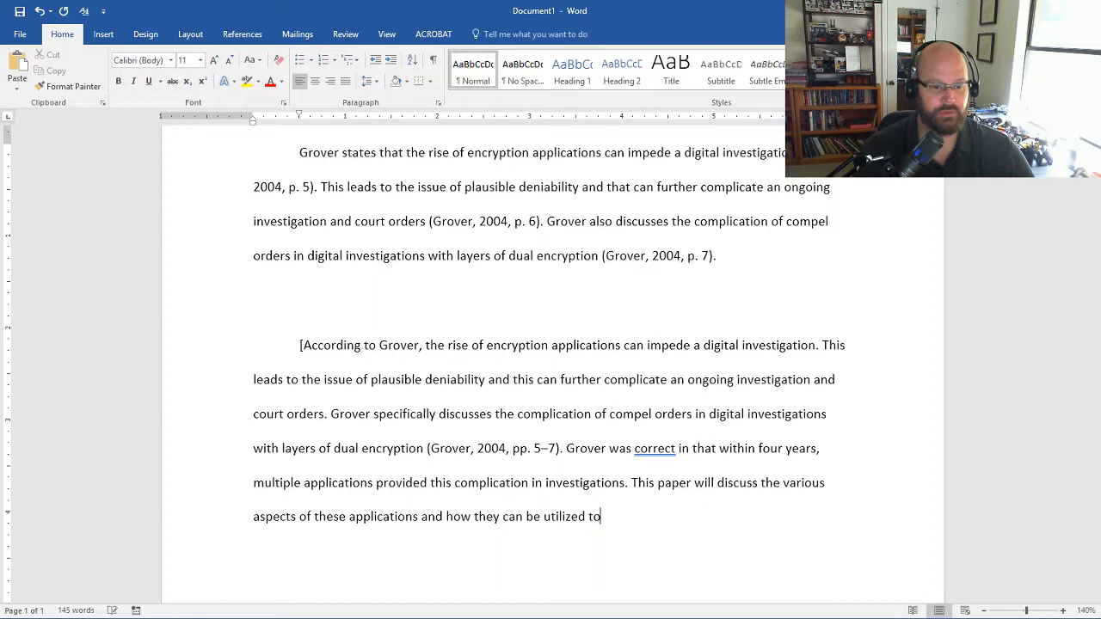
type("complicate an on")
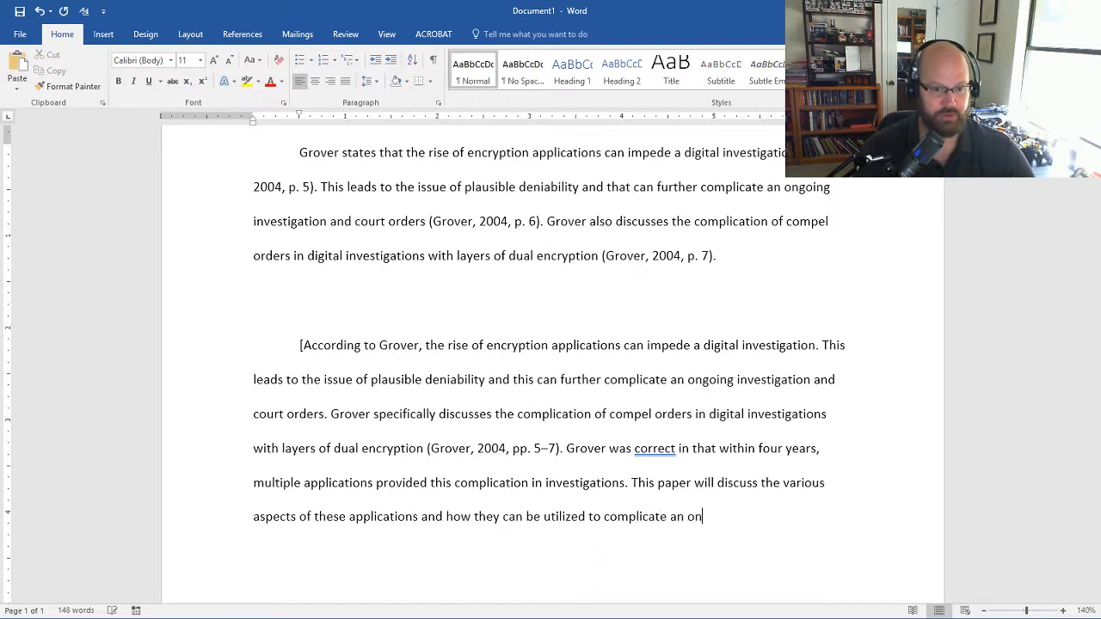
type("-")
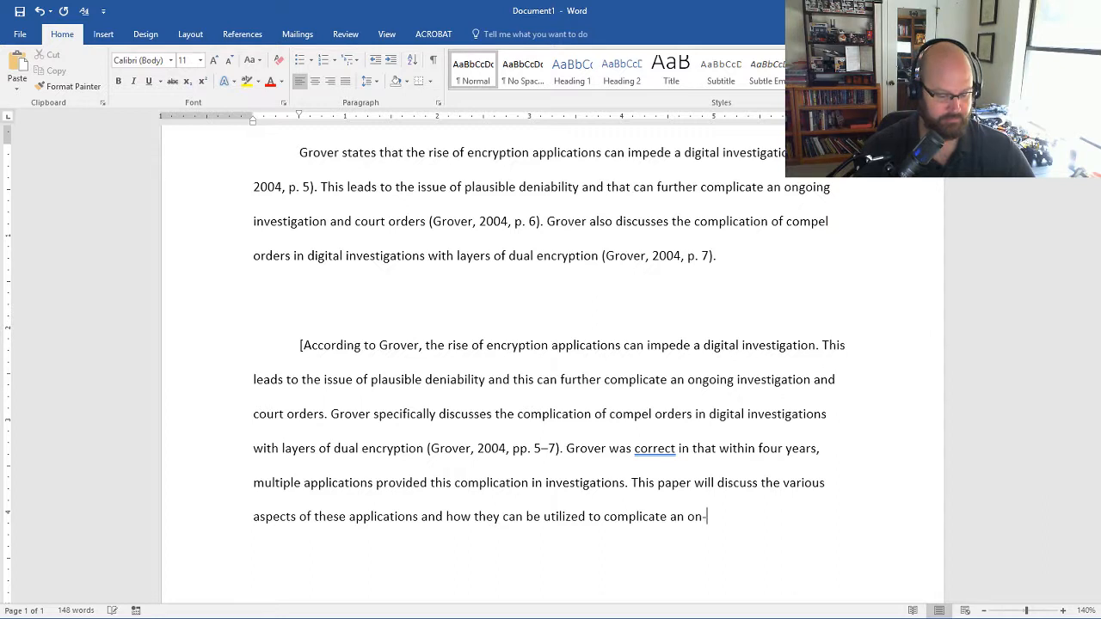
type("going inve")
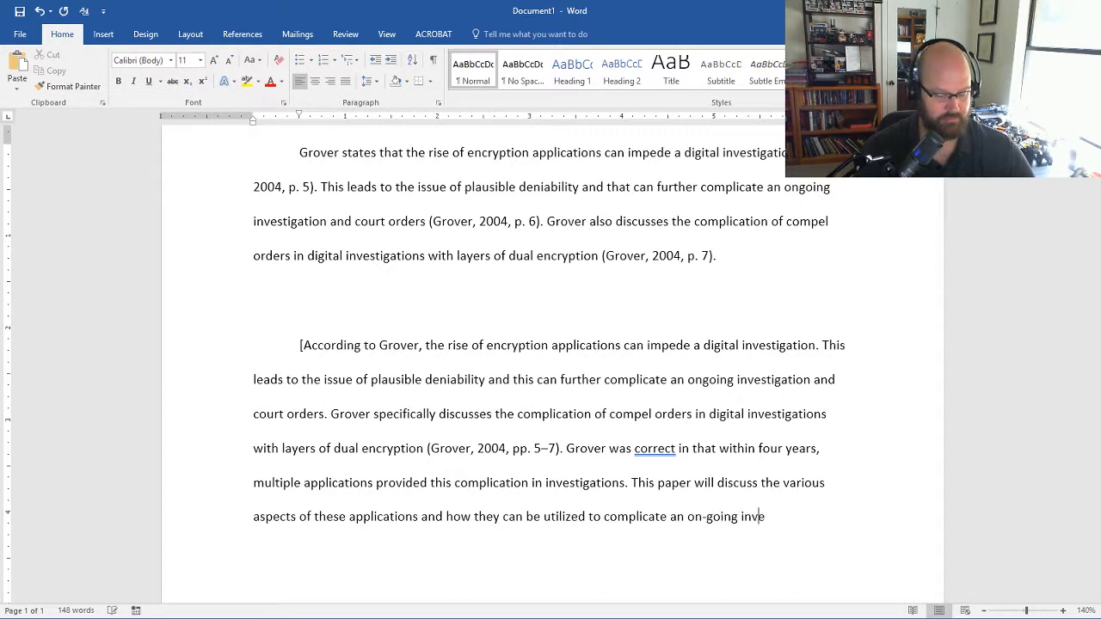
type("sti")
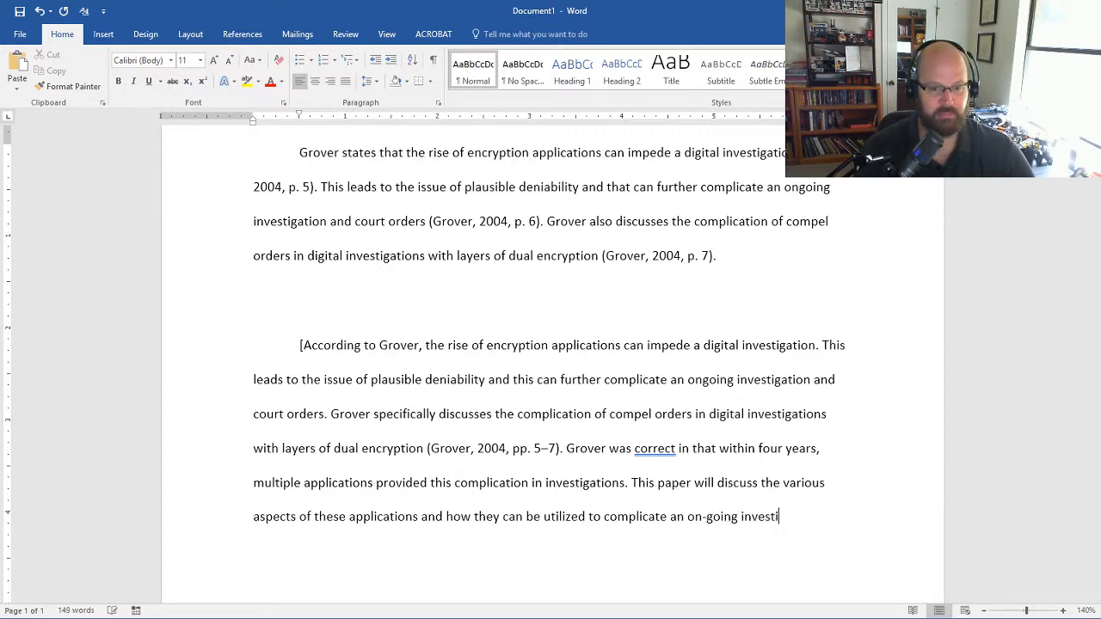
type("gation.")
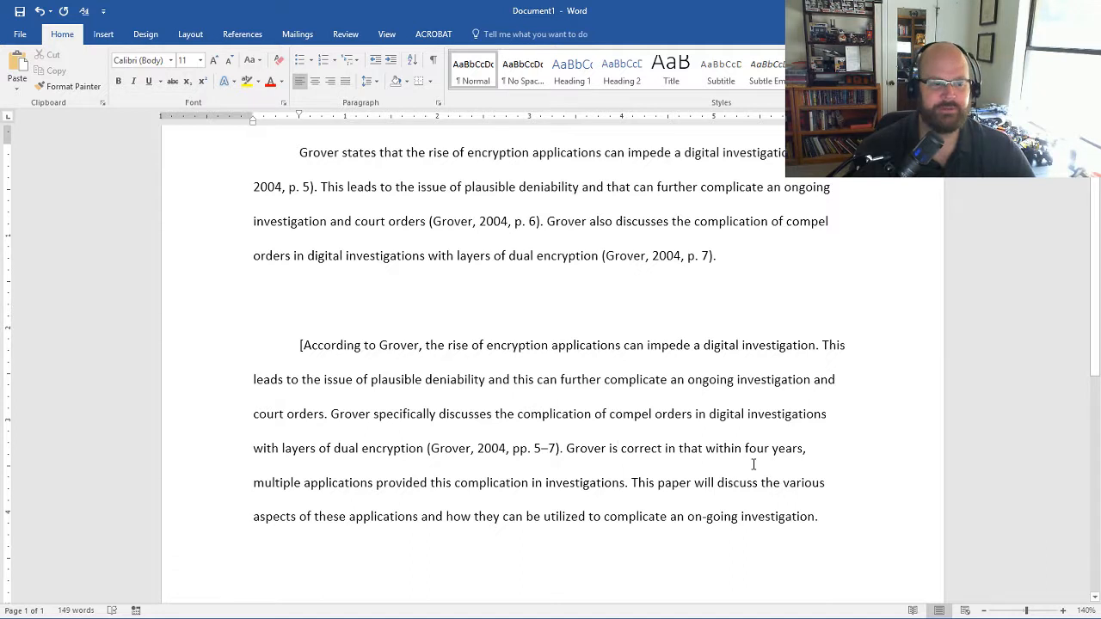
left_click(616, 447)
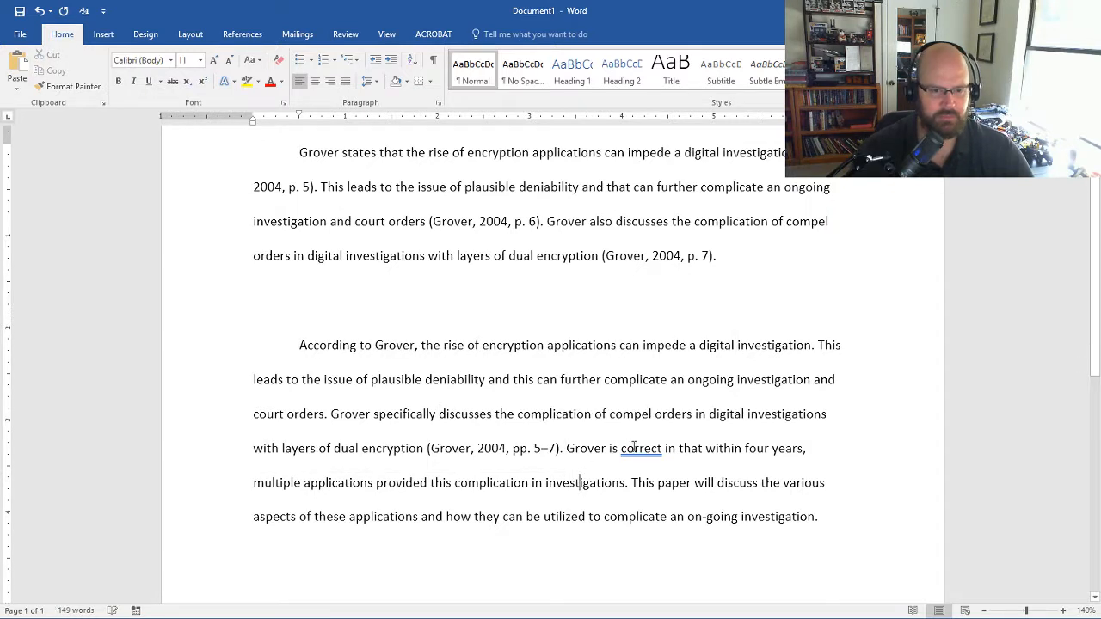
right_click(640, 447)
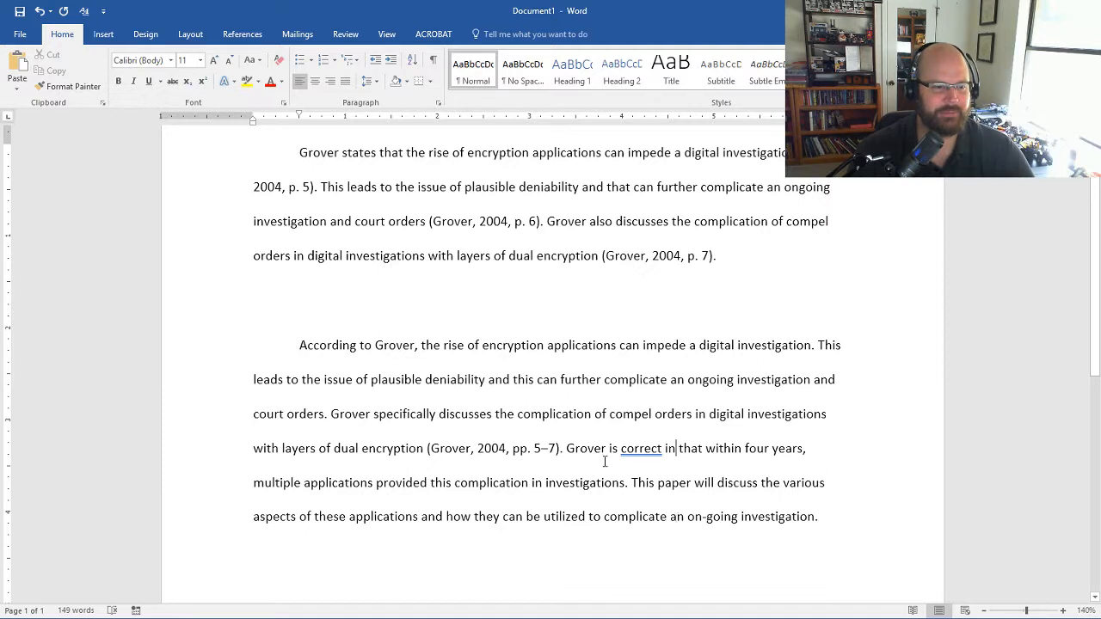
left_click_drag(300, 344, 817, 516)
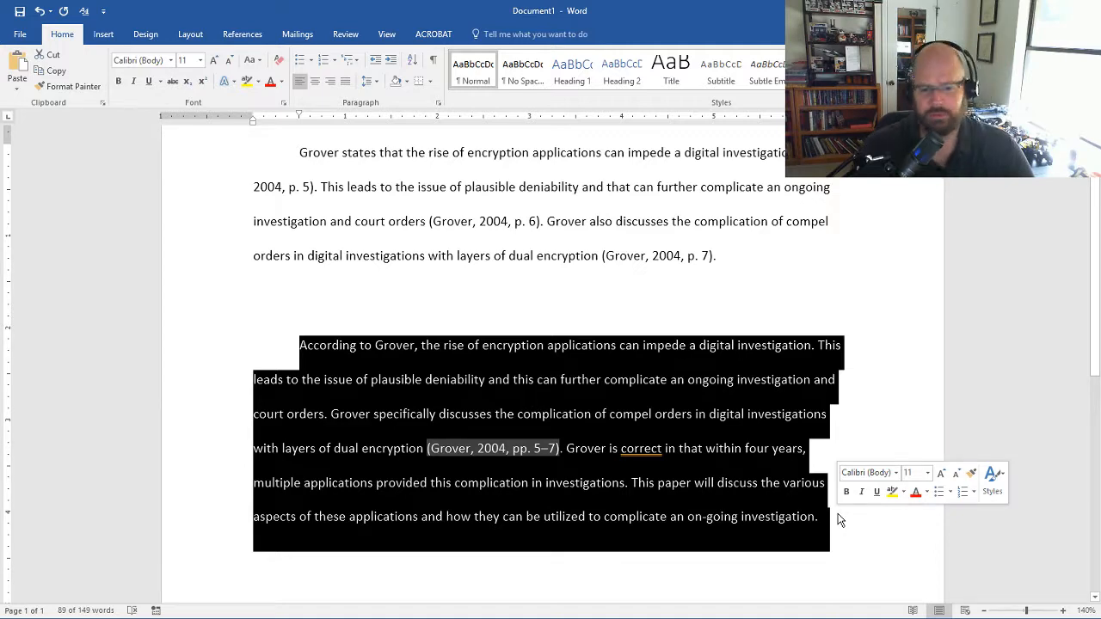
mouse_move(836, 499)
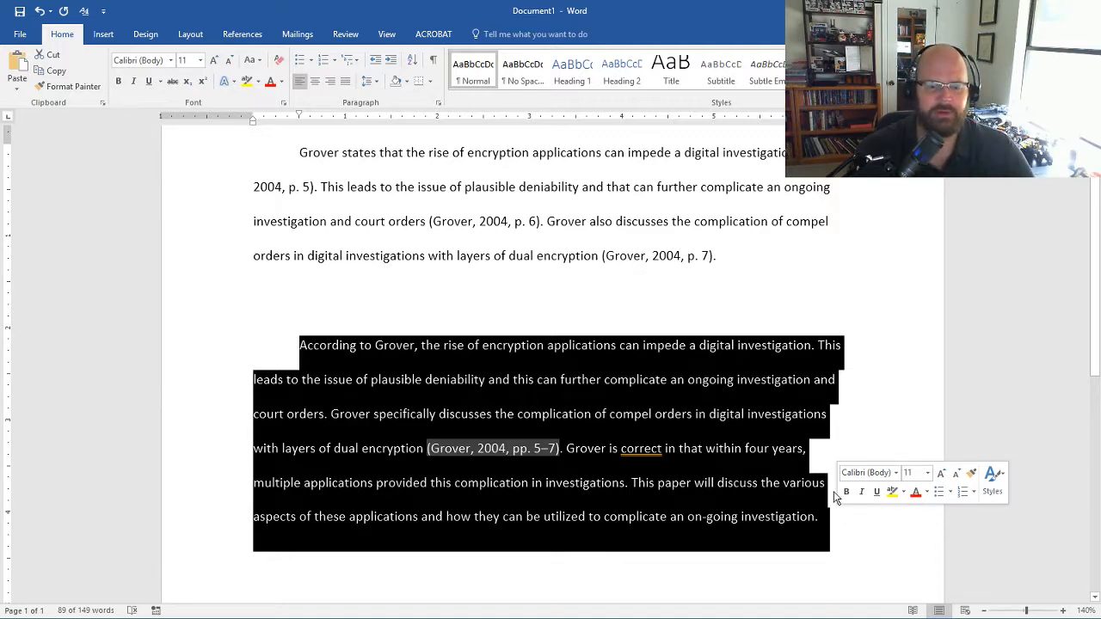
left_click(818, 516)
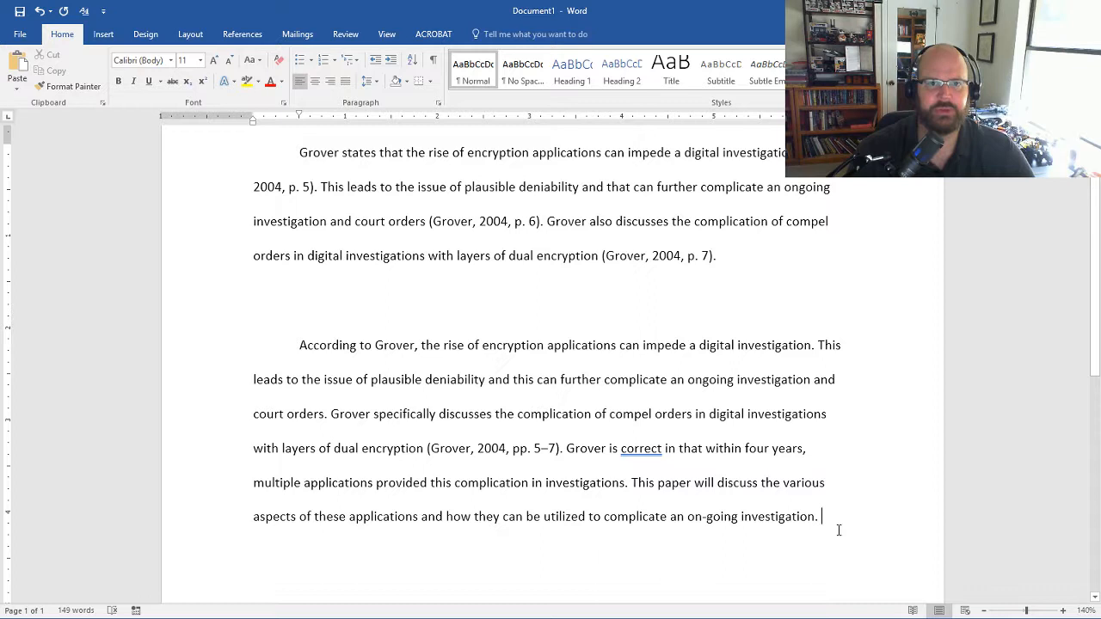
mouse_move(327, 351)
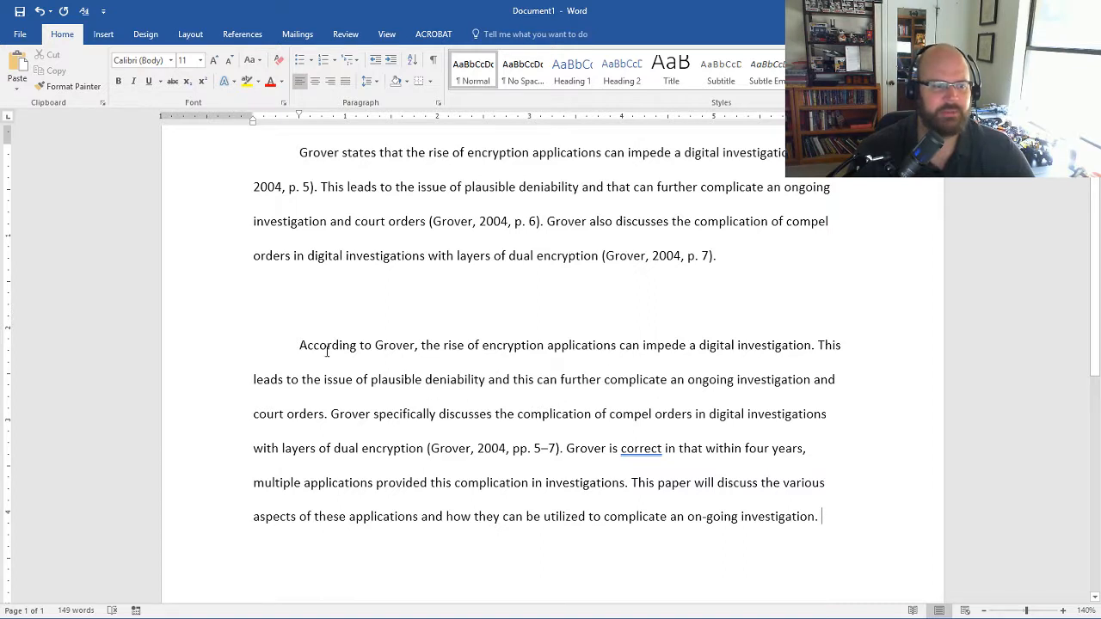
left_click_drag(299, 344, 558, 447)
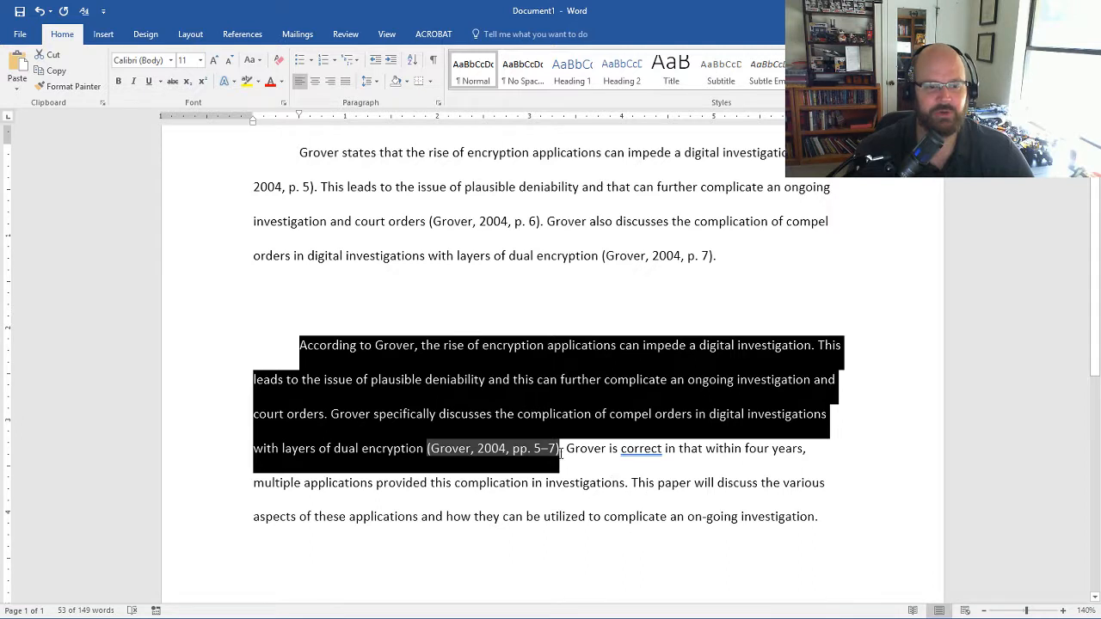
left_click(568, 454)
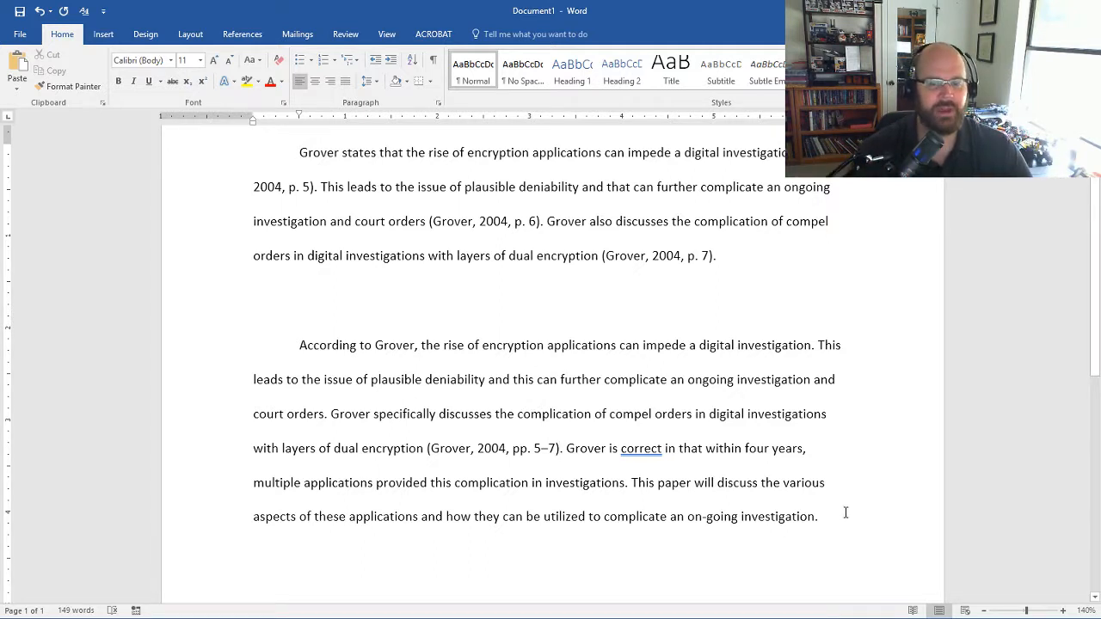
Type the placeholder sentence 'Grover here (cite Grover again).' after the revised paragraph, fixing the 'Gir' typo.
type("Gir")
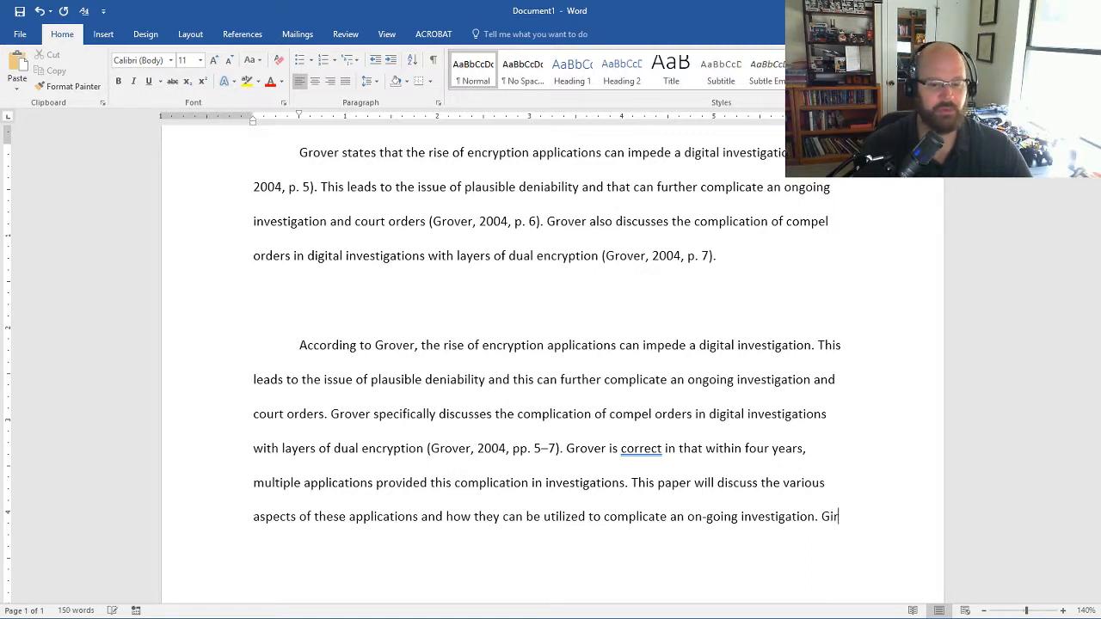
key("Backspace")
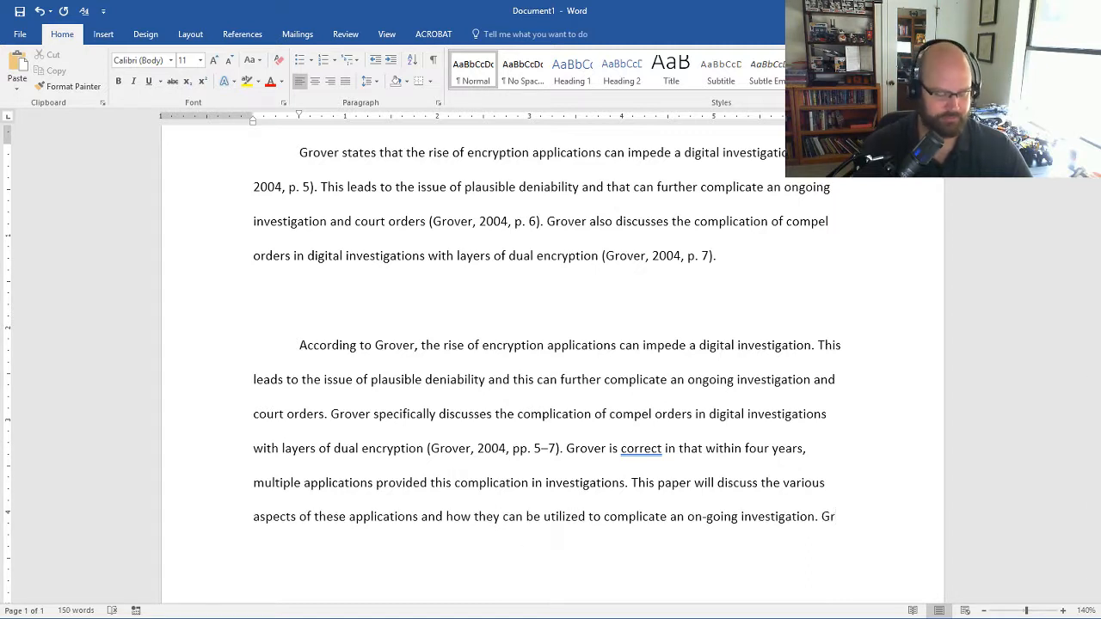
type("Grover here")
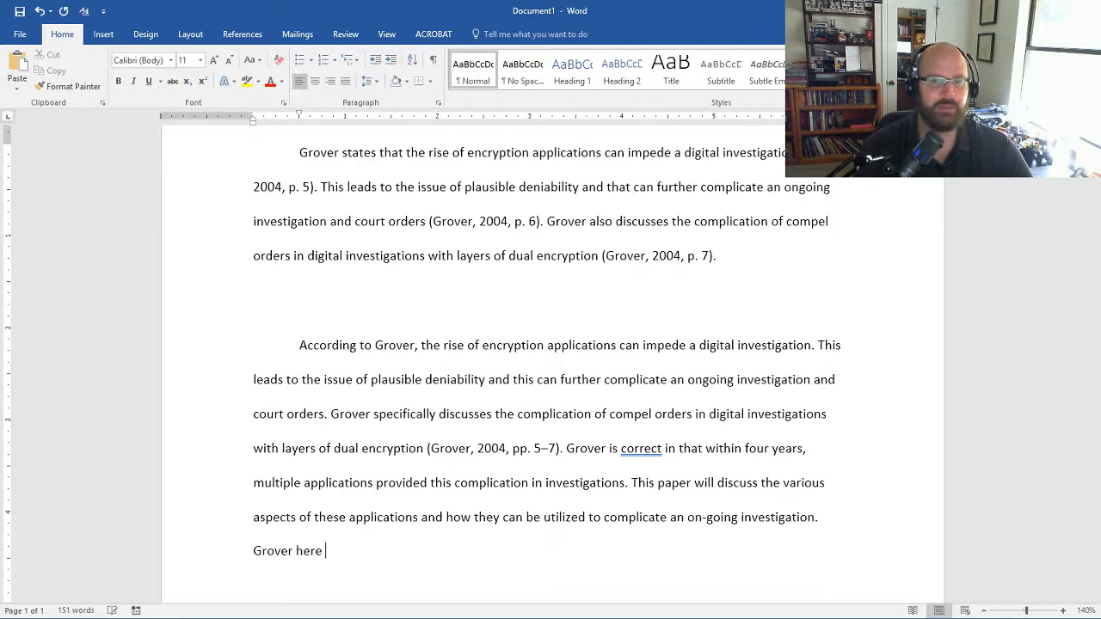
type("(cite g")
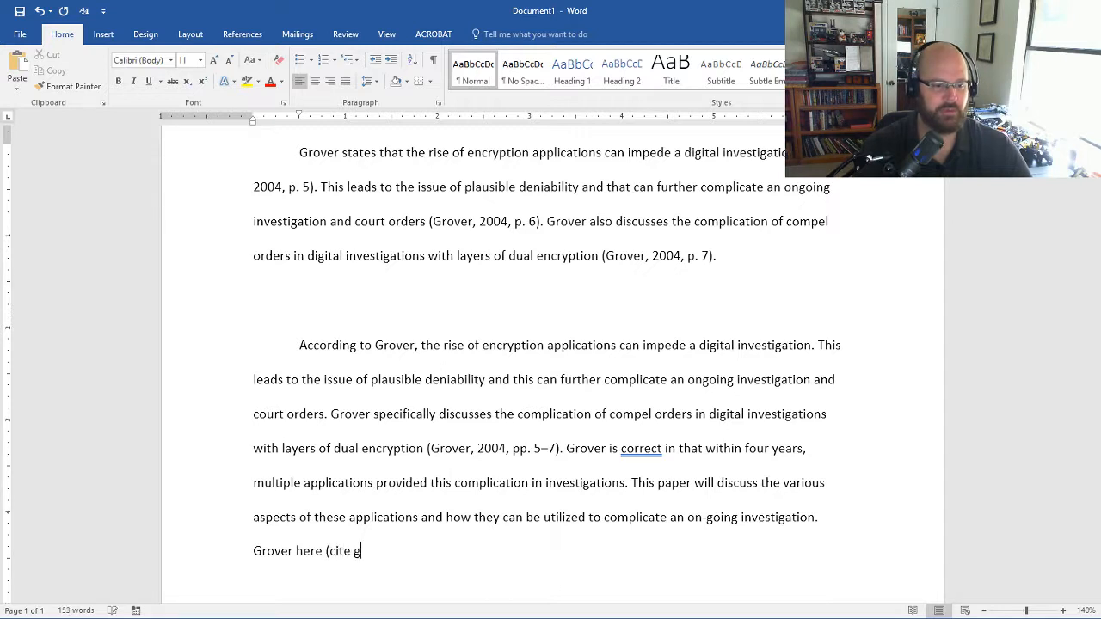
type("Grover a")
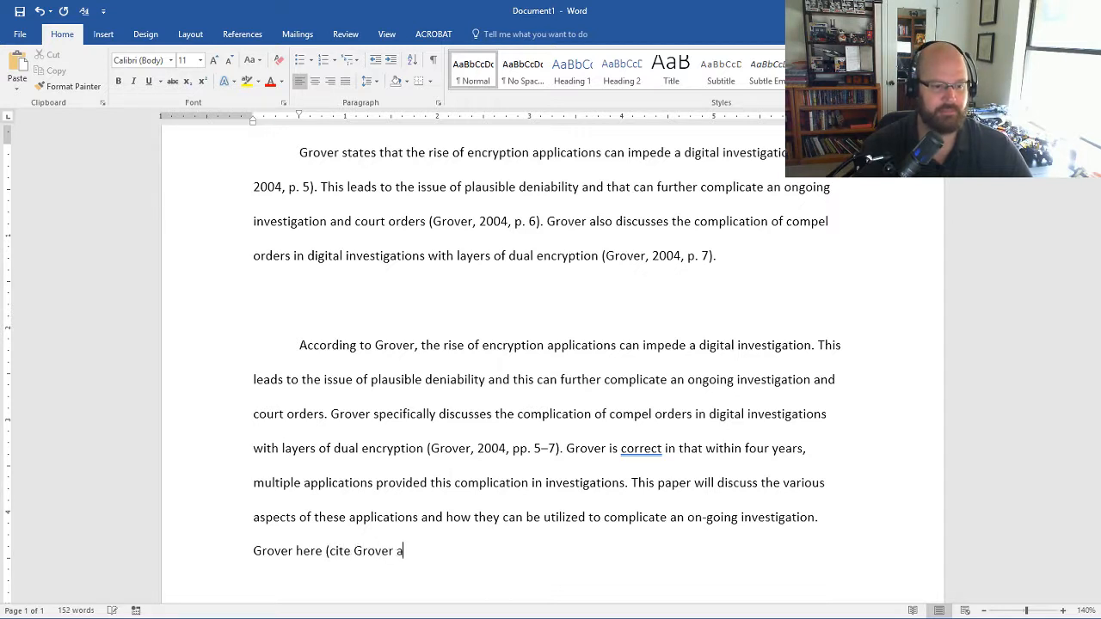
type("gain).")
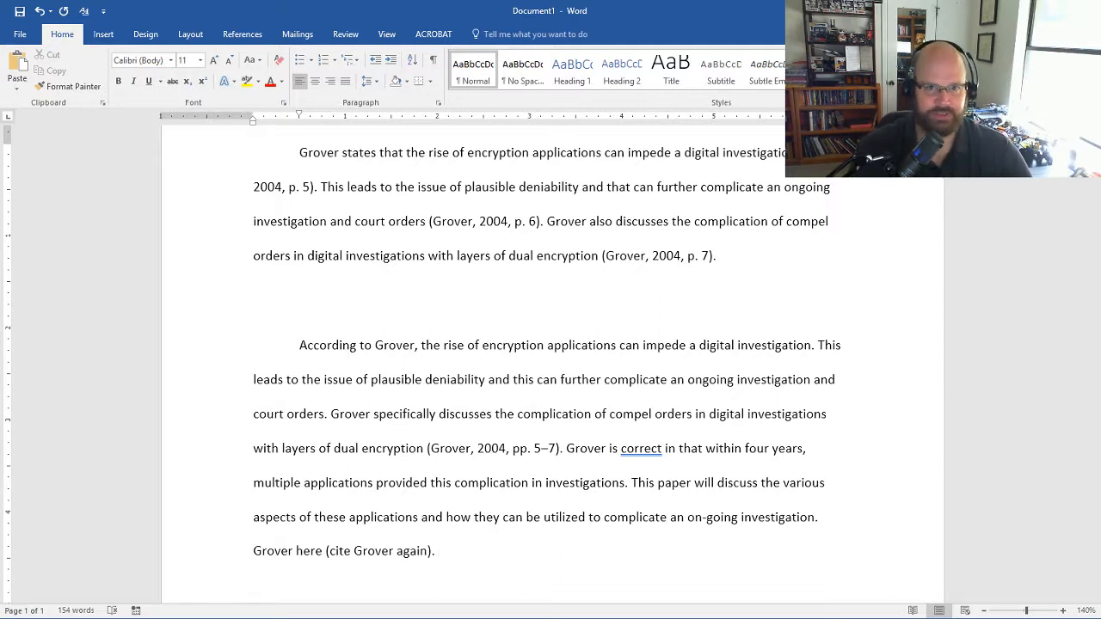
Begin marking the author's own sentences in the revised paragraph.
left_click(438, 550)
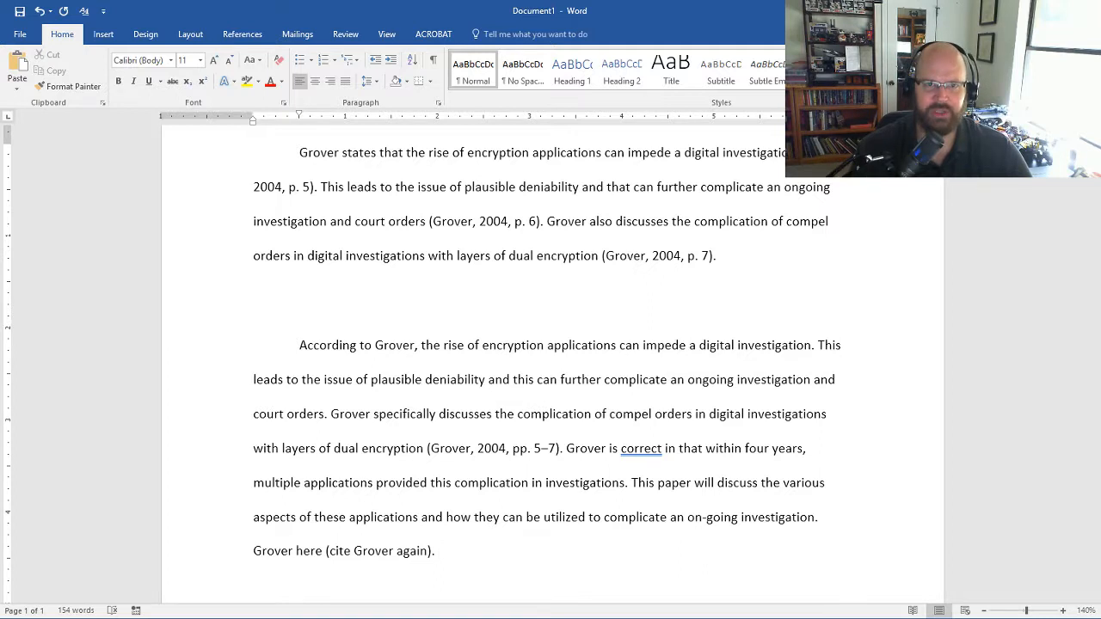
left_click(439, 551)
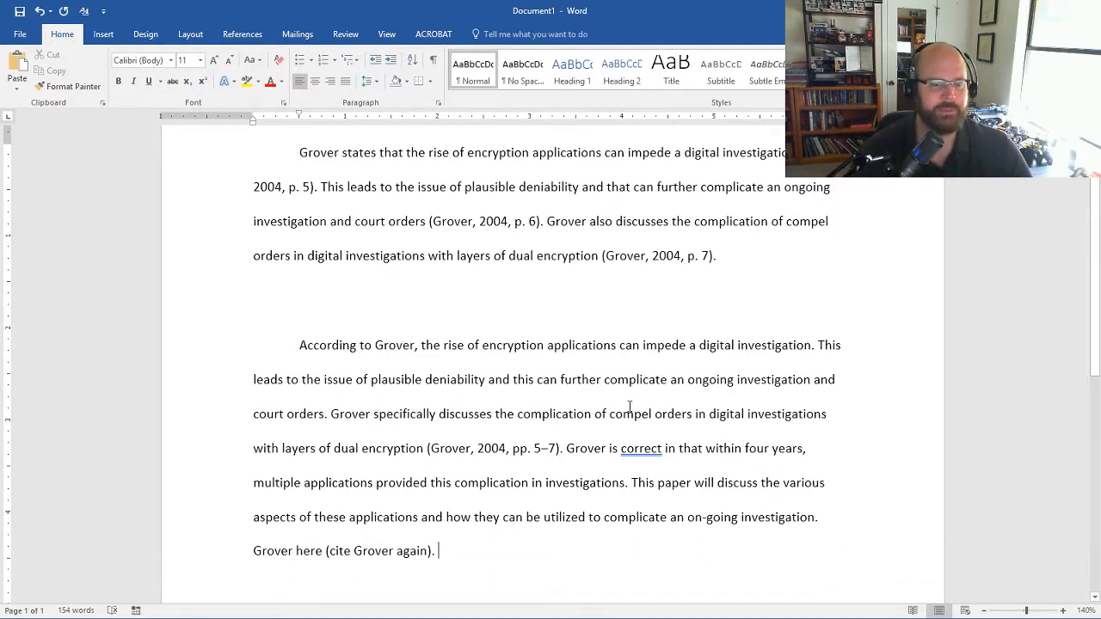
left_click_drag(566, 447, 584, 551)
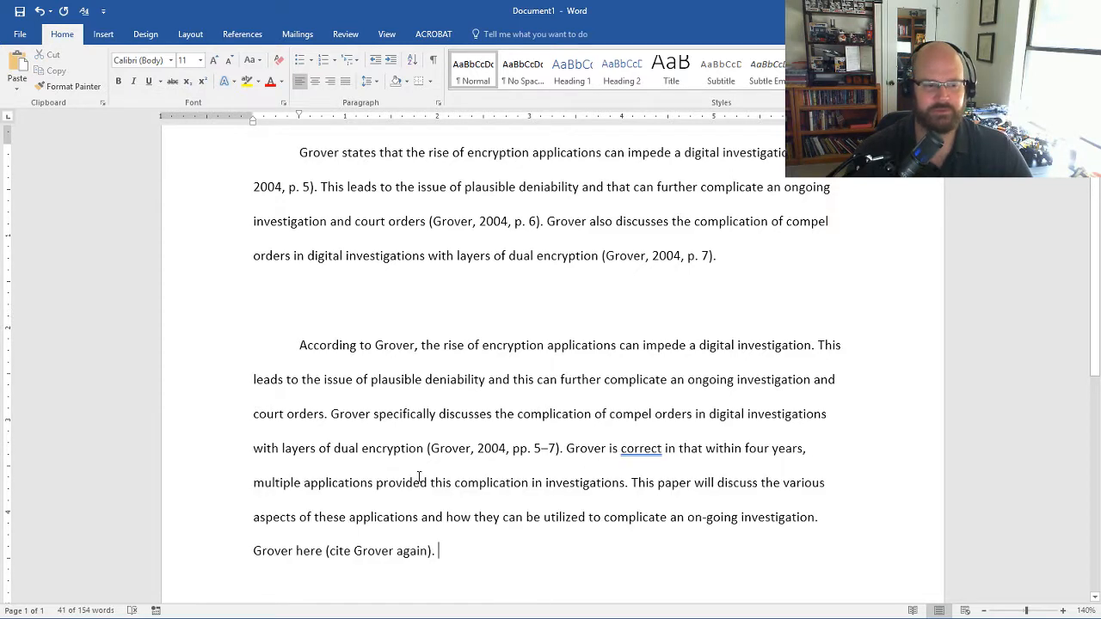
Highlight the author's sentences, delete the 'Grover here (cite Grover again).' line, and return the cursor to the paragraph.
left_click_drag(299, 344, 557, 447)
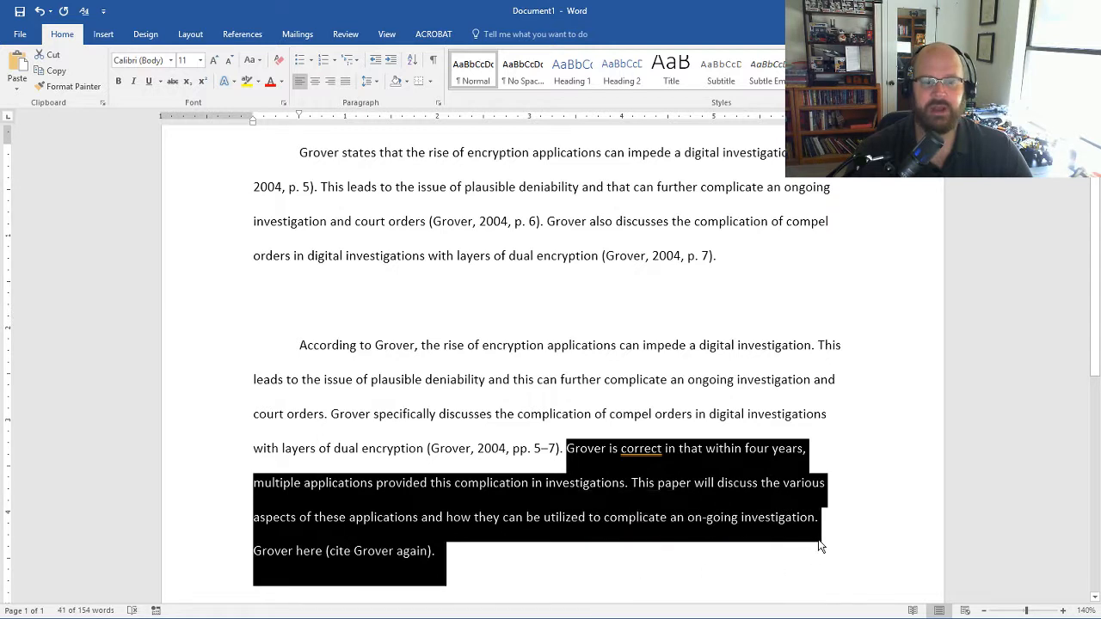
mouse_move(896, 533)
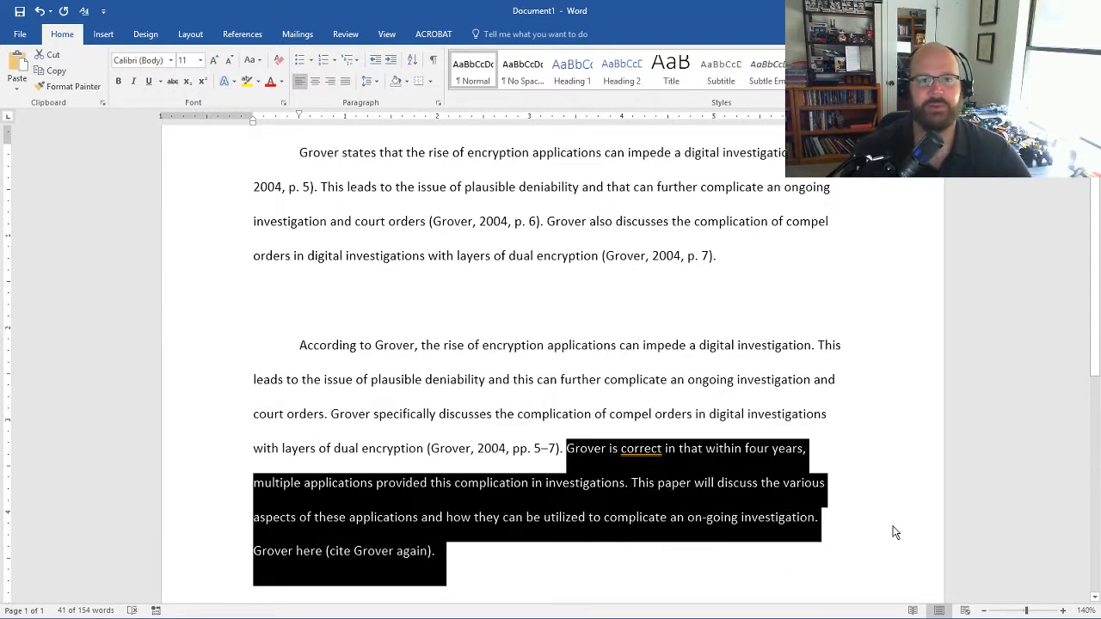
left_click(607, 554)
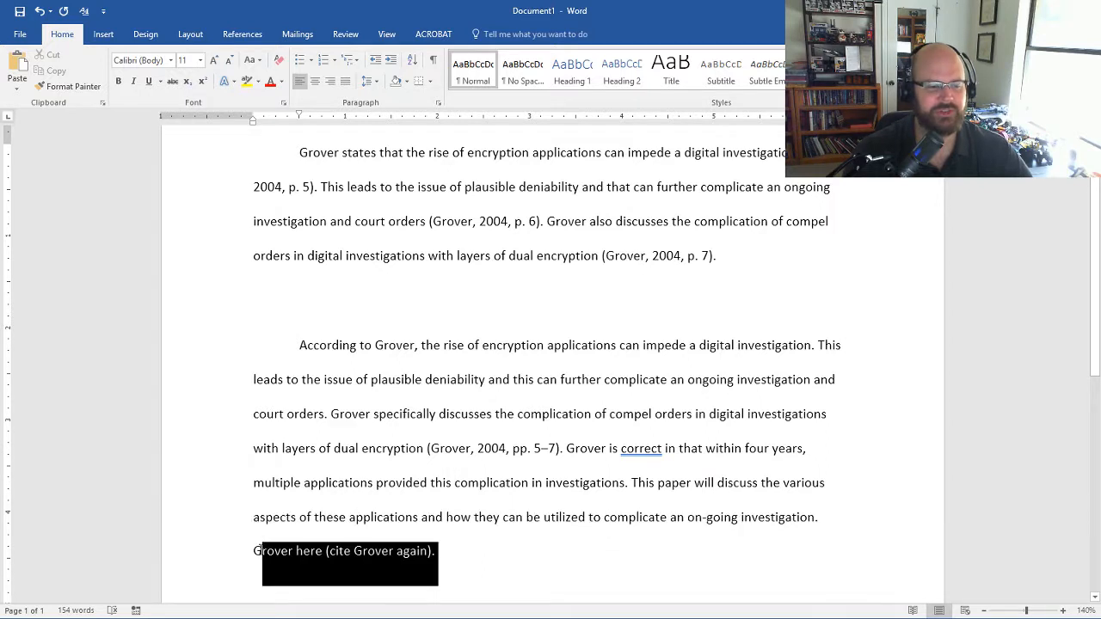
key("Delete")
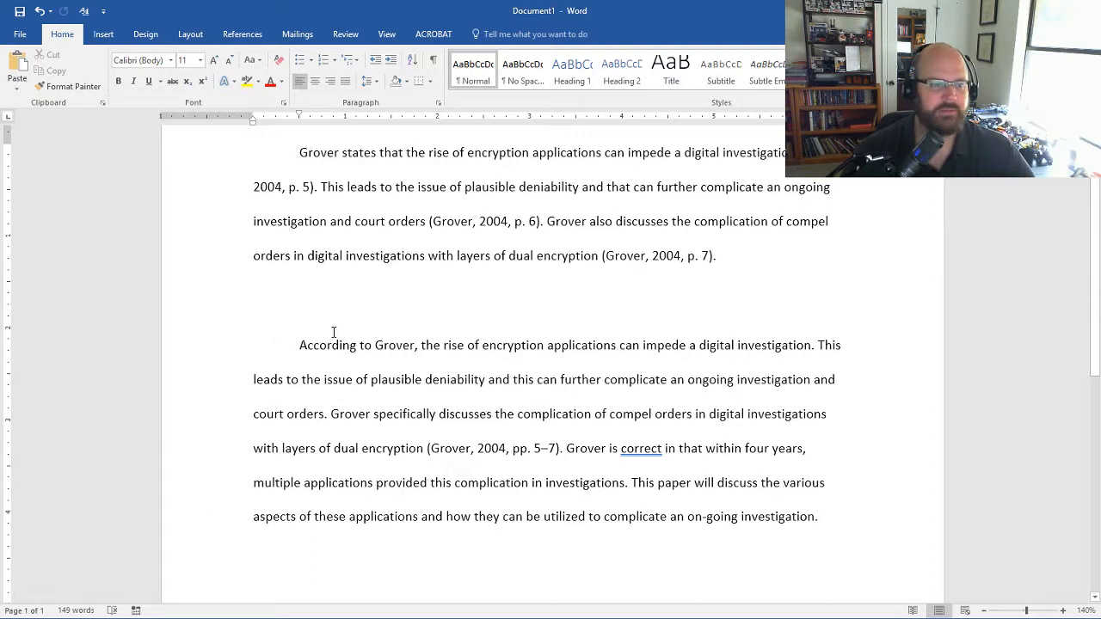
mouse_move(626, 325)
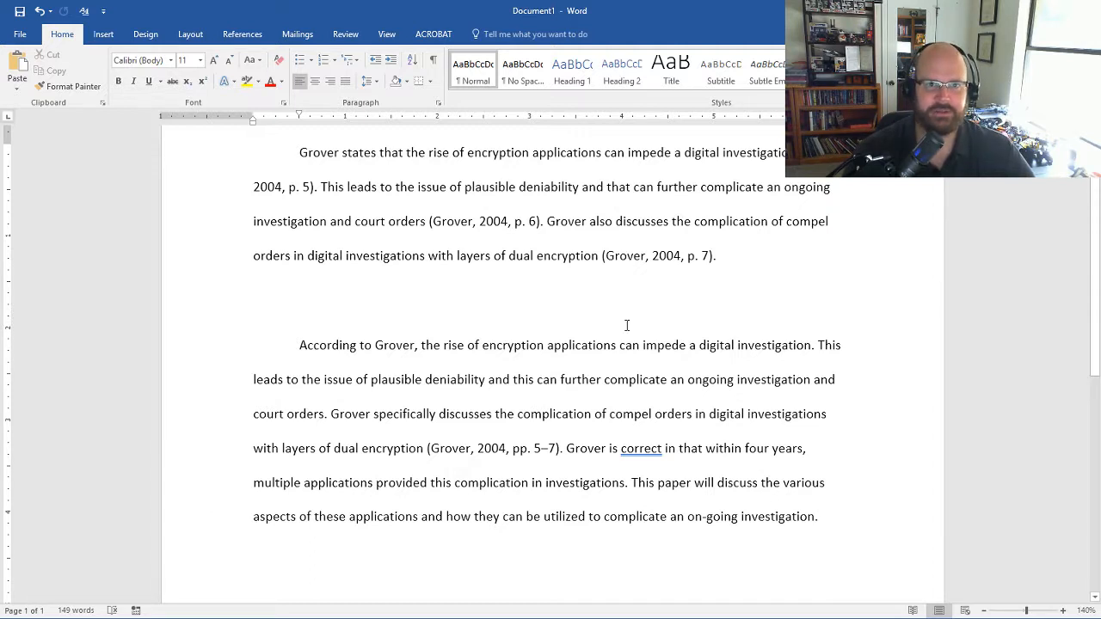
left_click(819, 516)
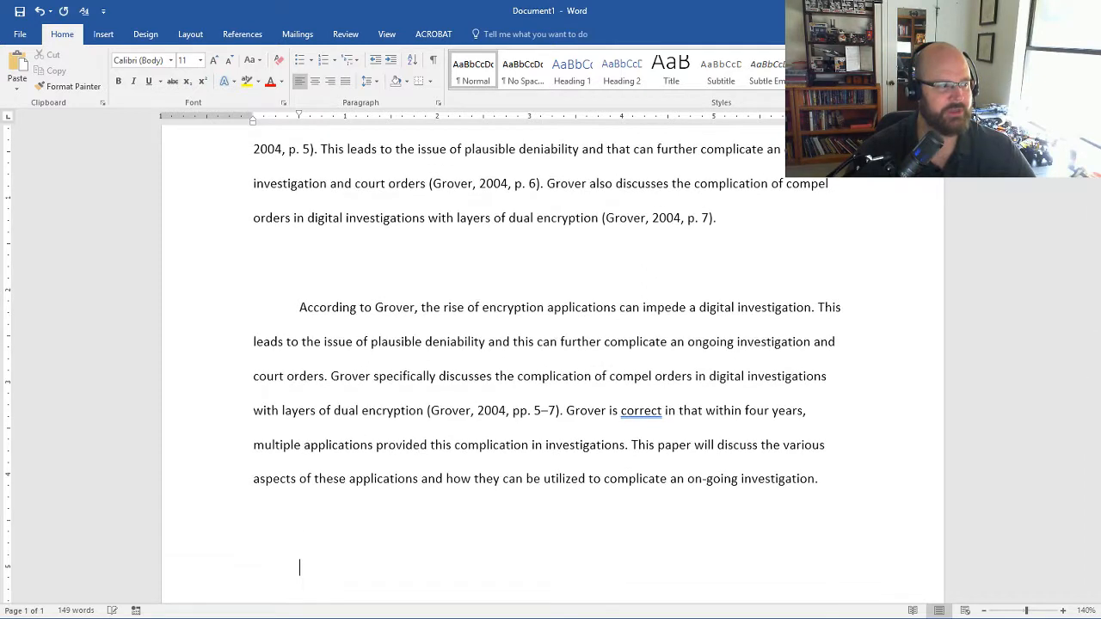
Insert the phrase 'in the paper titled Plausible Deniability.' after 'According to Grover'.
scroll("up", 3)
type(" in the")
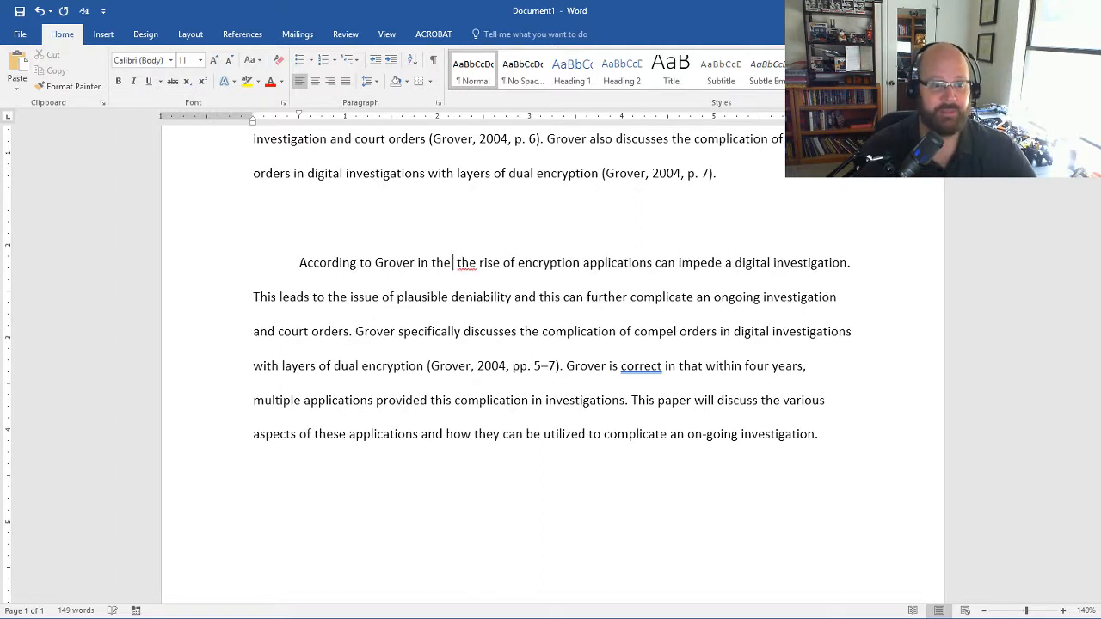
type("paper titles")
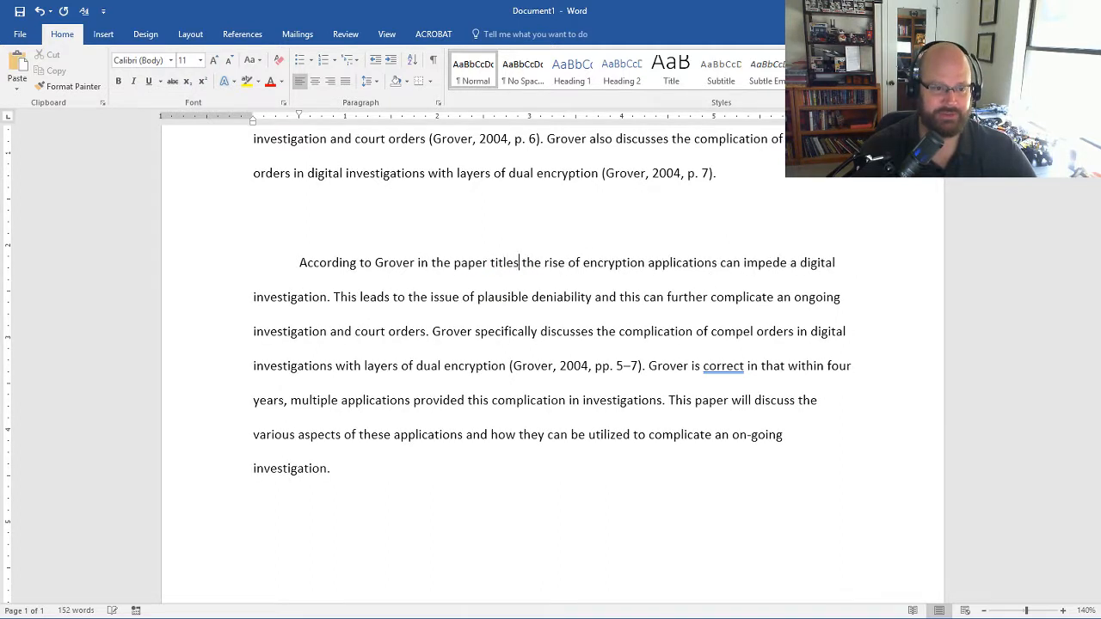
type("ed")
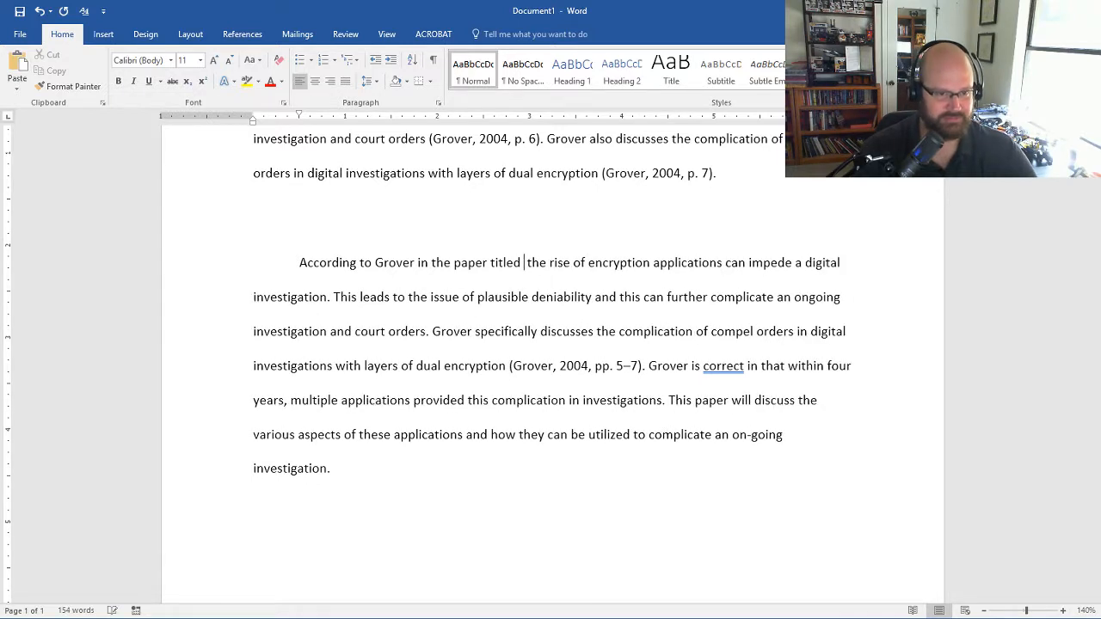
type("Pl")
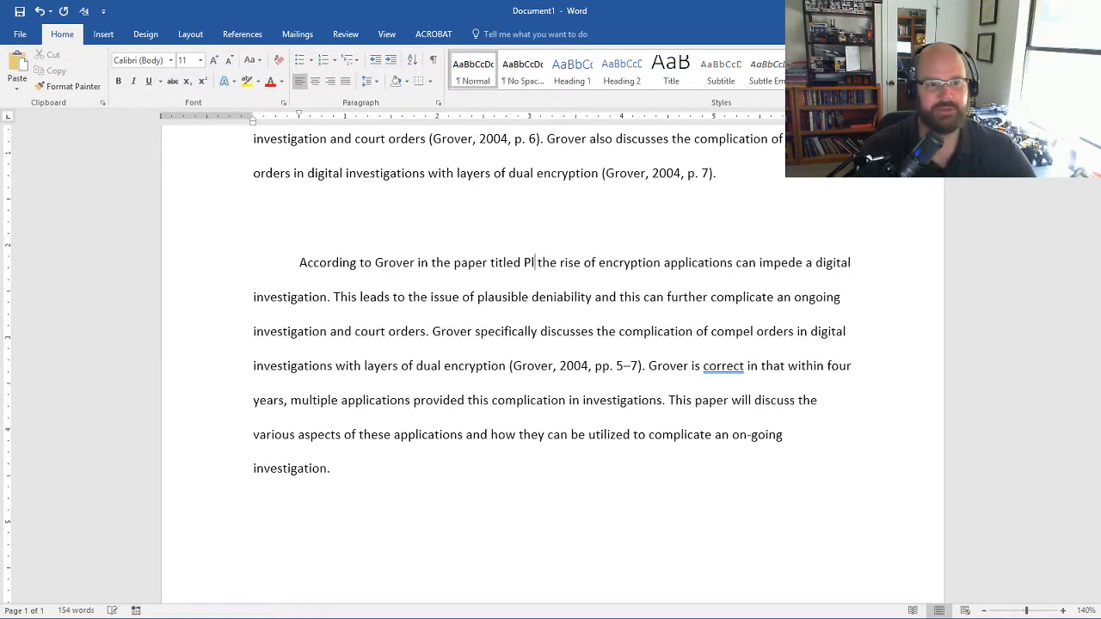
type("ausible Deni")
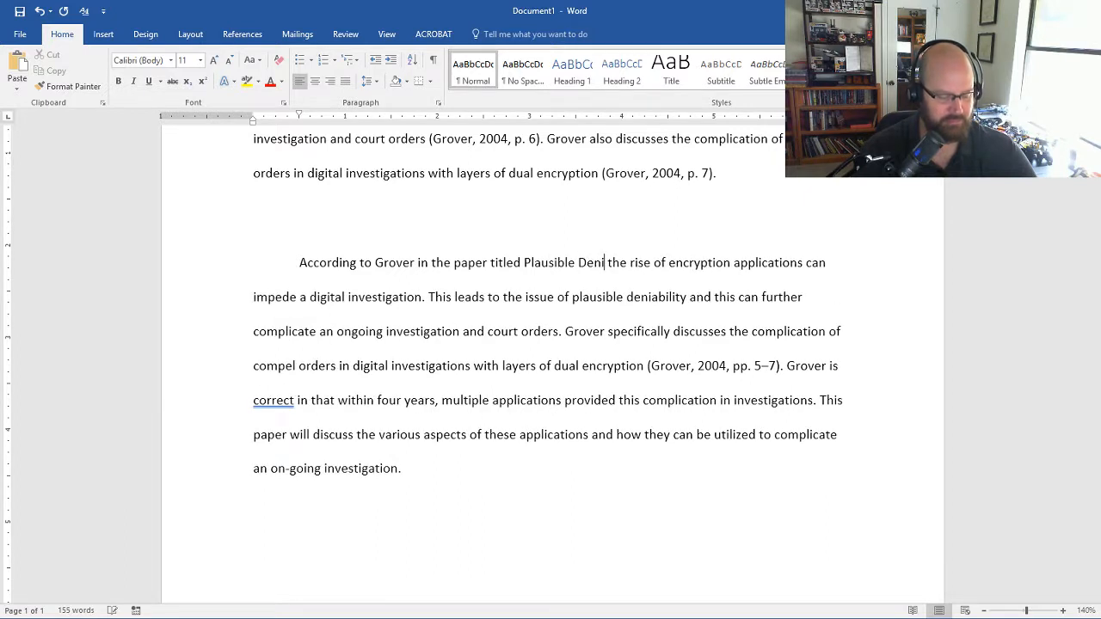
type("ability")
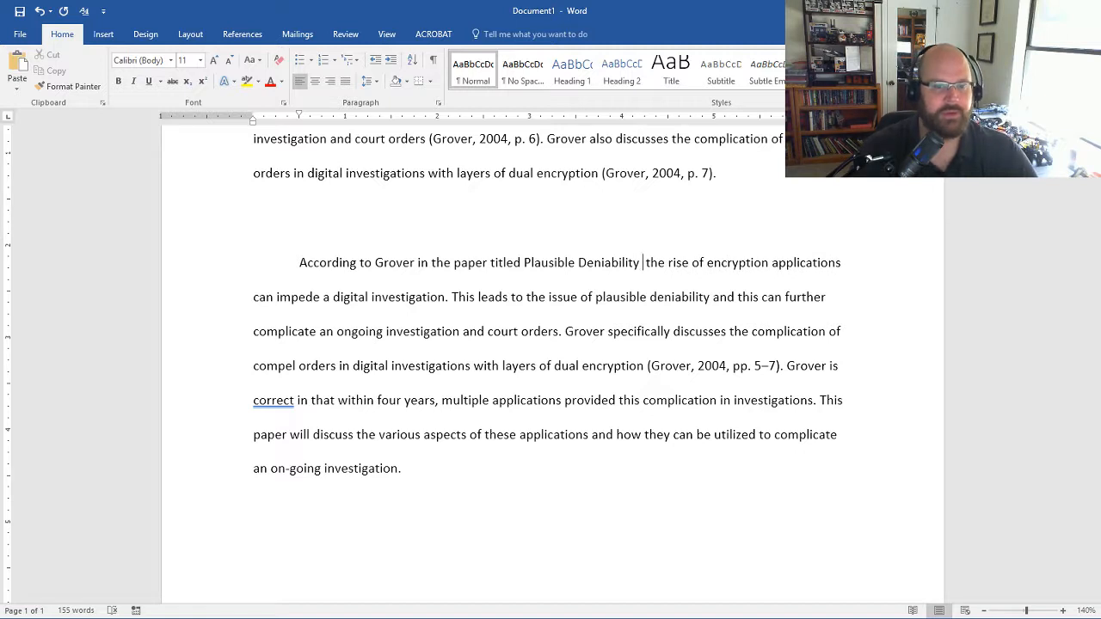
type(".")
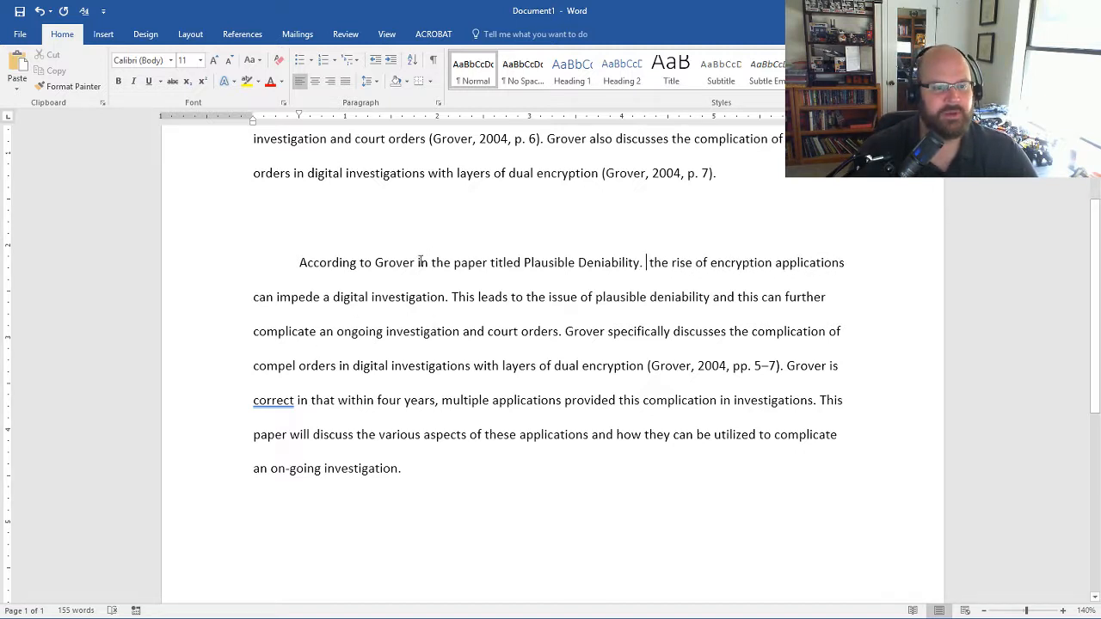
Italicize the Plausible Deniability phrase, then select it again for removal.
left_click_drag(420, 261, 640, 262)
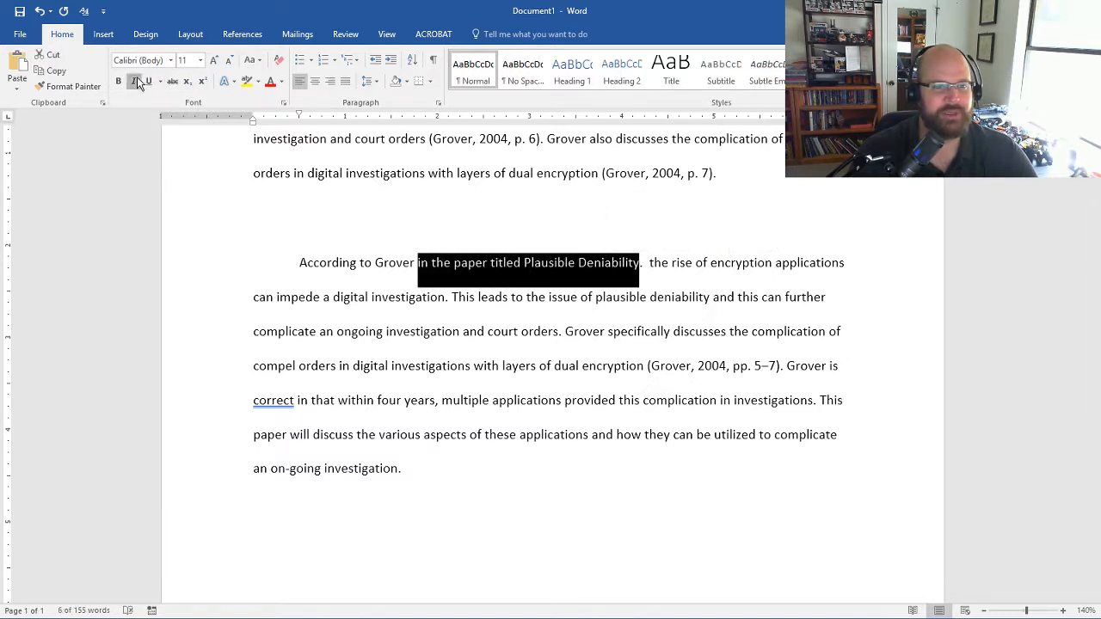
left_click(134, 81)
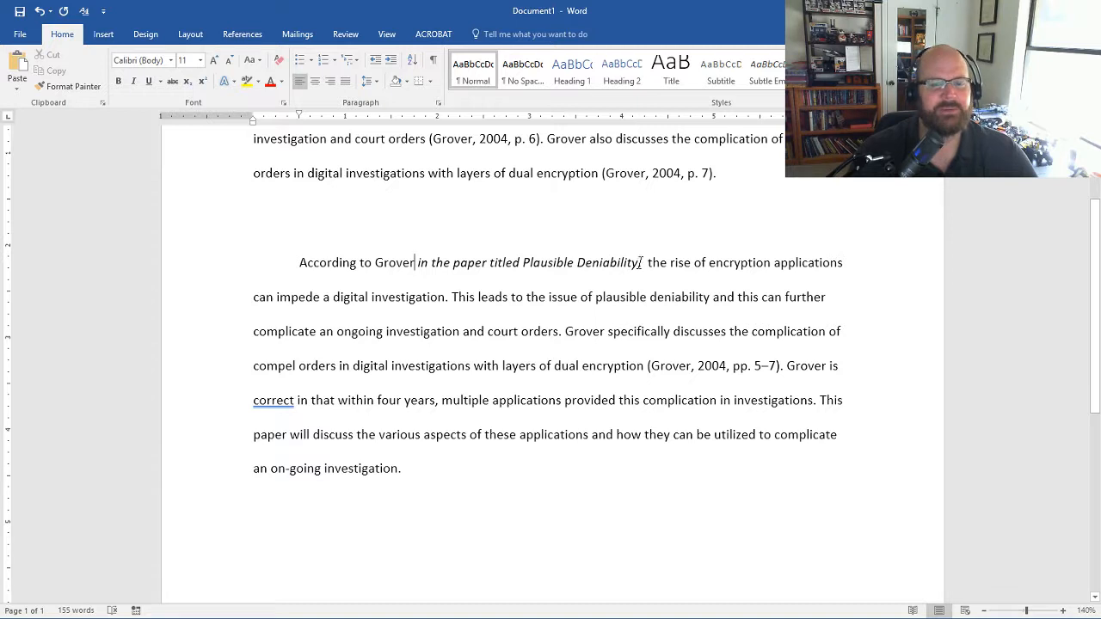
left_click_drag(416, 261, 636, 261)
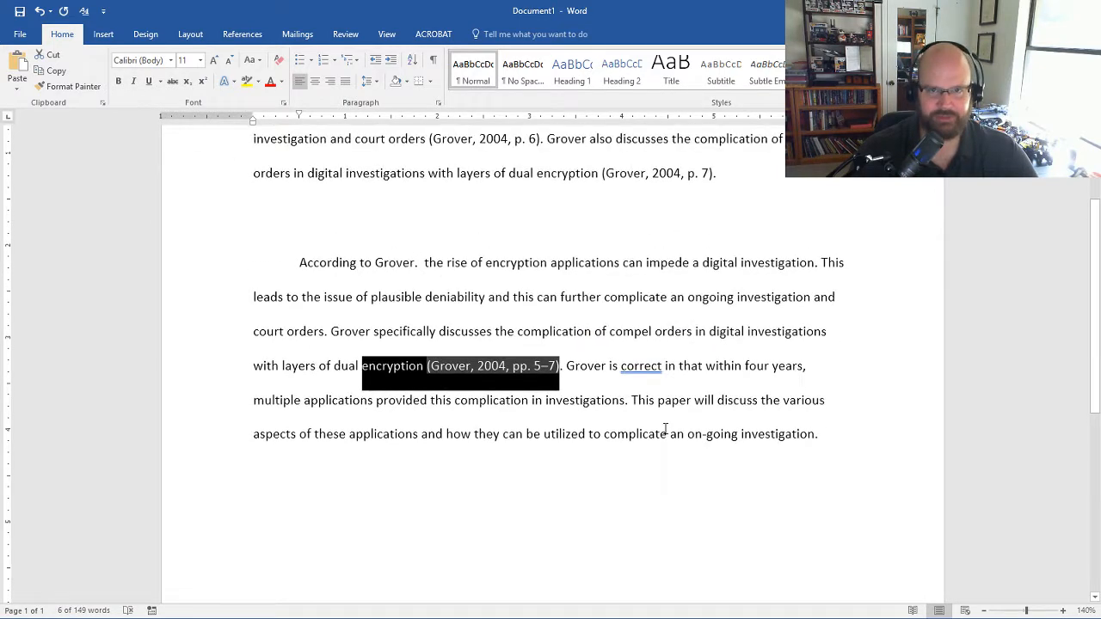
left_click(523, 365)
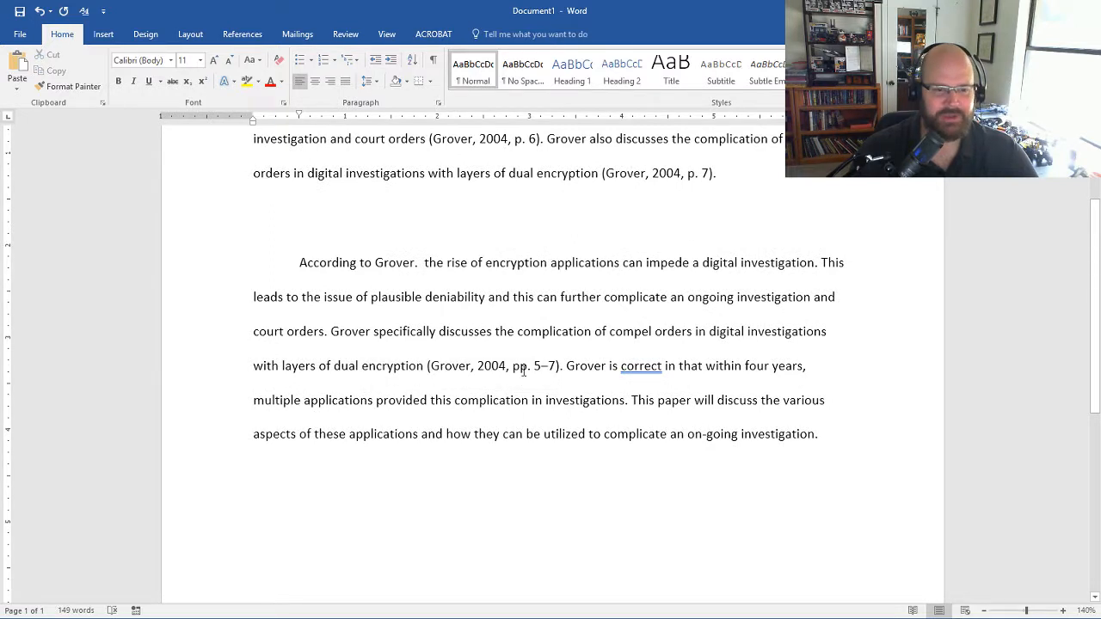
left_click_drag(363, 365, 561, 365)
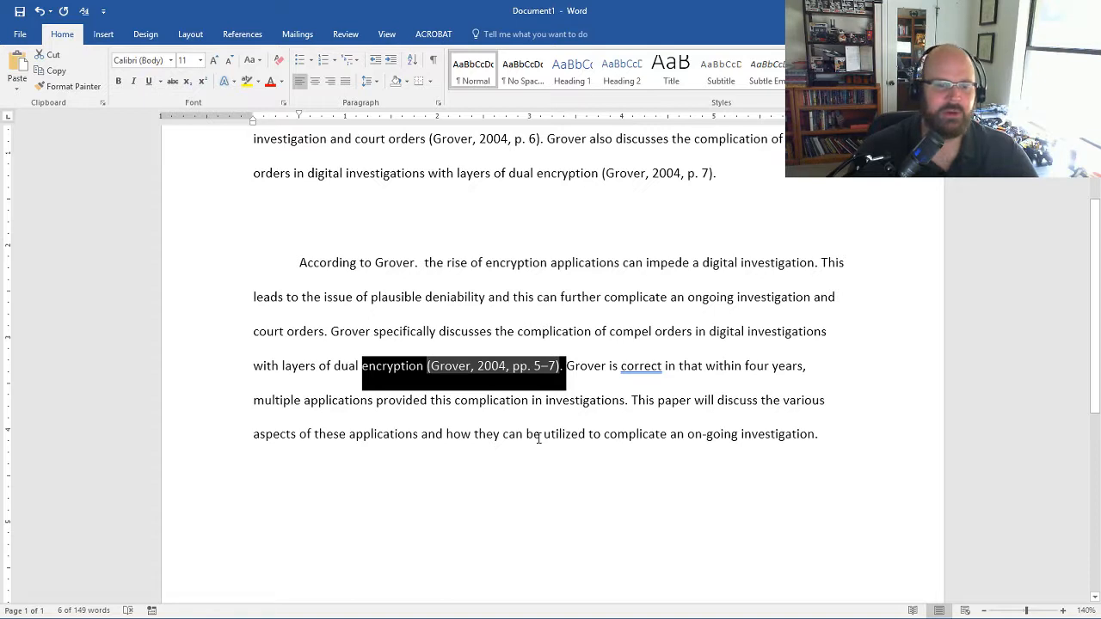
mouse_move(825, 425)
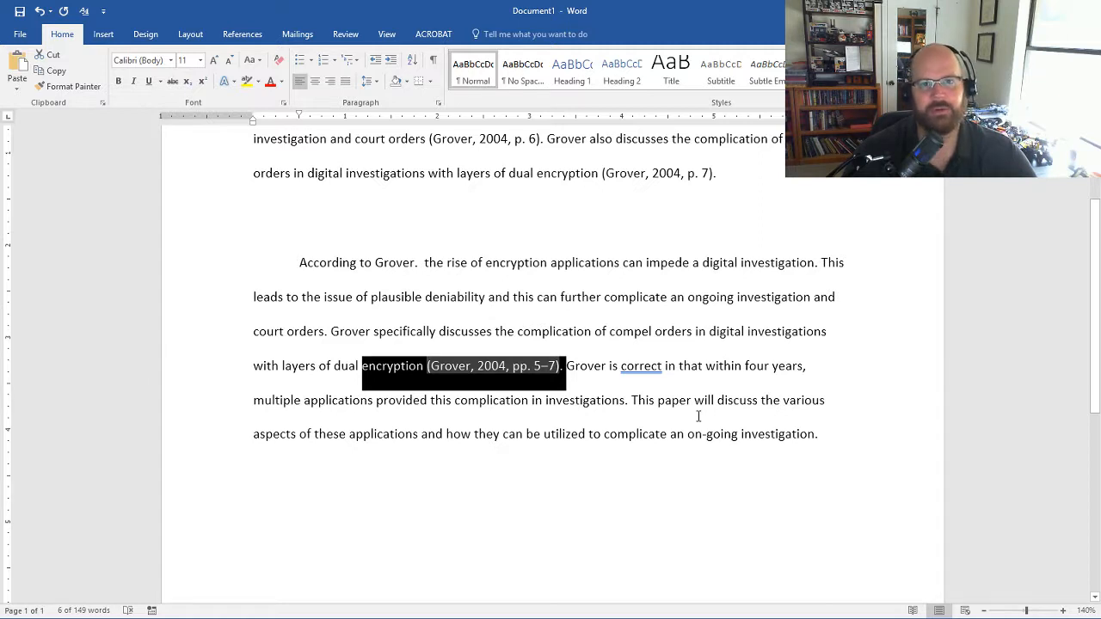
left_click(503, 364)
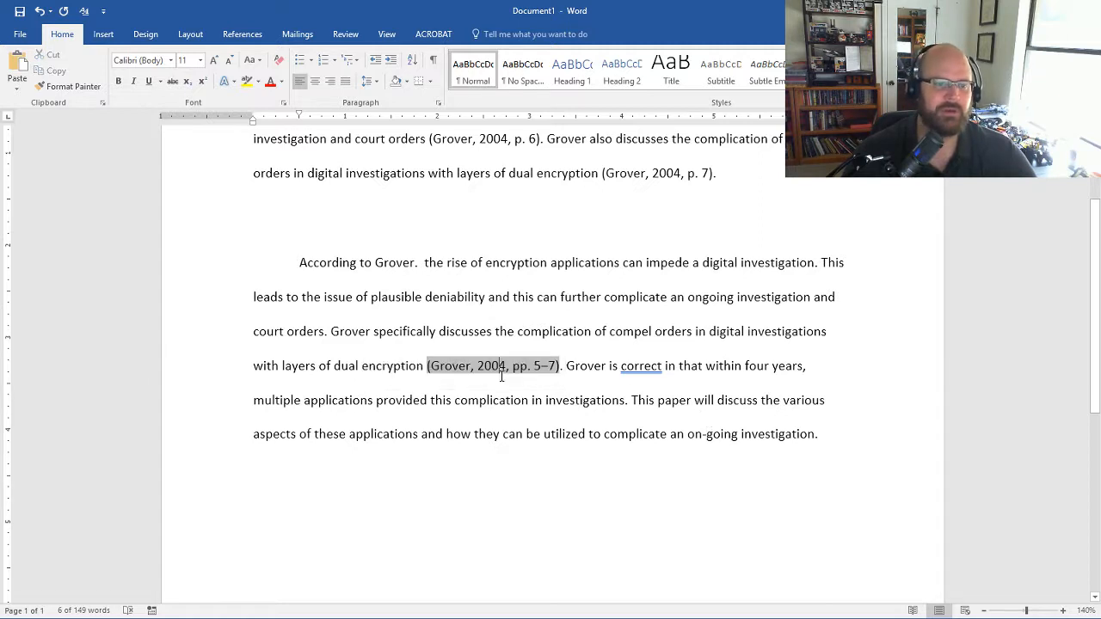
left_click_drag(426, 364, 559, 365)
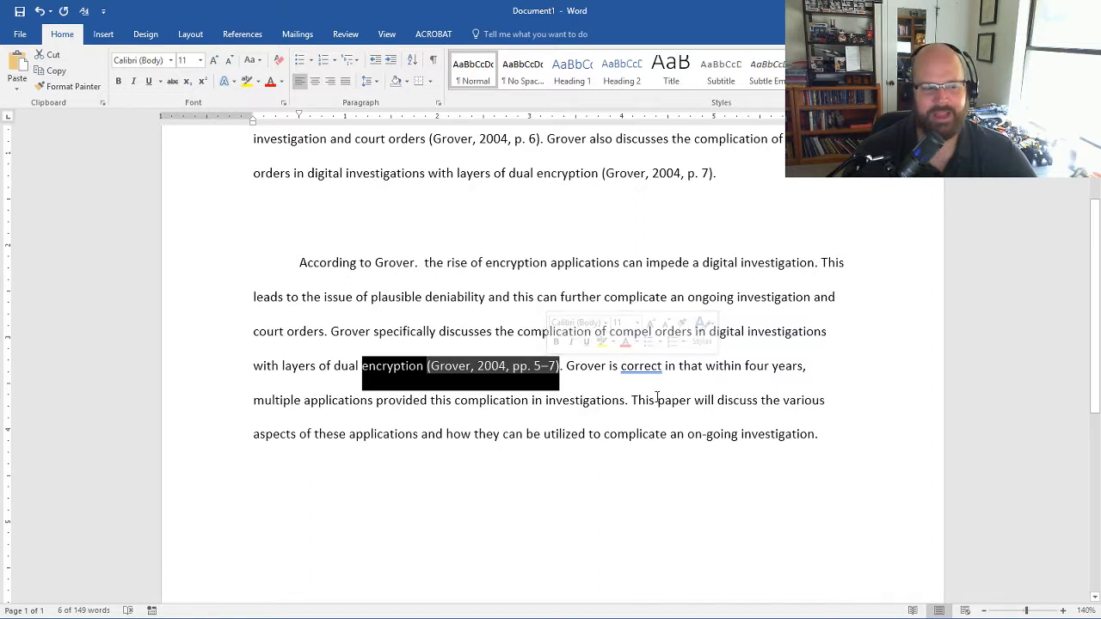
mouse_move(661, 395)
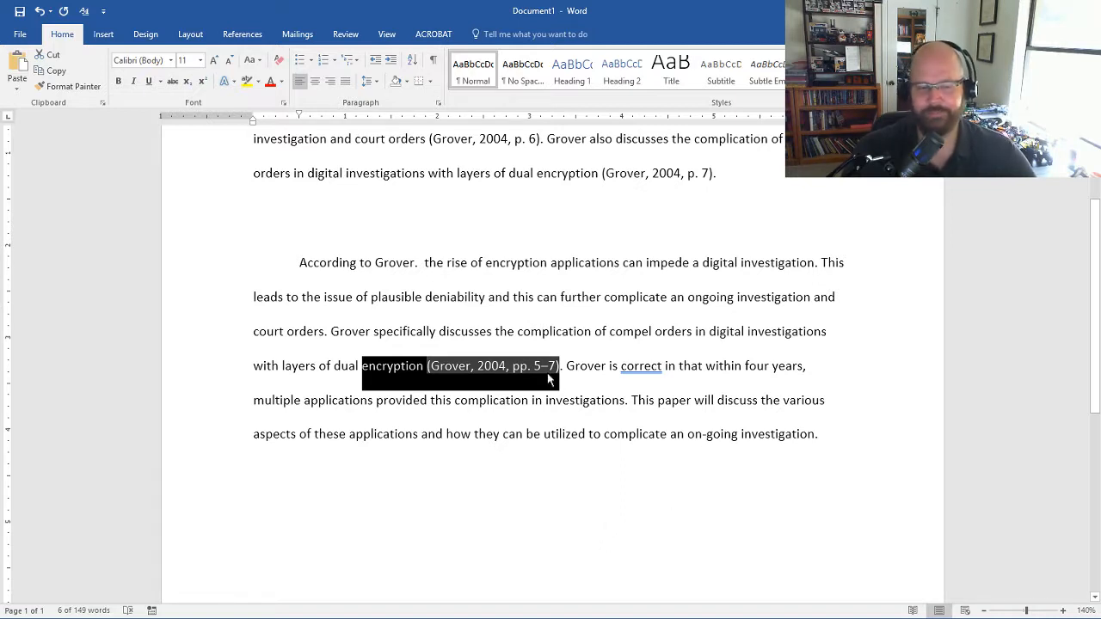
left_click(671, 399)
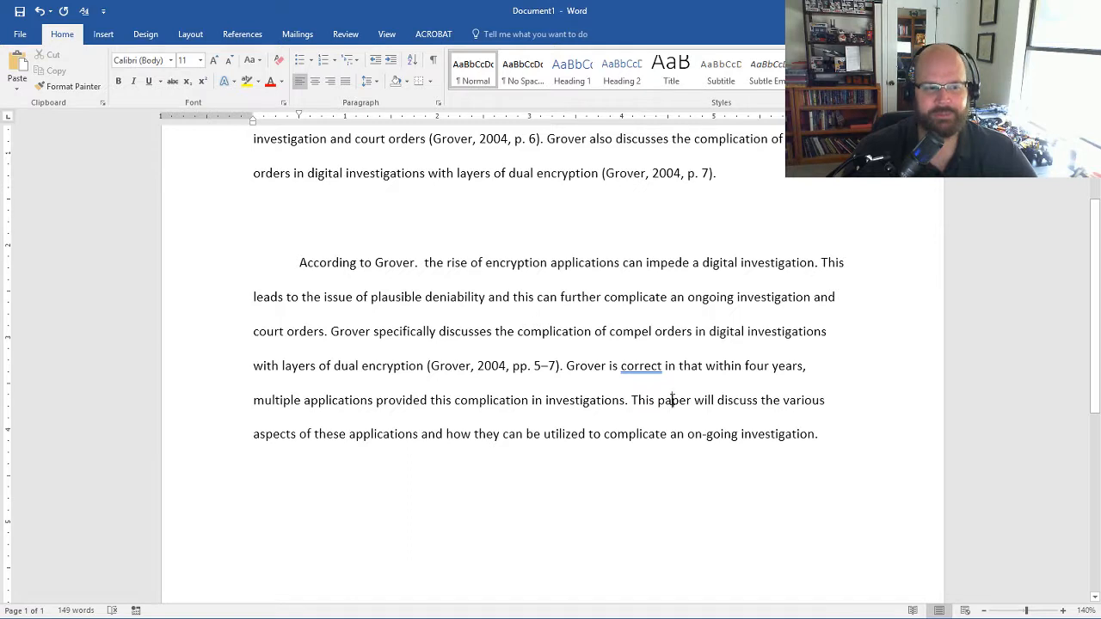
left_click_drag(300, 261, 562, 364)
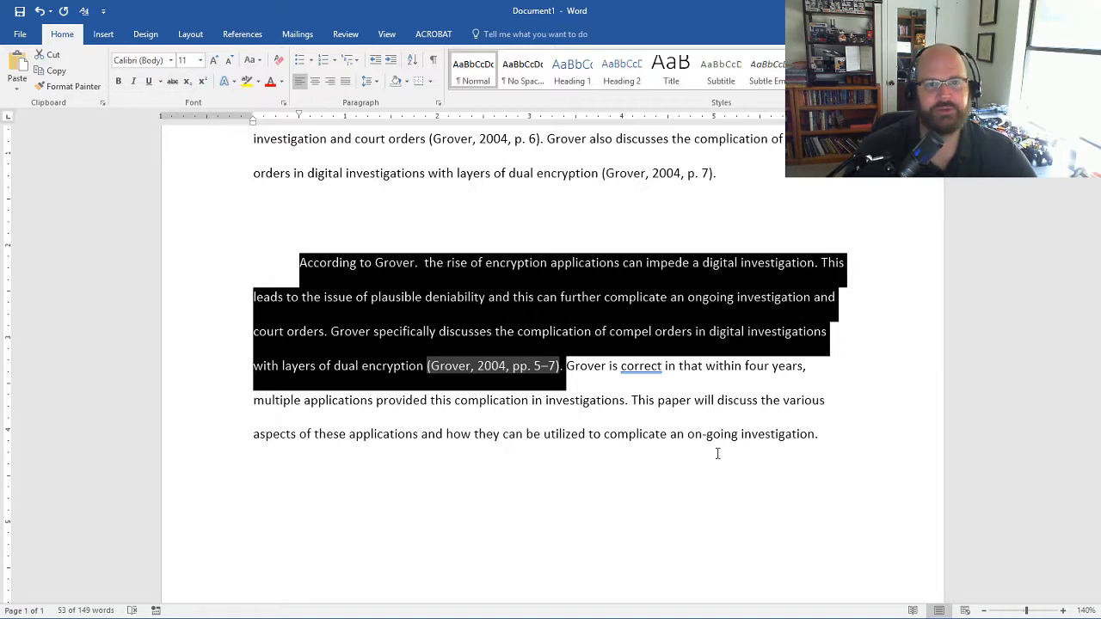
Select the sentences following the single pp. 5–7 citation.
left_click(753, 399)
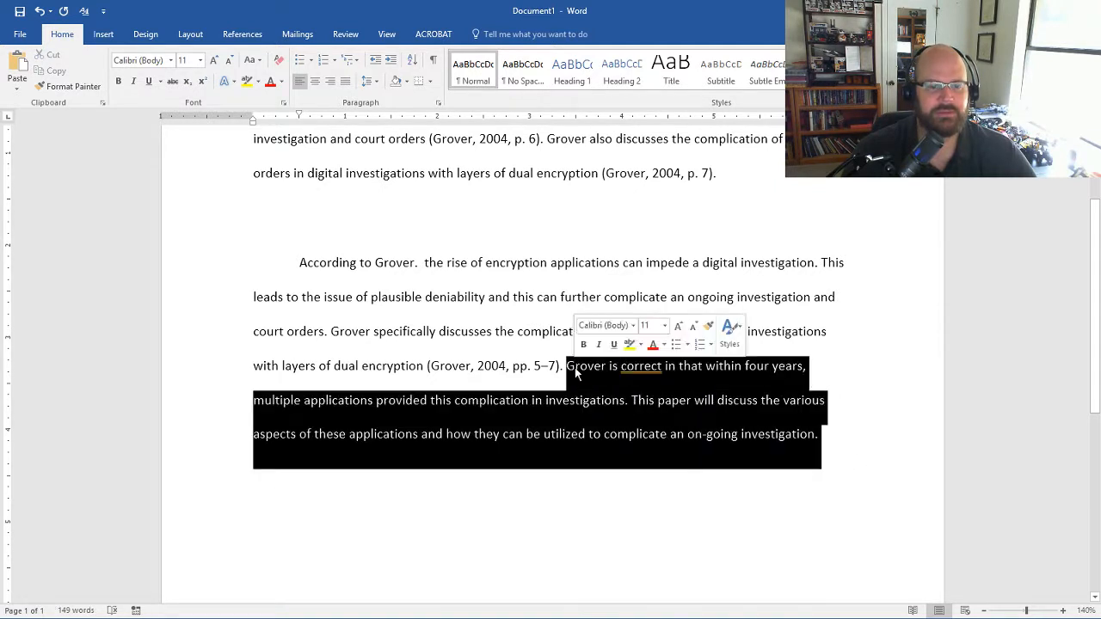
mouse_move(736, 422)
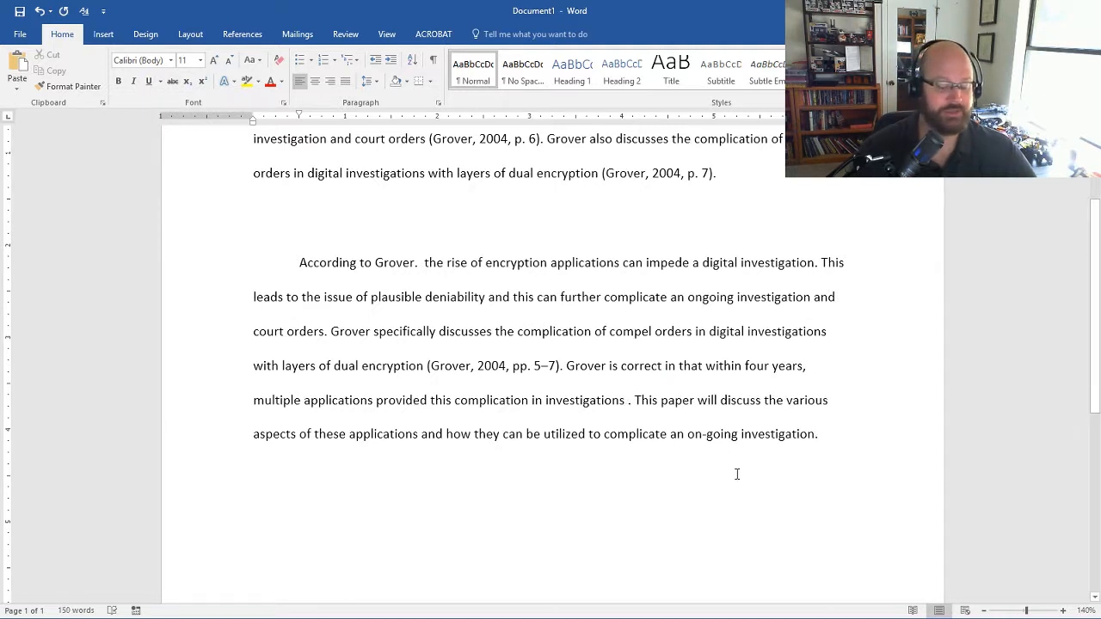
Remove the stray '()' and space so 'investigations.' ends cleanly, then drag over the final sentences.
type("()")
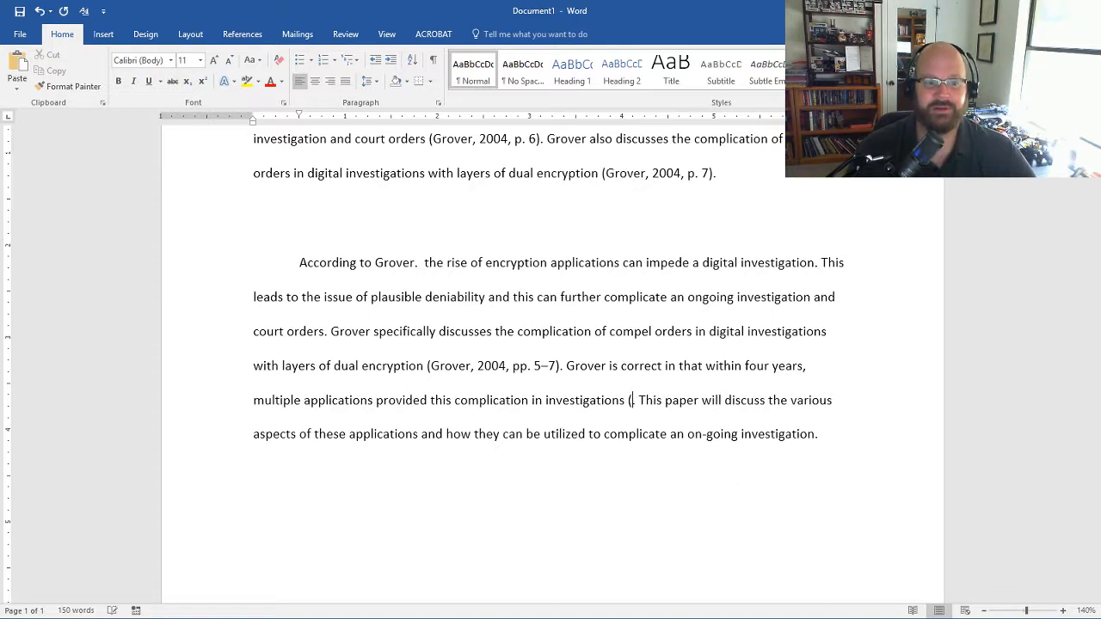
key("Backspace")
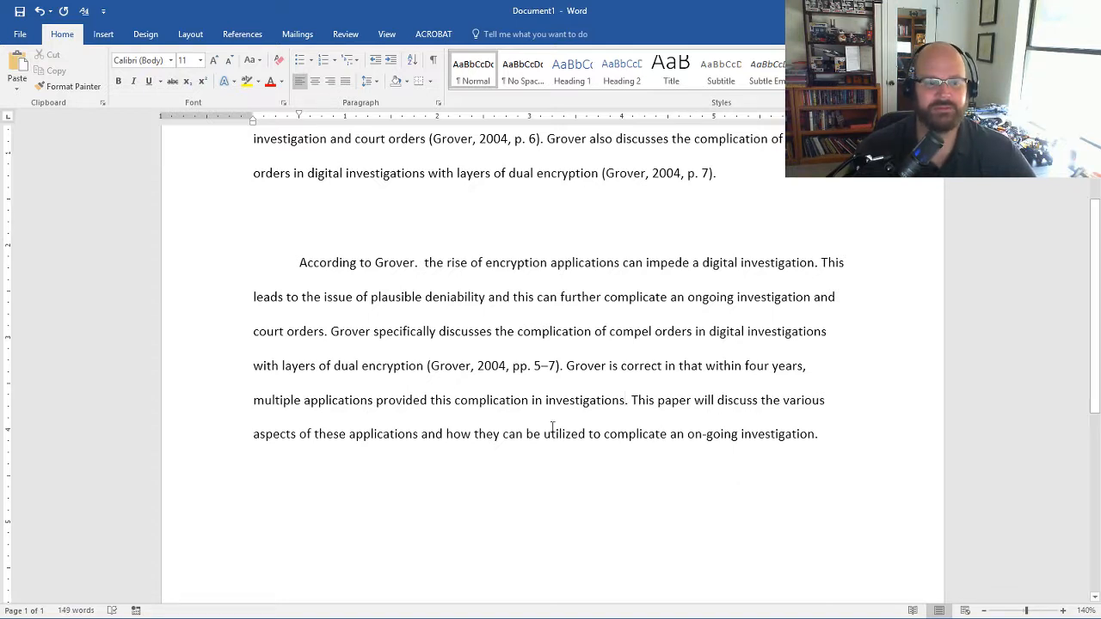
left_click_drag(629, 399, 815, 433)
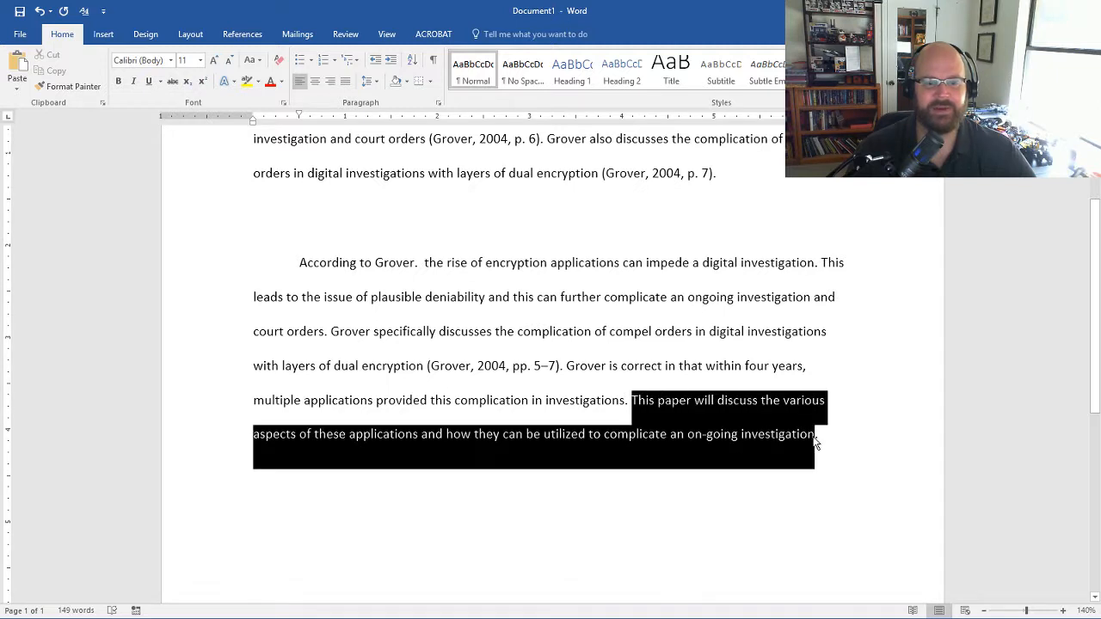
left_click(629, 399)
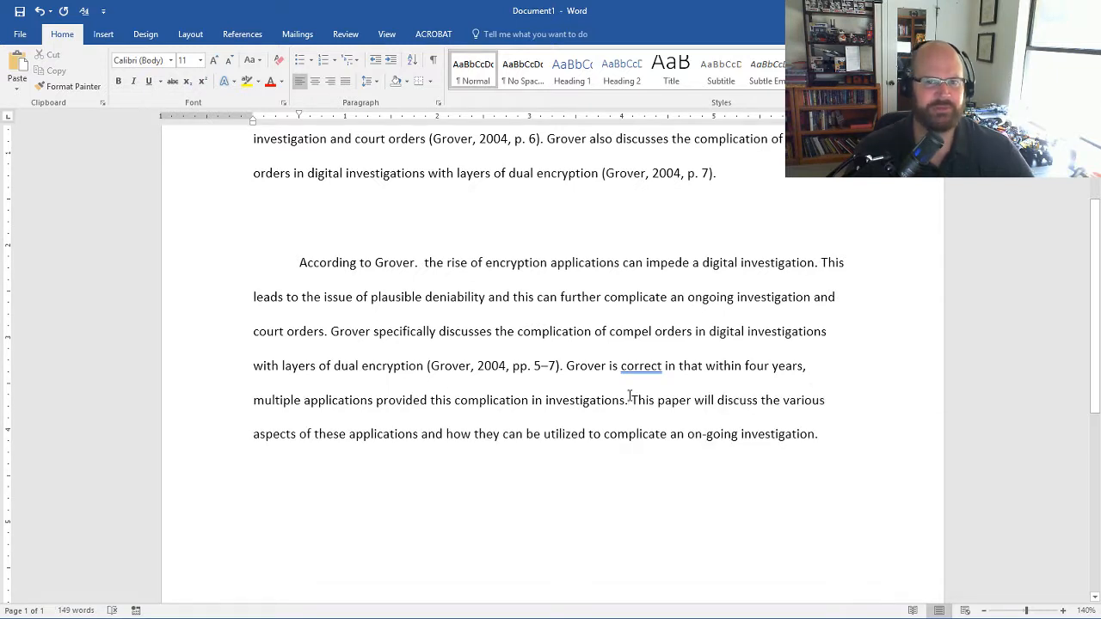
left_click_drag(619, 365, 805, 365)
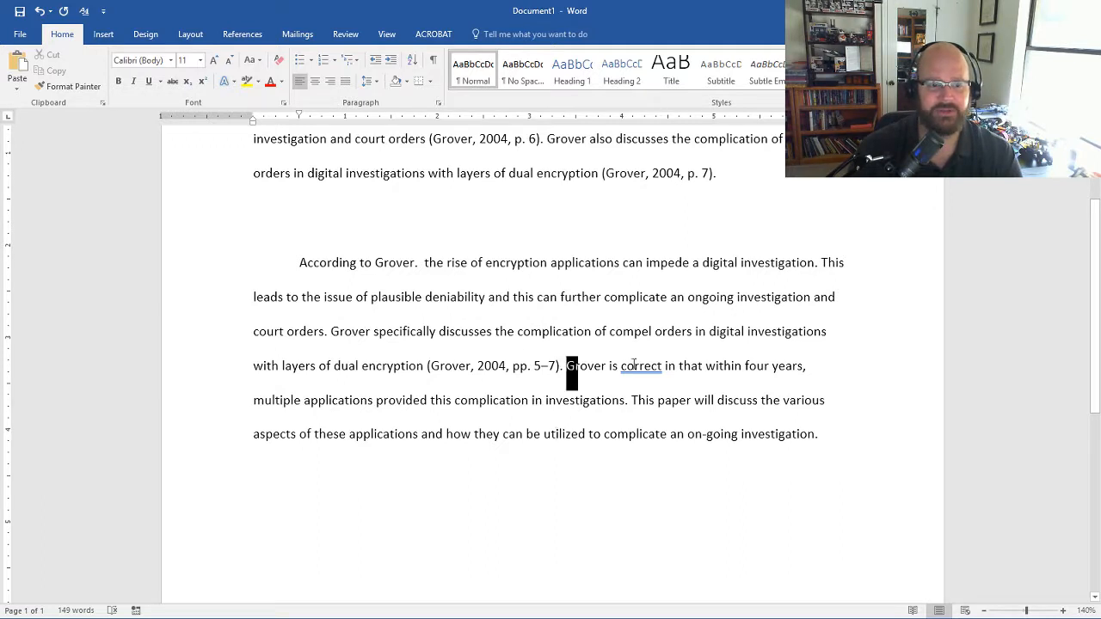
left_click_drag(567, 365, 805, 364)
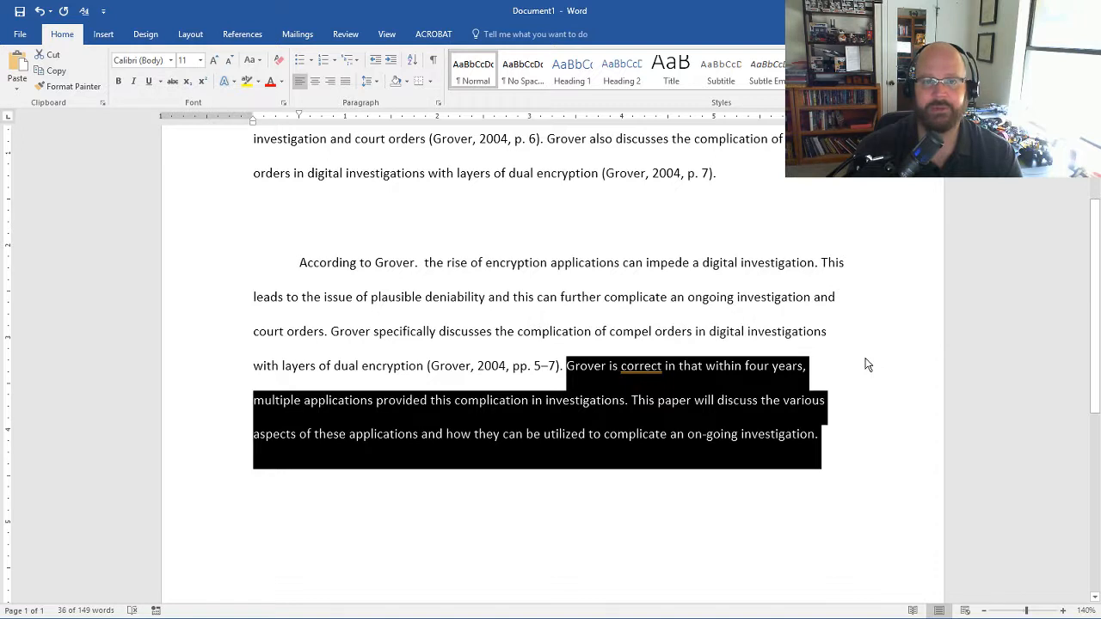
mouse_move(919, 341)
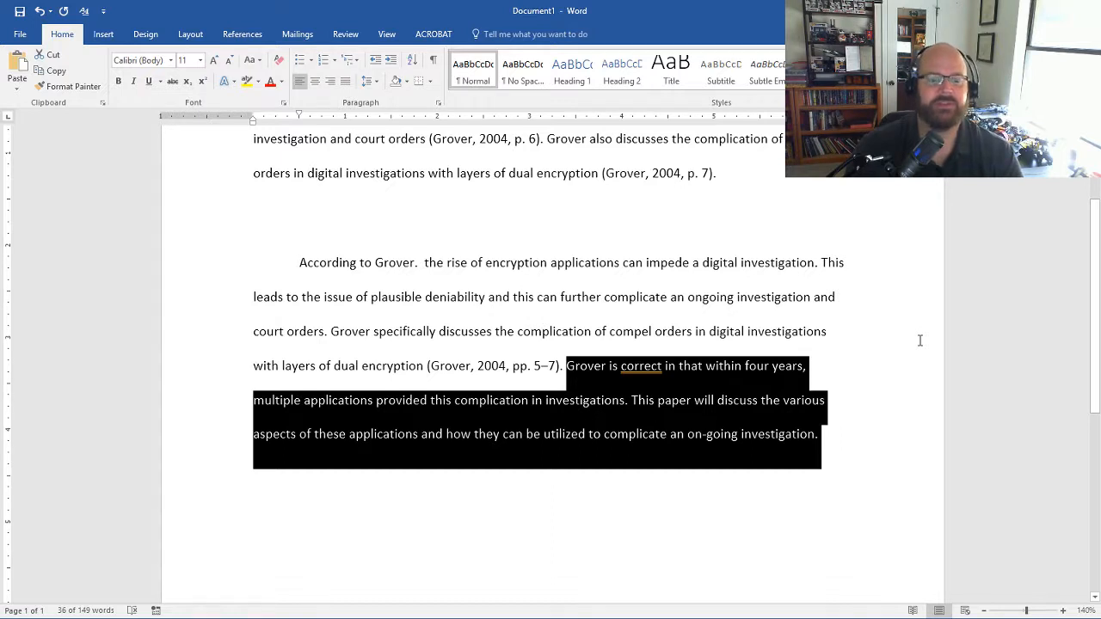
mouse_move(900, 336)
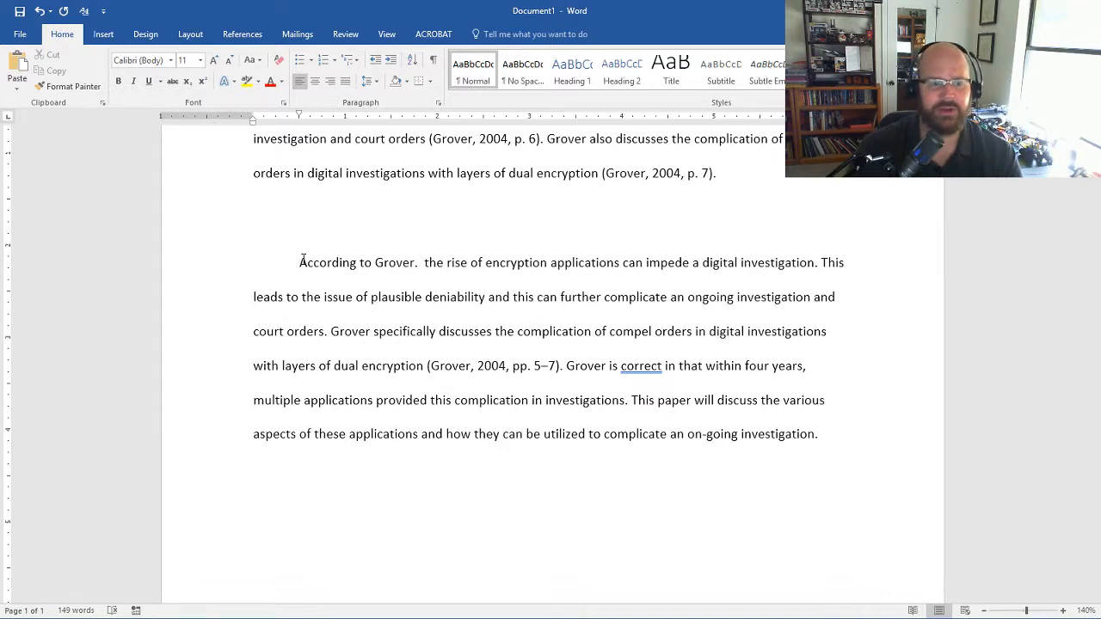
left_click_drag(299, 262, 819, 433)
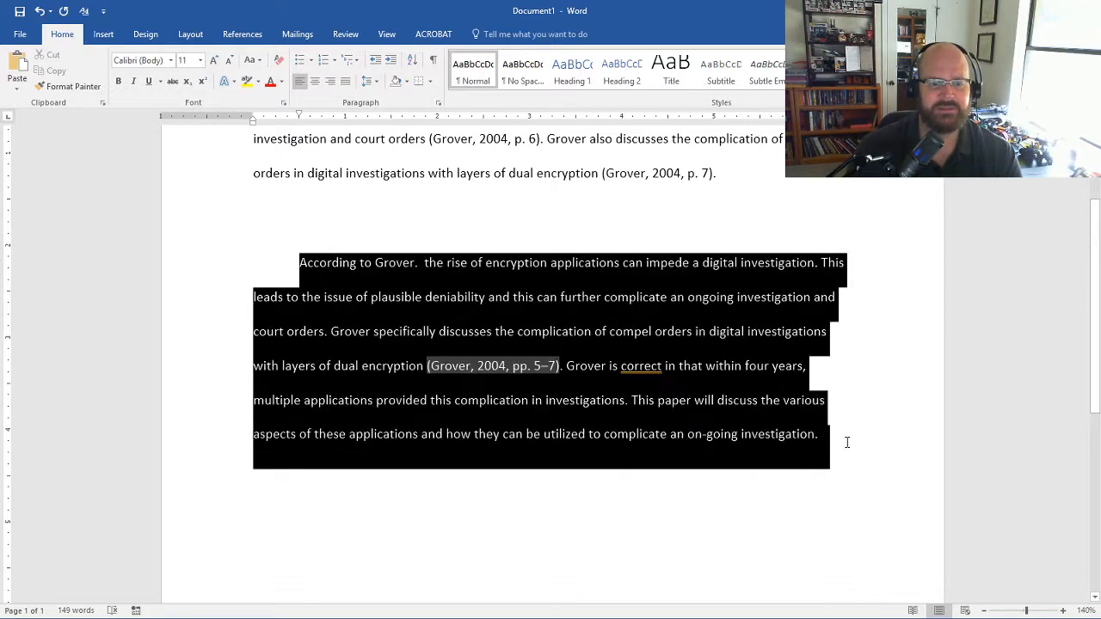
mouse_move(839, 456)
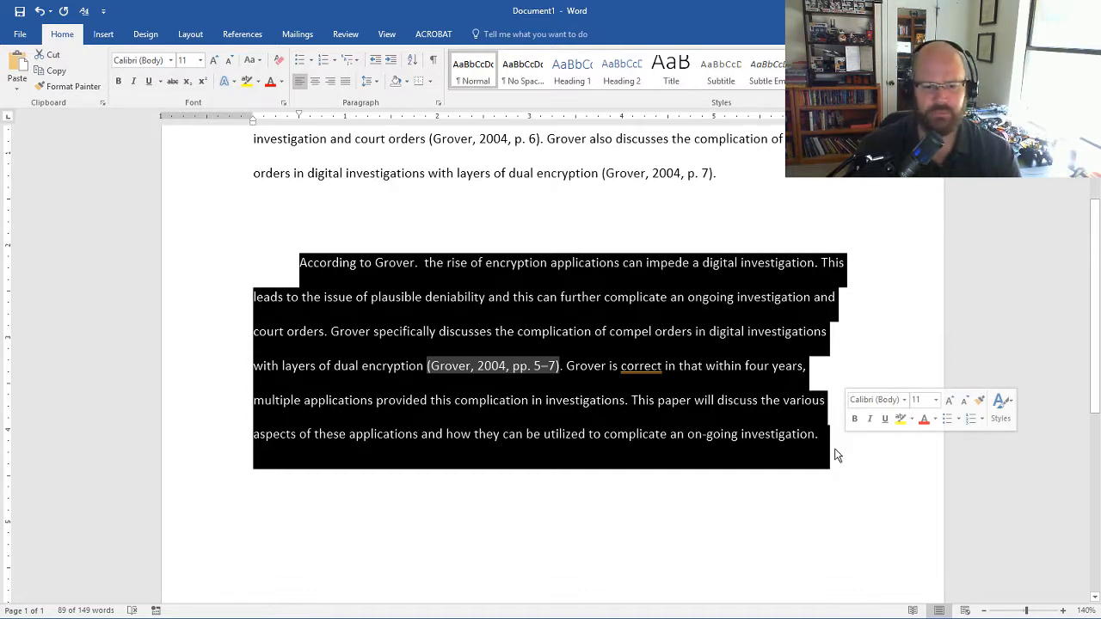
mouse_move(826, 444)
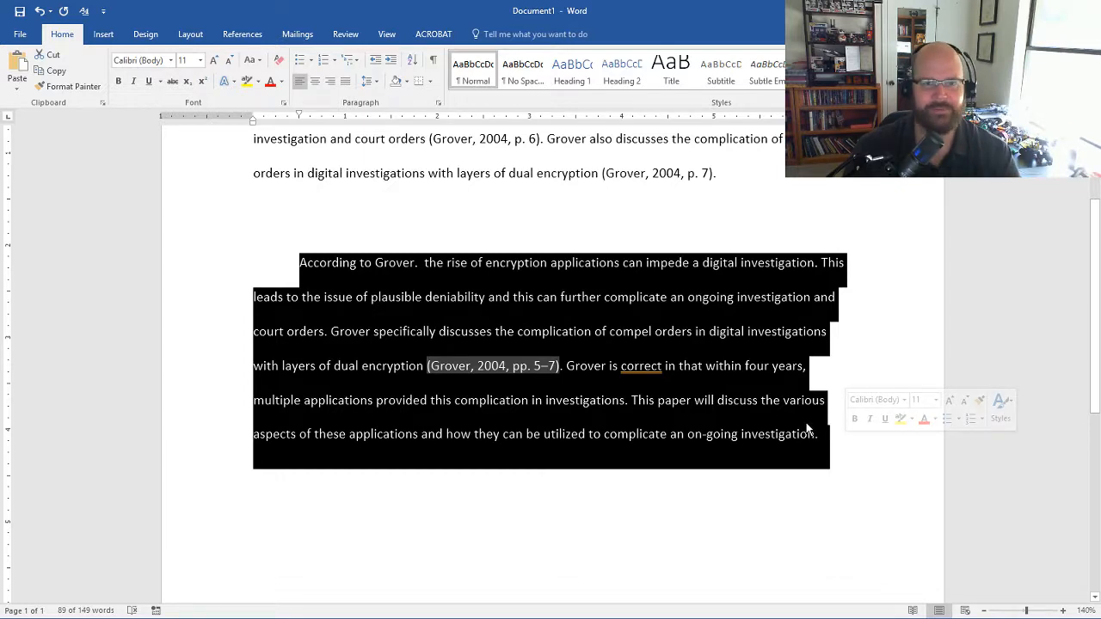
left_click(815, 434)
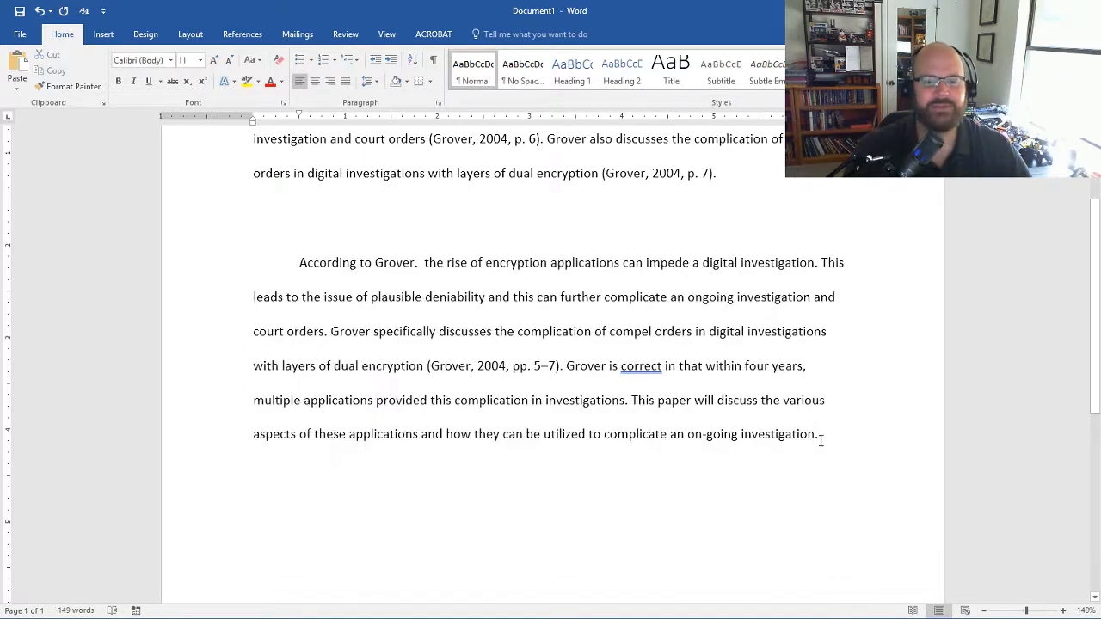